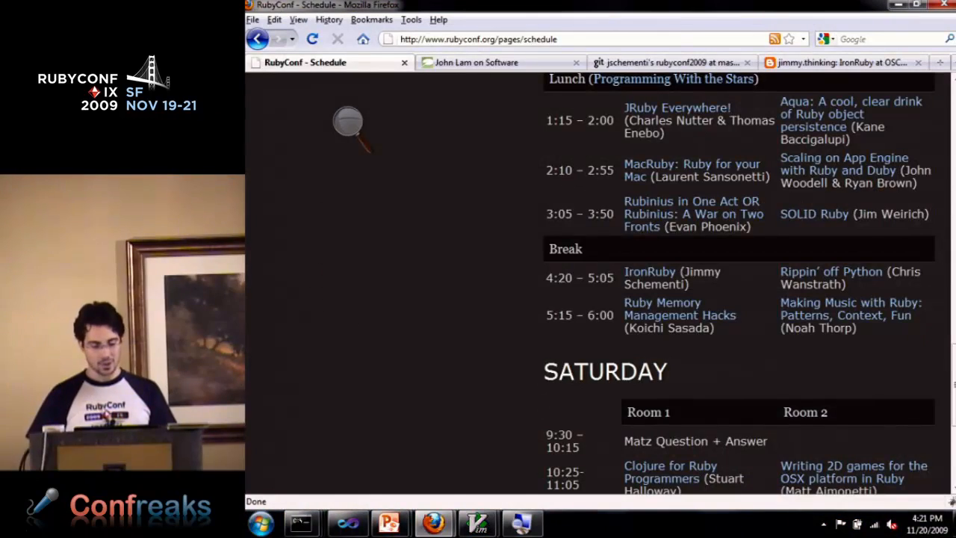
Step: View the page source and highlight its embedded Ruby script block
{"action": "left_click", "coordinate": [478, 63]}
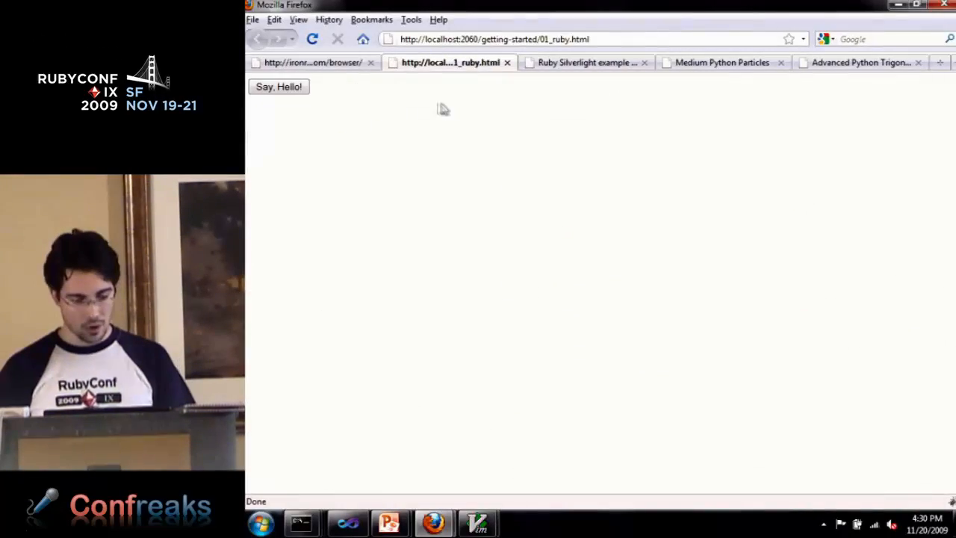
{"action": "left_click", "coordinate": [278, 87]}
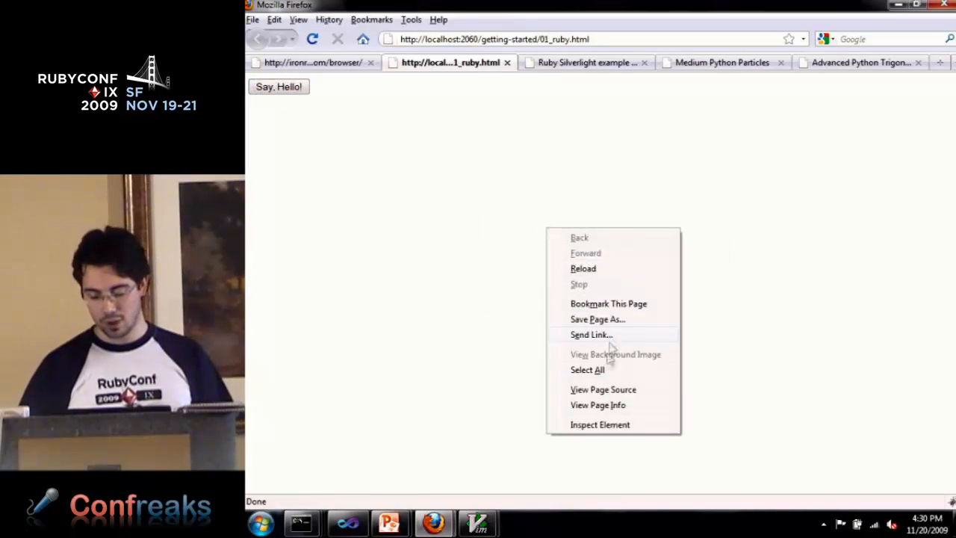
{"action": "left_click", "coordinate": [604, 388]}
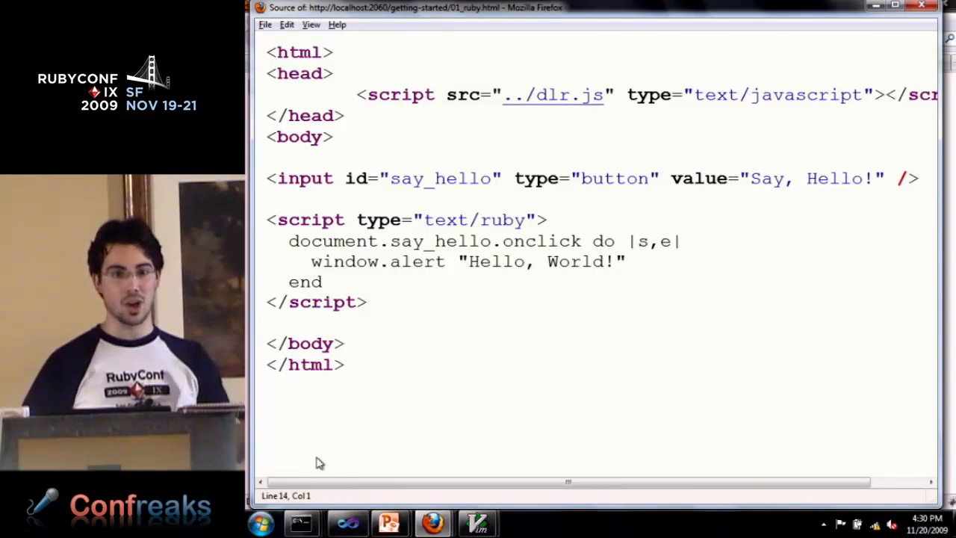
{"action": "mouse_move", "coordinate": [628, 332]}
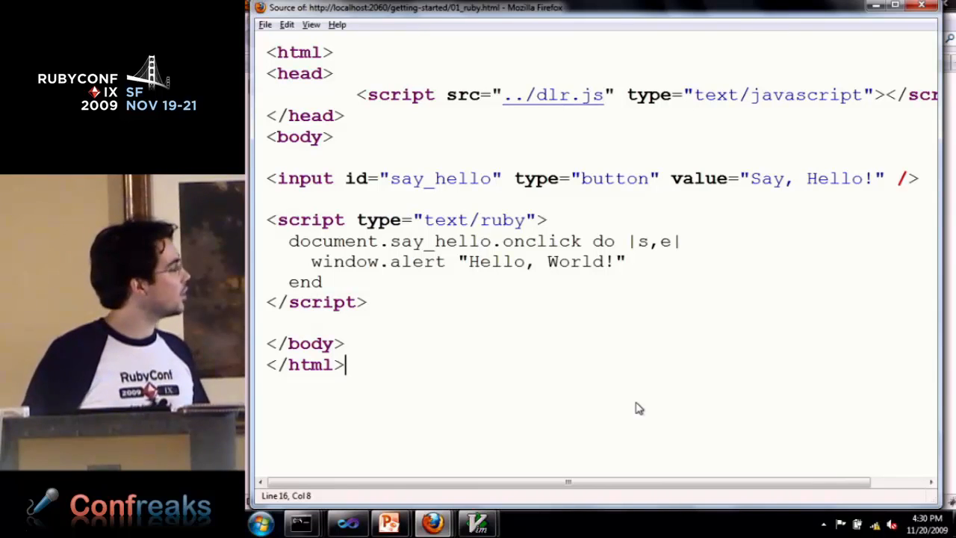
{"action": "mouse_move", "coordinate": [643, 400]}
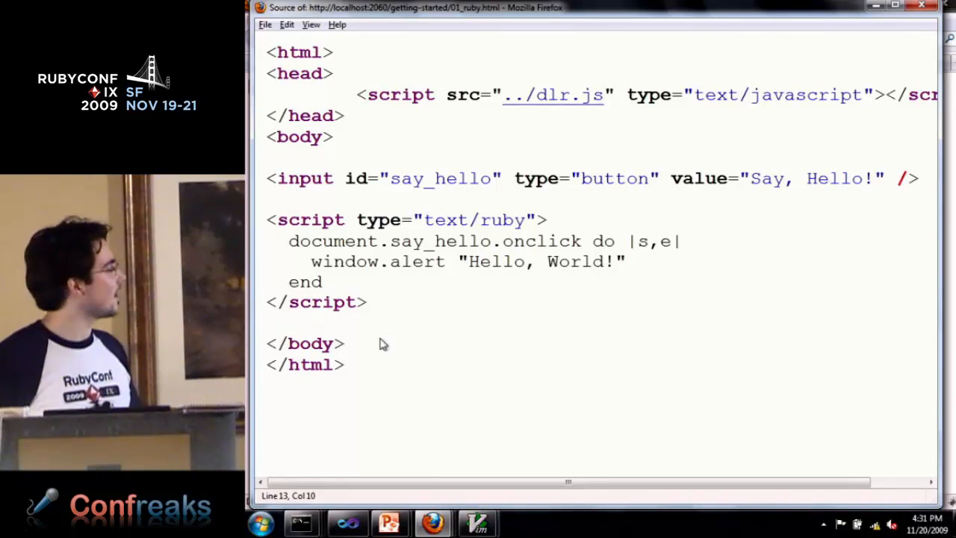
{"action": "left_click_drag", "start_coordinate": [269, 220], "coordinate": [368, 302]}
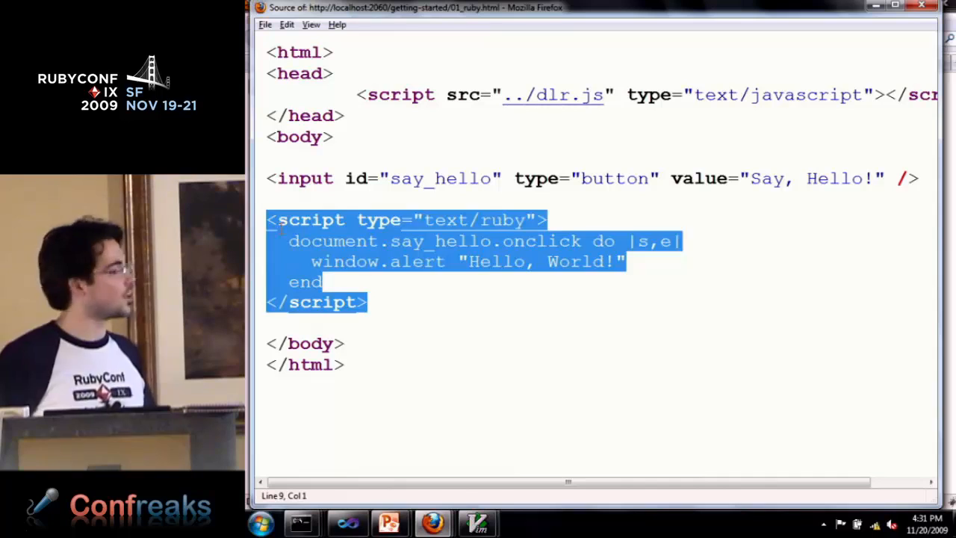
{"action": "left_click", "coordinate": [350, 451]}
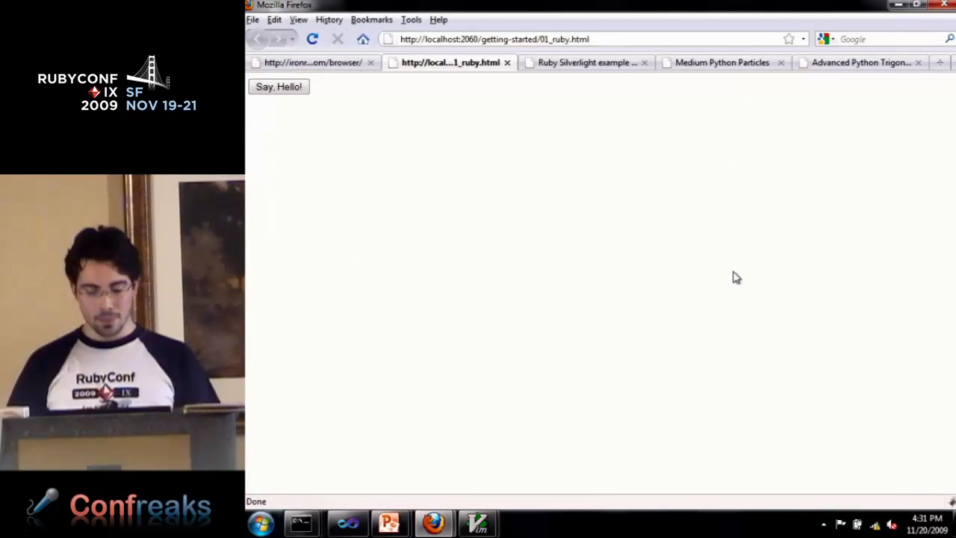
Step: Search the Silverlight photo viewer example for rubyconf2009
{"action": "left_click", "coordinate": [585, 62]}
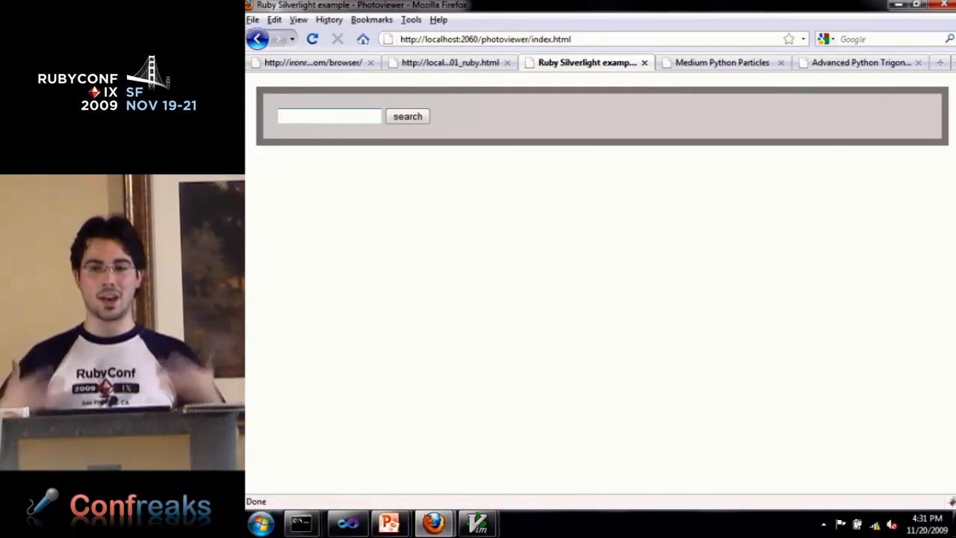
{"action": "left_click", "coordinate": [329, 117]}
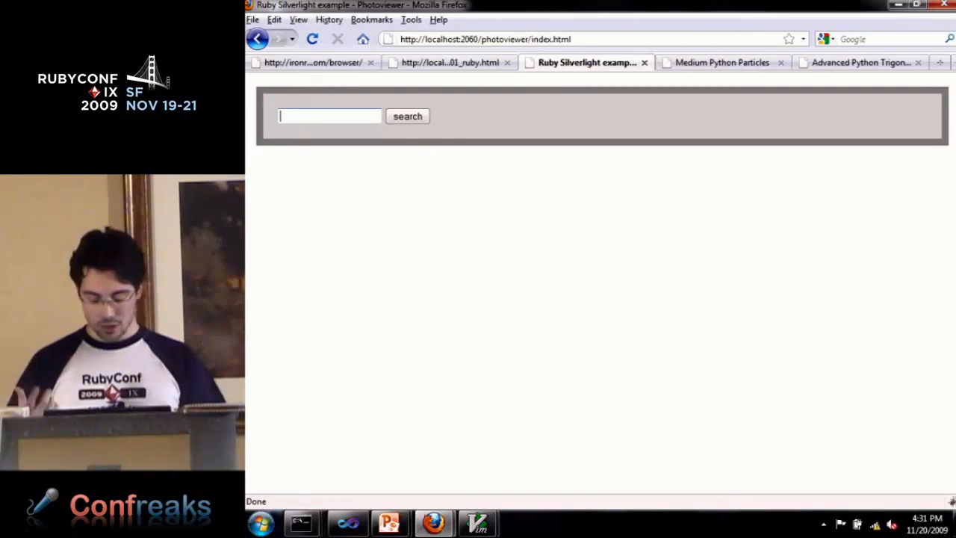
{"action": "type", "text": "rubyconf2009"}
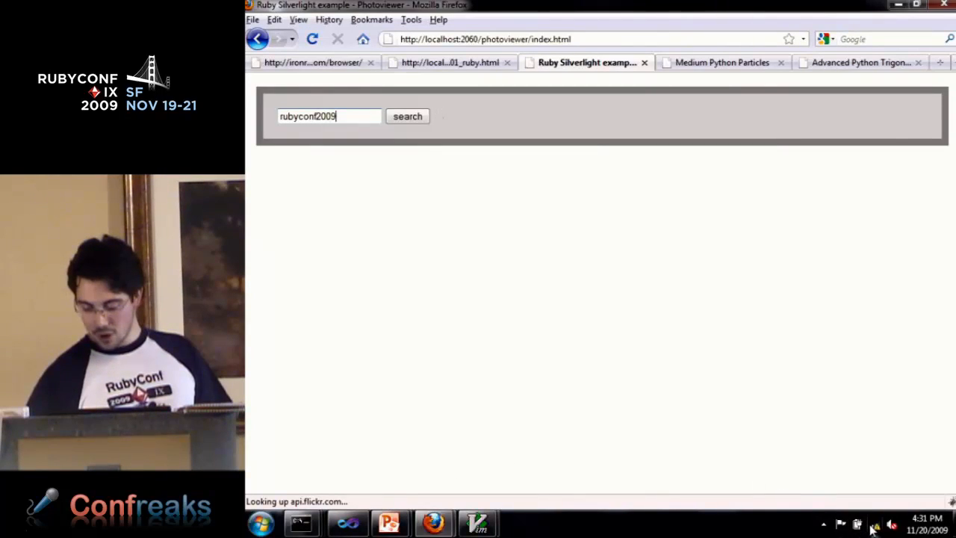
{"action": "left_click", "coordinate": [890, 523]}
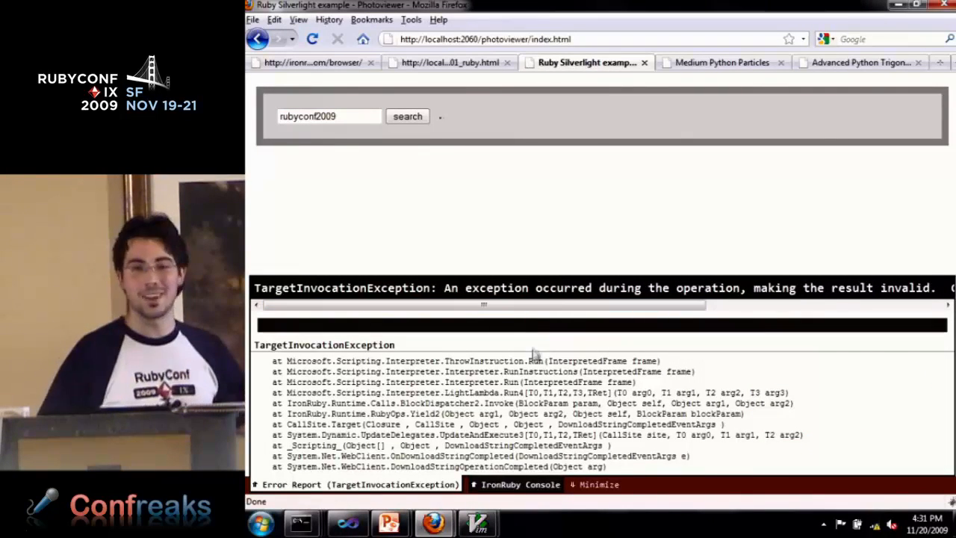
{"action": "mouse_move", "coordinate": [523, 516]}
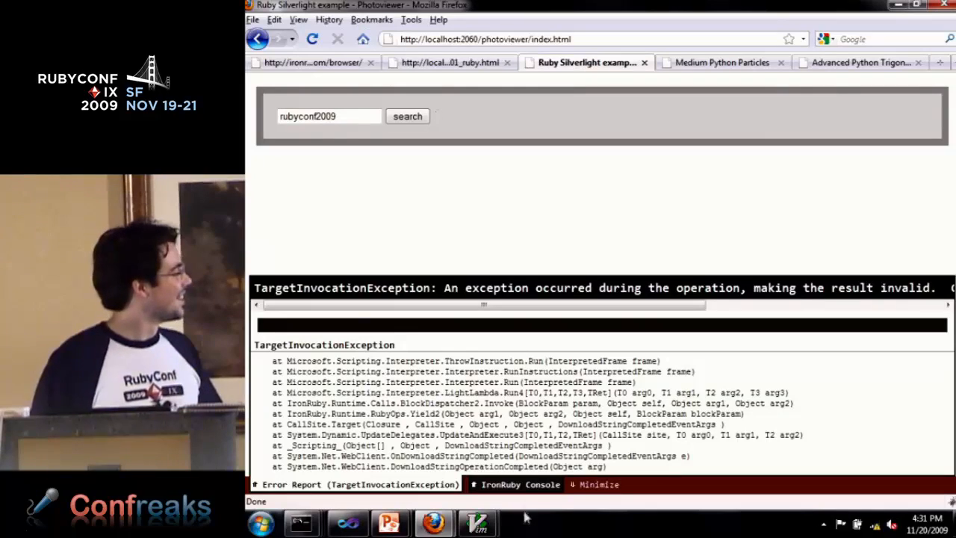
Step: Evaluate 2 + 2 in the IronRuby console to get 4
{"action": "left_click", "coordinate": [519, 485]}
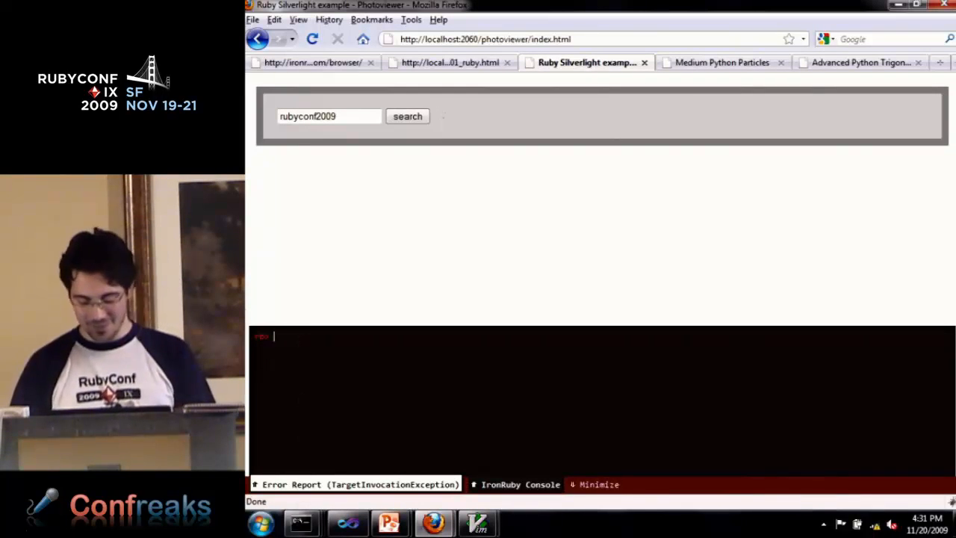
{"action": "type", "text": "2 + 2"}
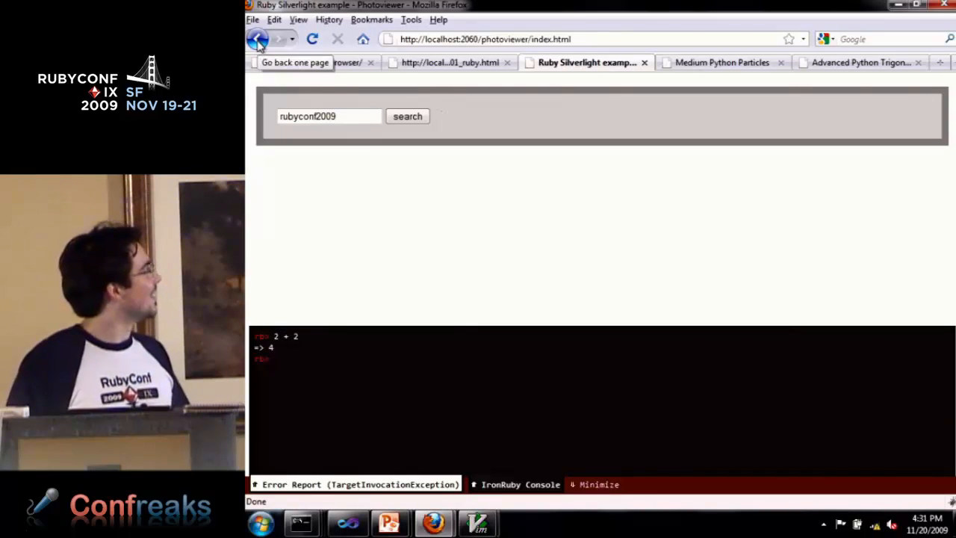
Step: Leave the photo viewer, draw in the Python particles demo and show the Advanced Python Trigonometry demo
{"action": "left_click", "coordinate": [257, 39]}
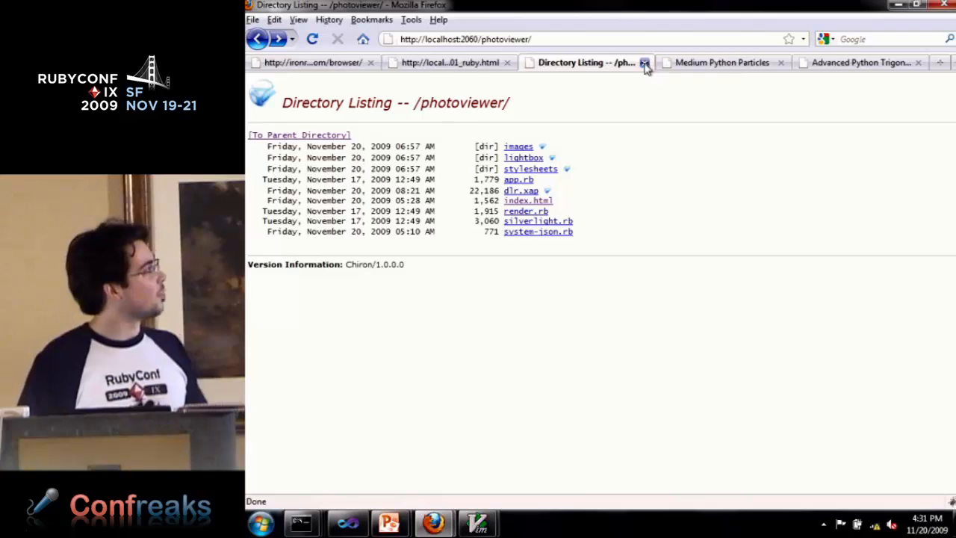
{"action": "left_click", "coordinate": [645, 63]}
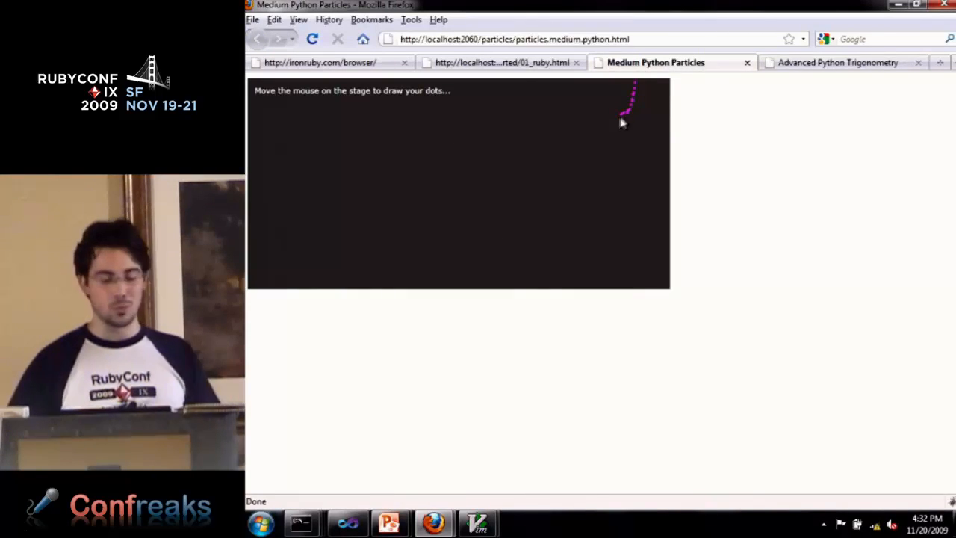
{"action": "mouse_move", "coordinate": [299, 231]}
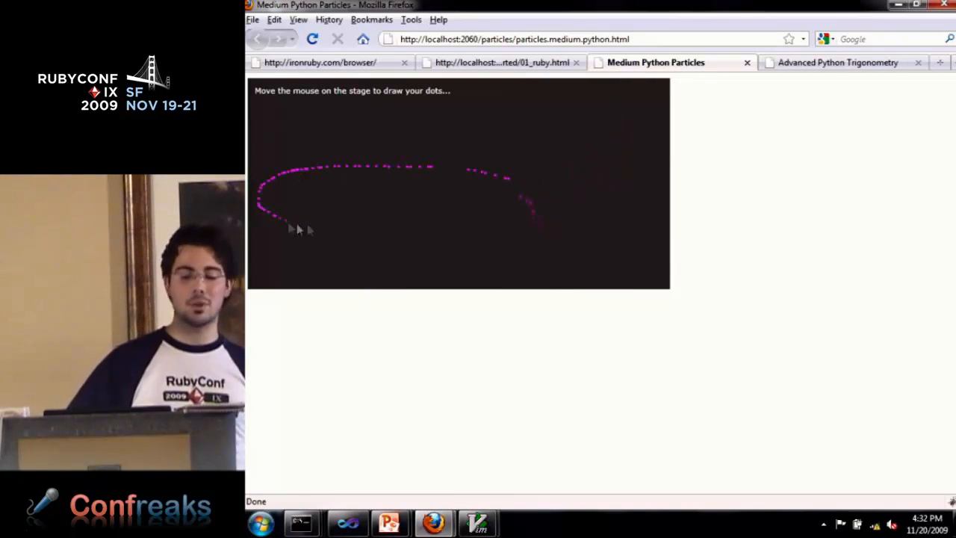
{"action": "mouse_move", "coordinate": [471, 147]}
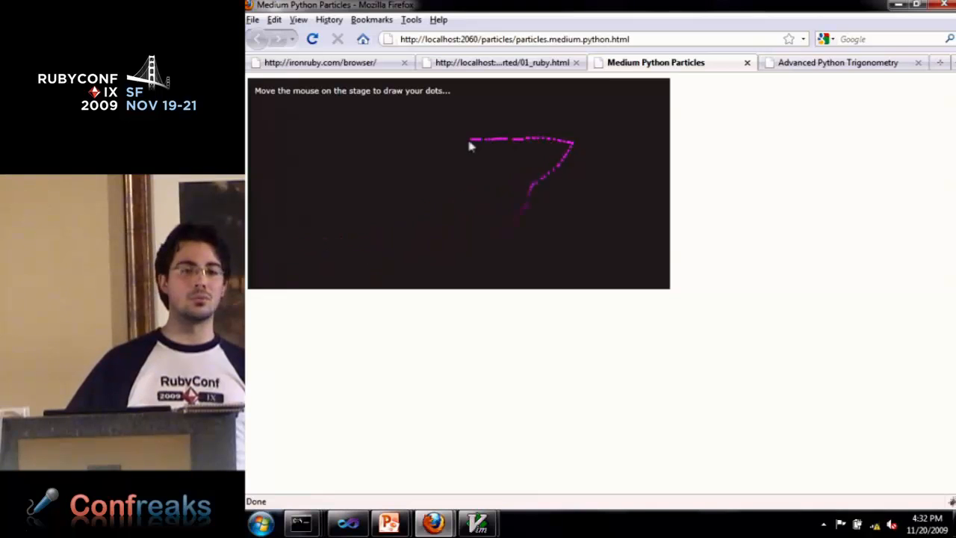
{"action": "mouse_move", "coordinate": [573, 191]}
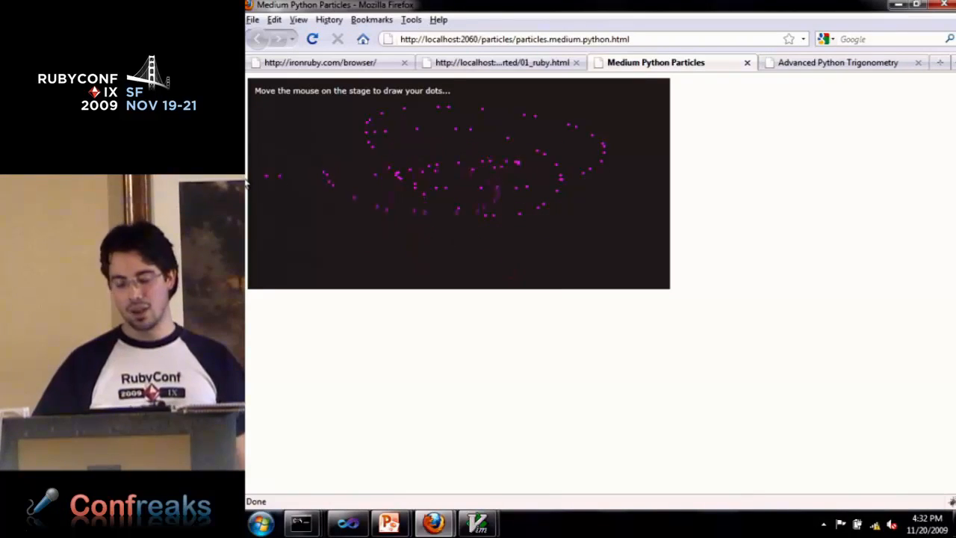
{"action": "left_click", "coordinate": [838, 63]}
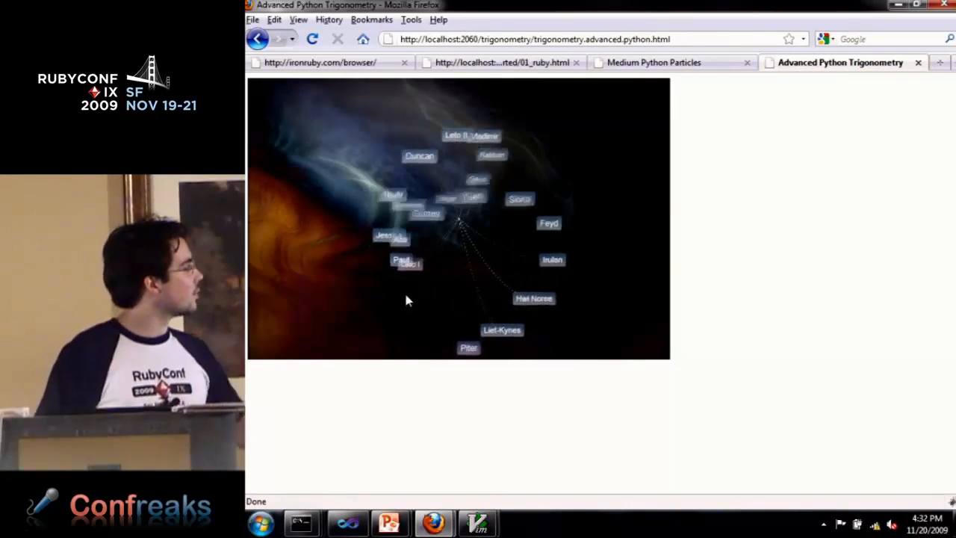
{"action": "left_click", "coordinate": [654, 63]}
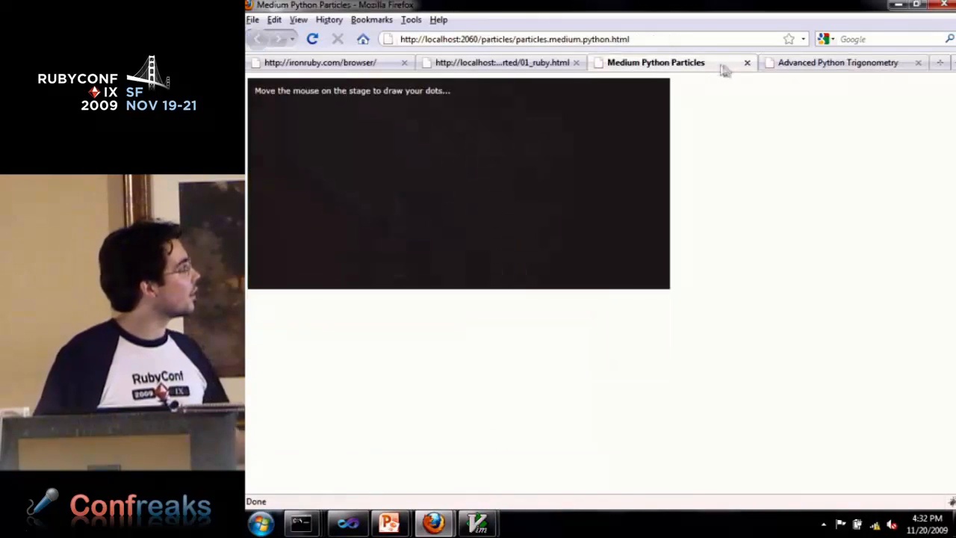
{"action": "left_click", "coordinate": [838, 62]}
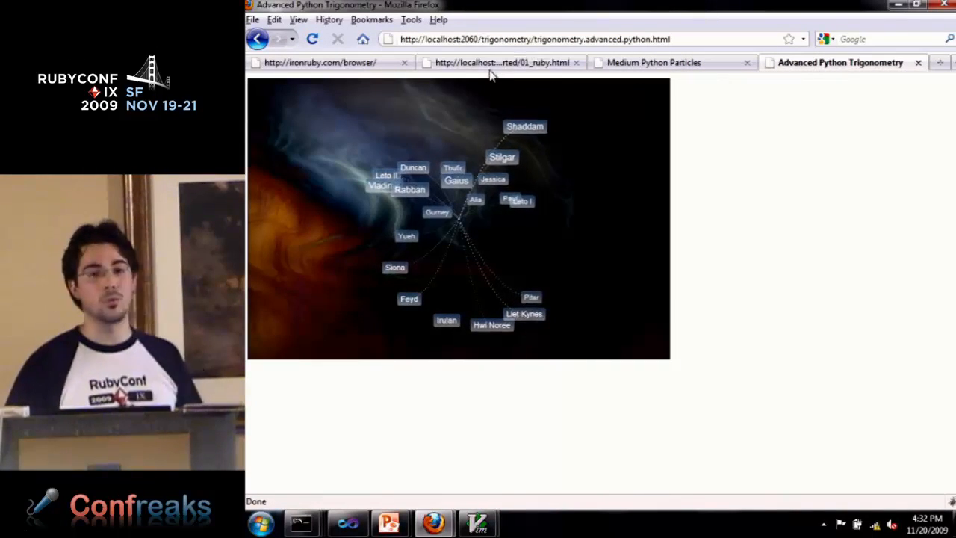
Step: Show the ironruby.com/browser 'Ruby and Python in the Browser' getting-started page
{"action": "left_click", "coordinate": [502, 63]}
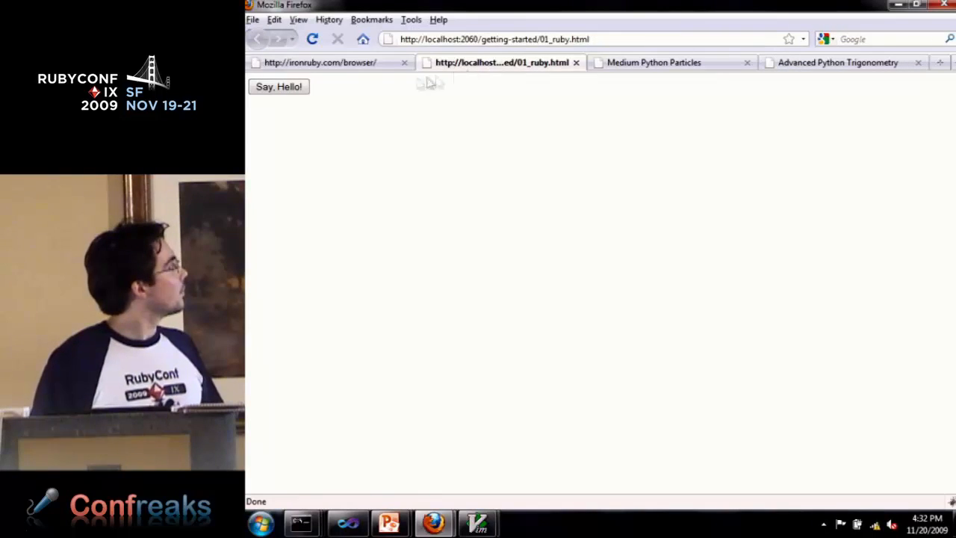
{"action": "left_click", "coordinate": [320, 63]}
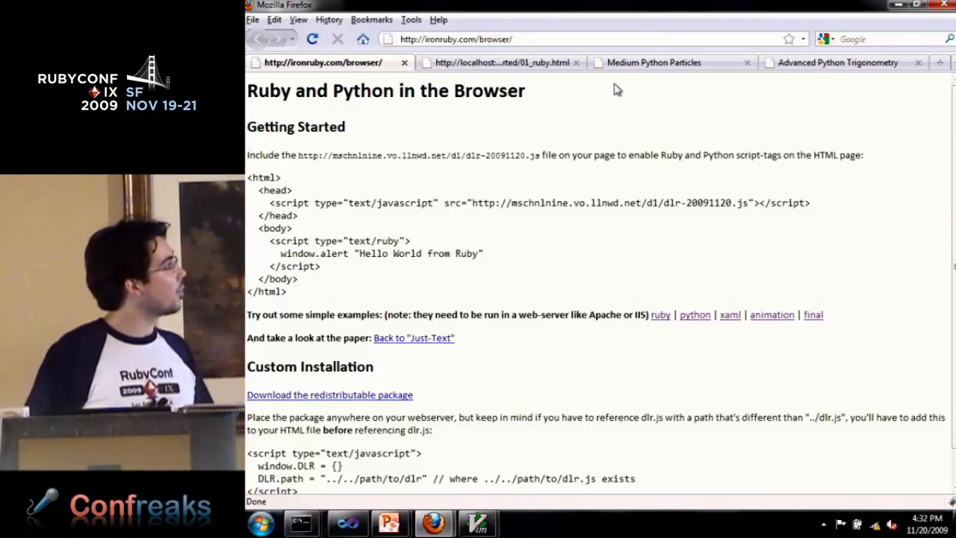
{"action": "type", "text": "ge"}
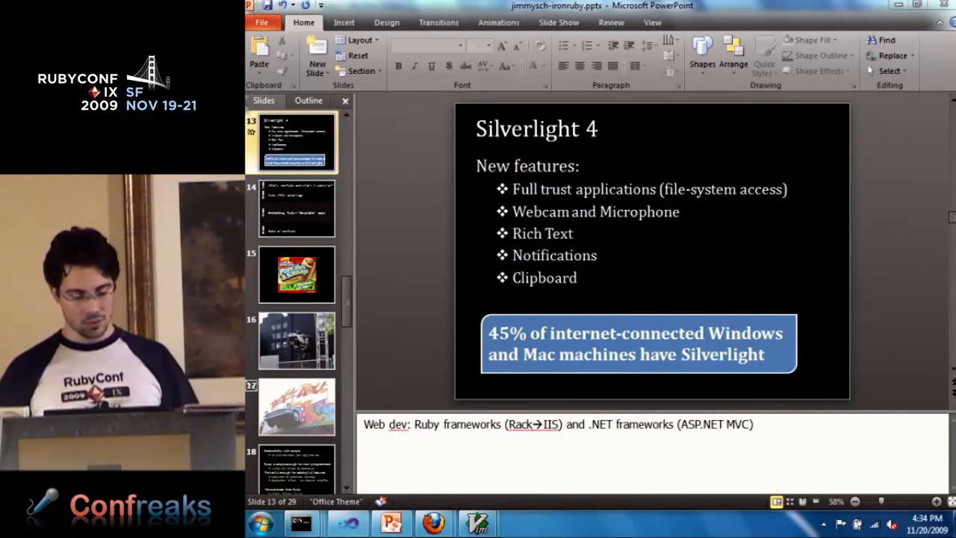
{"action": "left_click", "coordinate": [296, 208]}
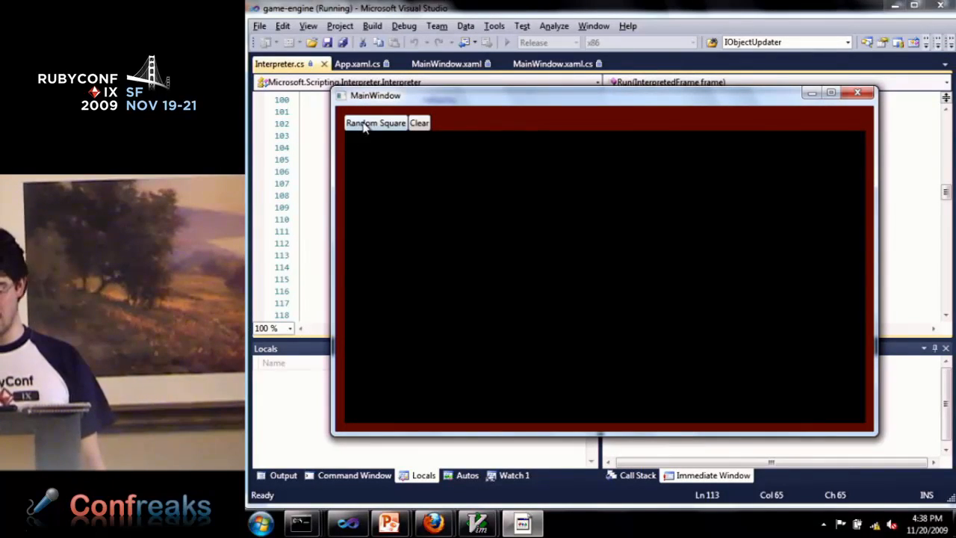
Step: Add random coloured squares with Random Square, wipe them with Clear, and add a fresh one
{"action": "left_click", "coordinate": [375, 122]}
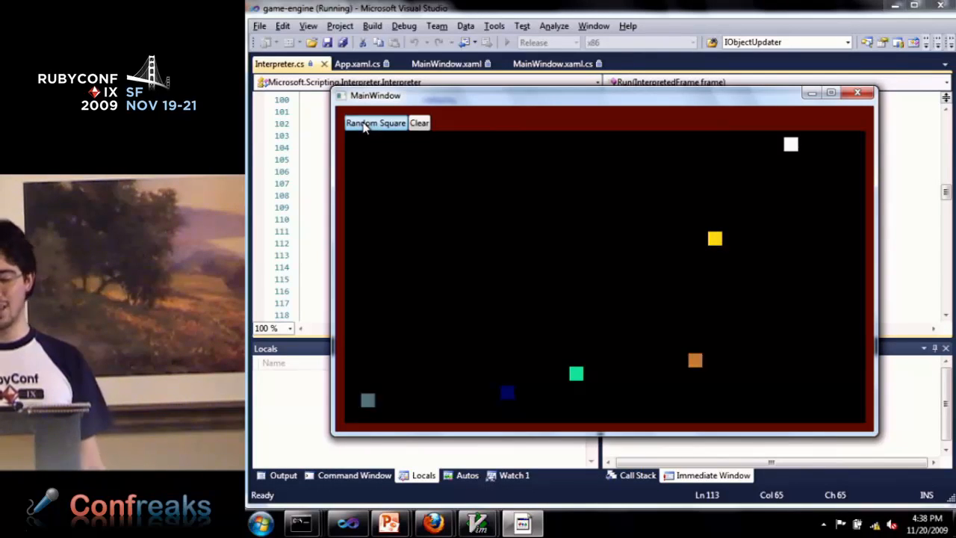
{"action": "left_click", "coordinate": [375, 122]}
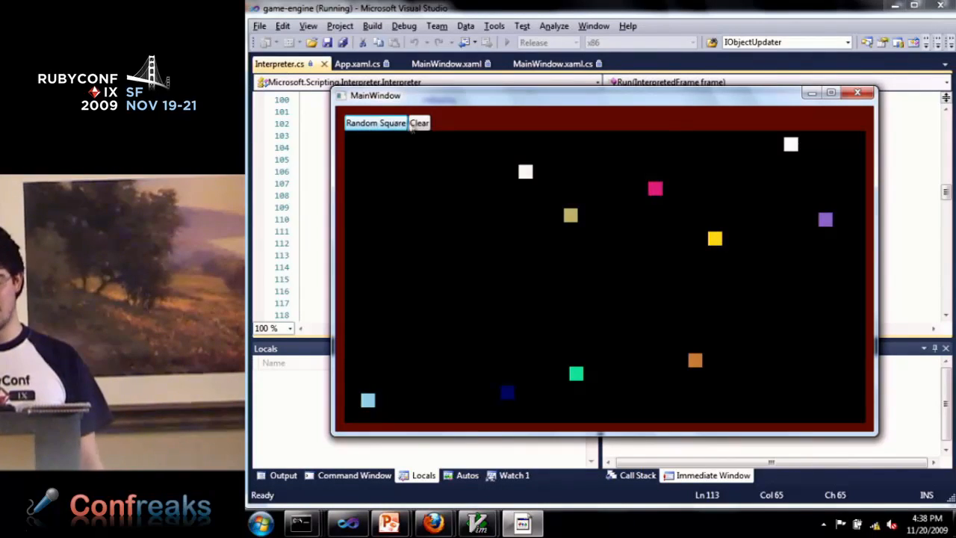
{"action": "left_click", "coordinate": [418, 122]}
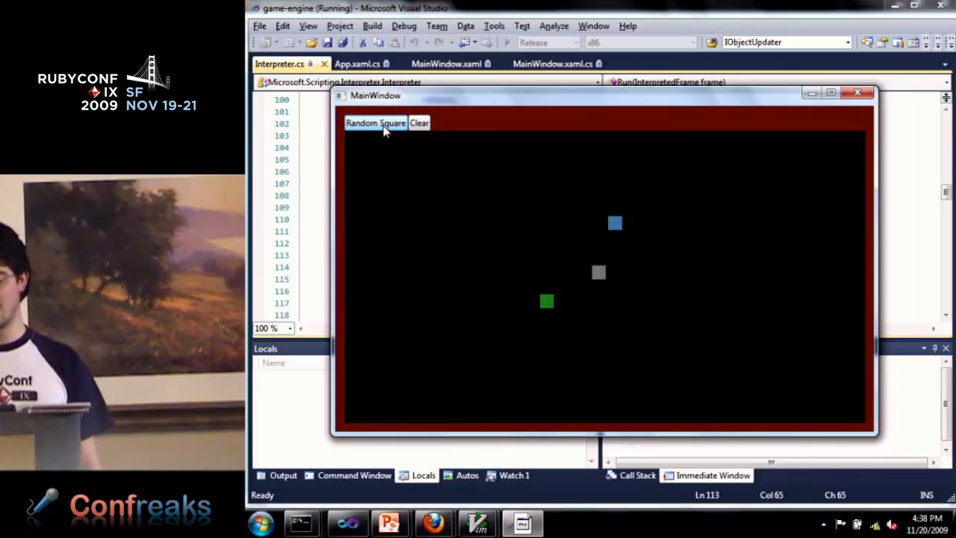
{"action": "left_click", "coordinate": [375, 122]}
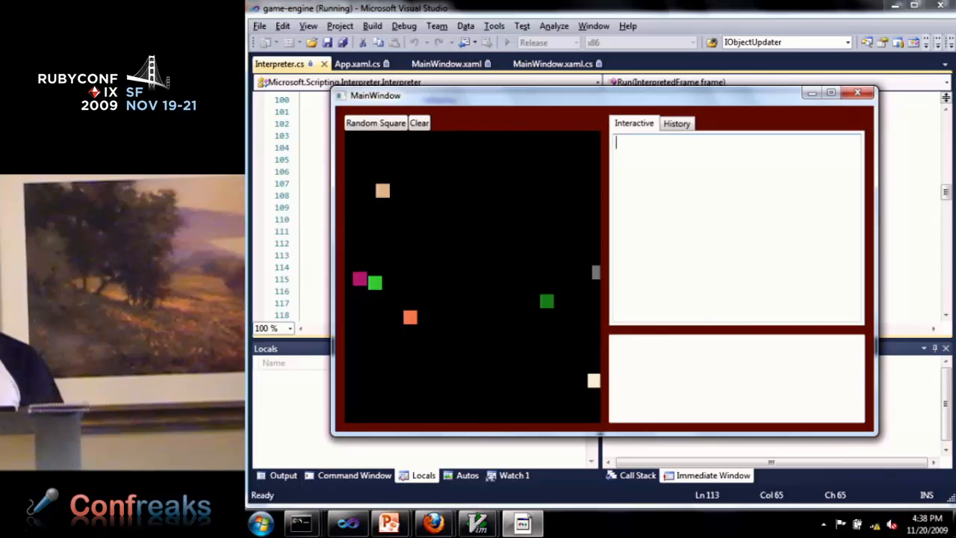
Step: Evaluate 2 + 2 to 4 in the Ruby console, then run canvas.children.clear to empty the canvas
{"action": "type", "text": "2 + 2"}
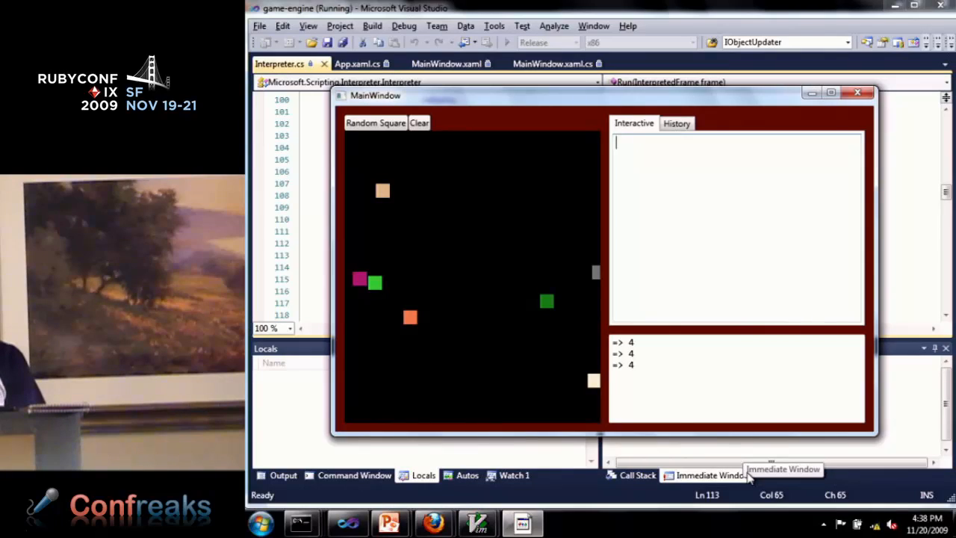
{"action": "type", "text": "canvas"}
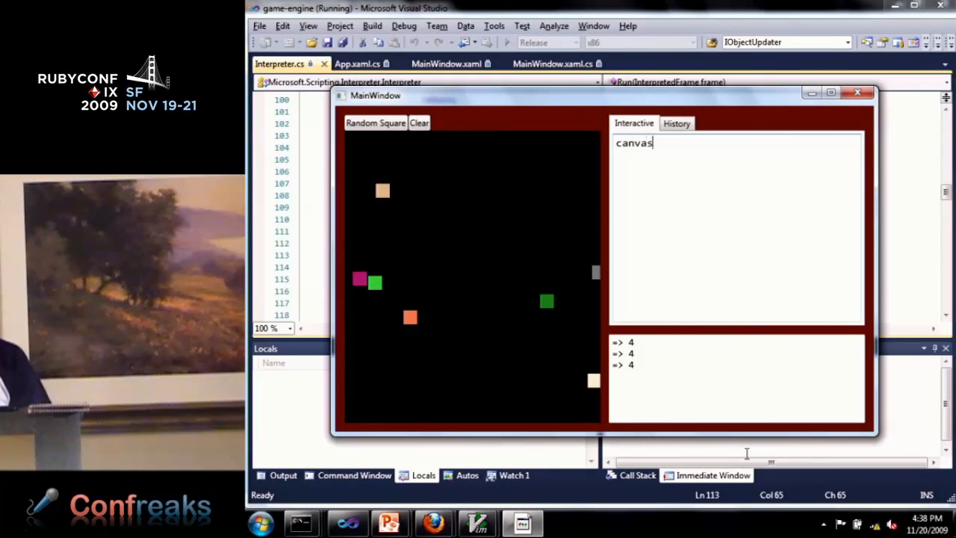
{"action": "type", "text": ".children.clear"}
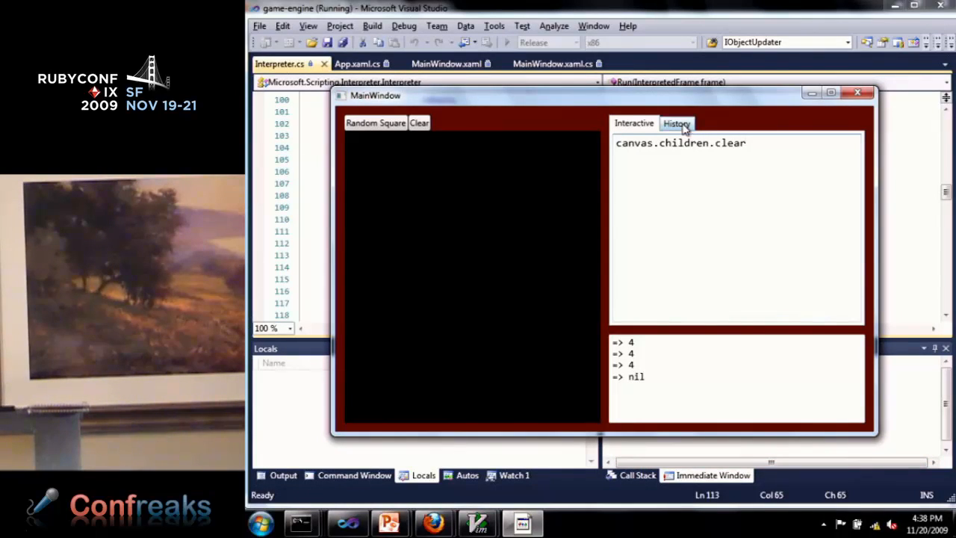
{"action": "left_click", "coordinate": [634, 122]}
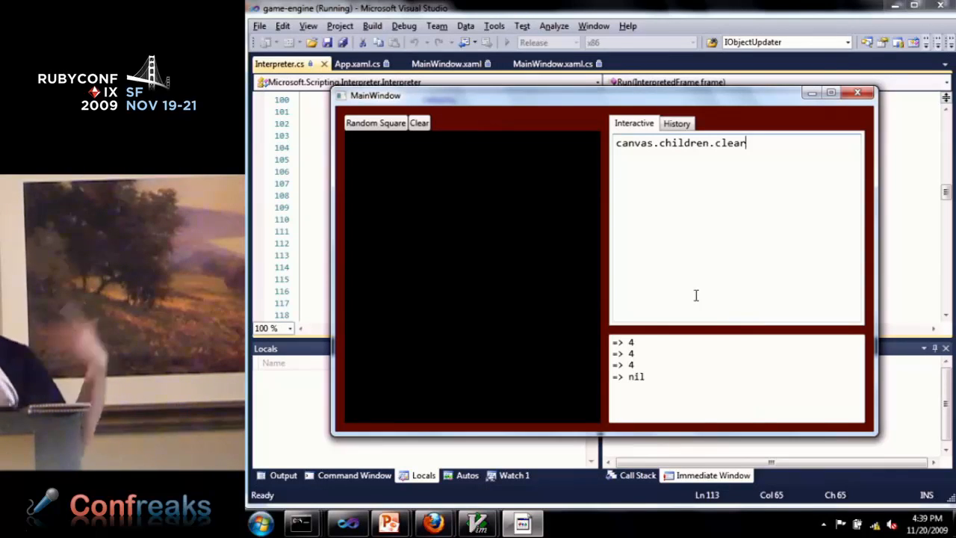
Step: Switch to GVim and :edit the totype.rb script defining rand_squares
{"action": "key", "text": "alt+tab"}
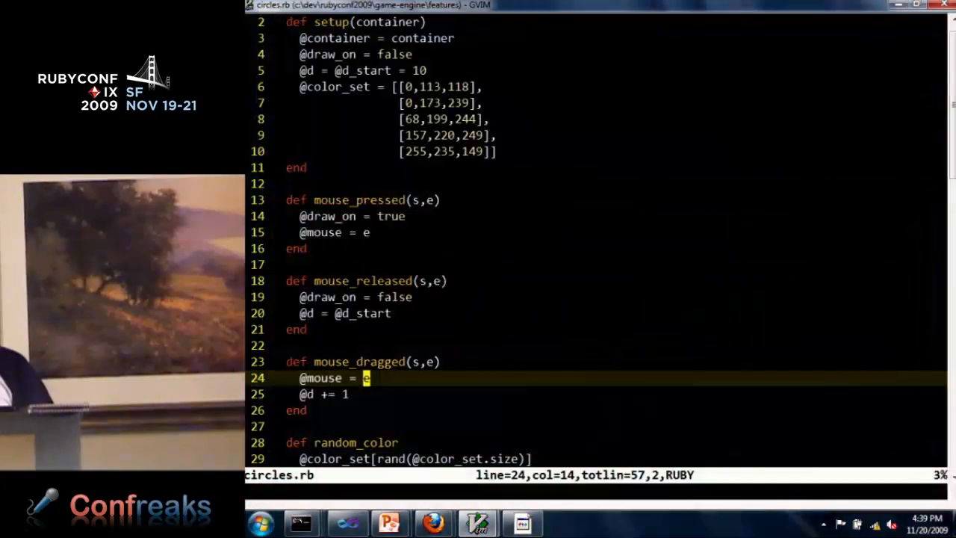
{"action": "type", "text": ":edit d"}
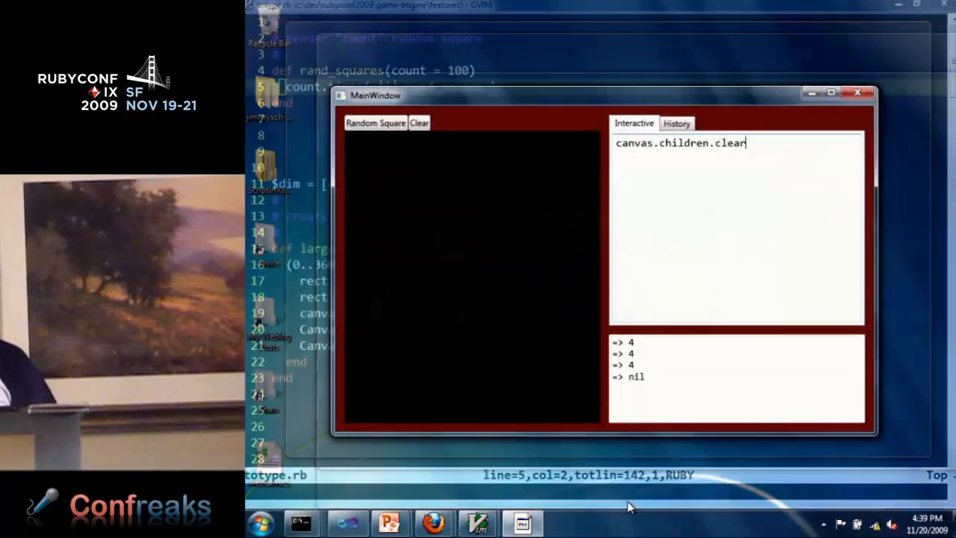
Step: Run 100.times{ |i| rand_square } in the console to cover the canvas with squares
{"action": "key", "text": "enter"}
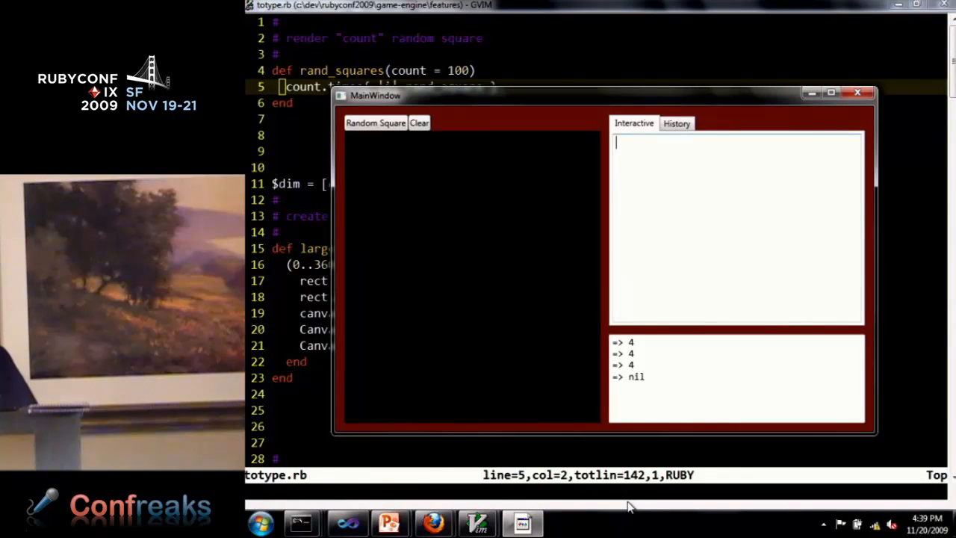
{"action": "type", "text": "count.times{ |i| rand_square }"}
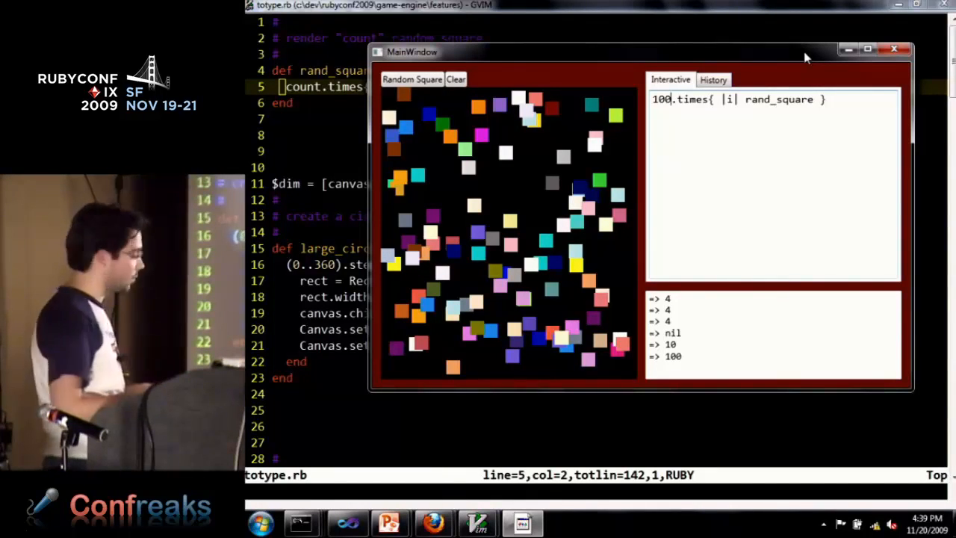
{"action": "key", "text": "alt+tab"}
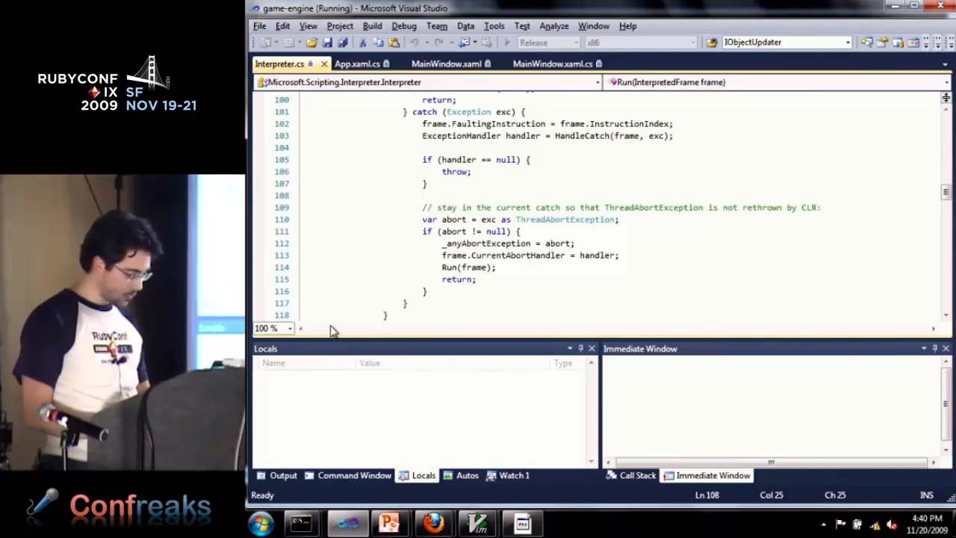
Step: Stop debugging, enlarge the editor text and scroll Interpreter.cs to its copyright header
{"action": "left_click", "coordinate": [290, 328]}
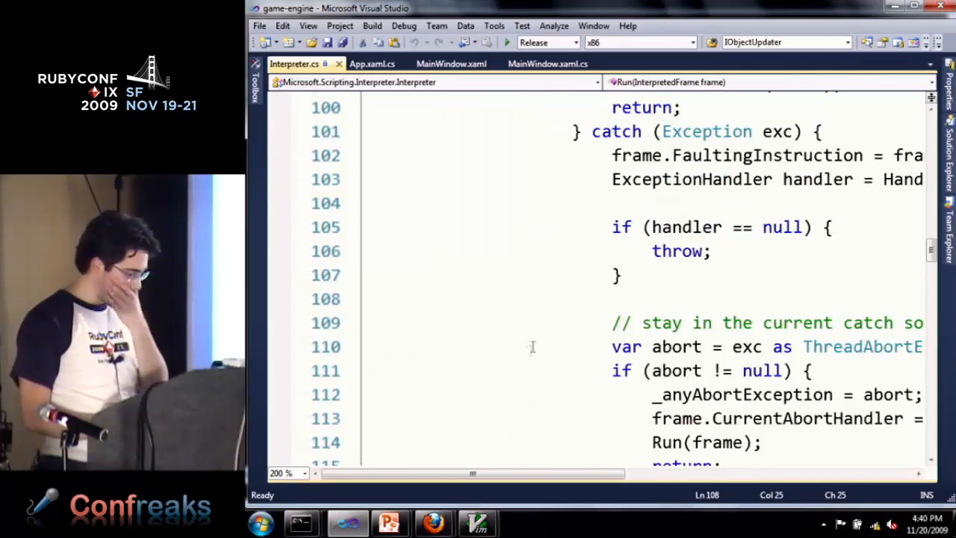
{"action": "left_click", "coordinate": [287, 472]}
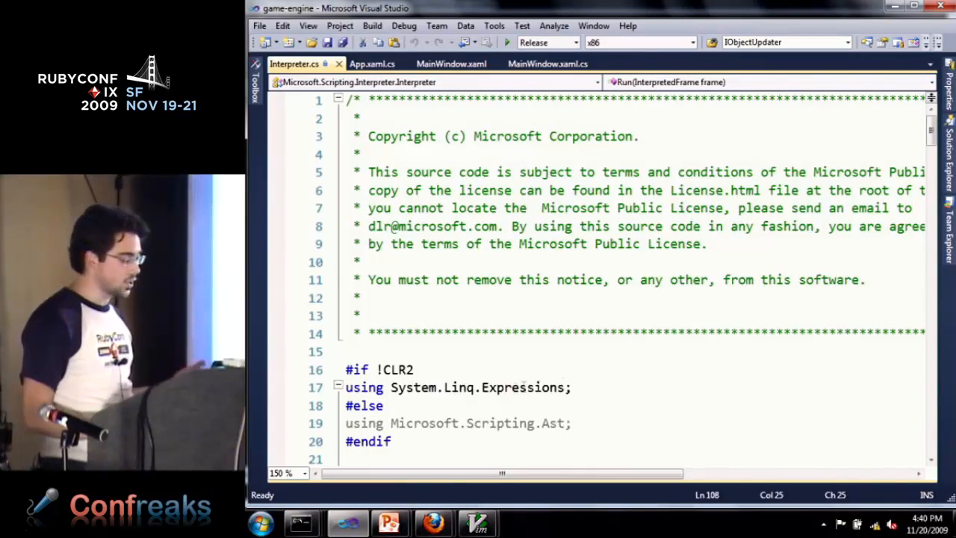
{"action": "scroll", "scroll_direction": "down", "scroll_amount": 3}
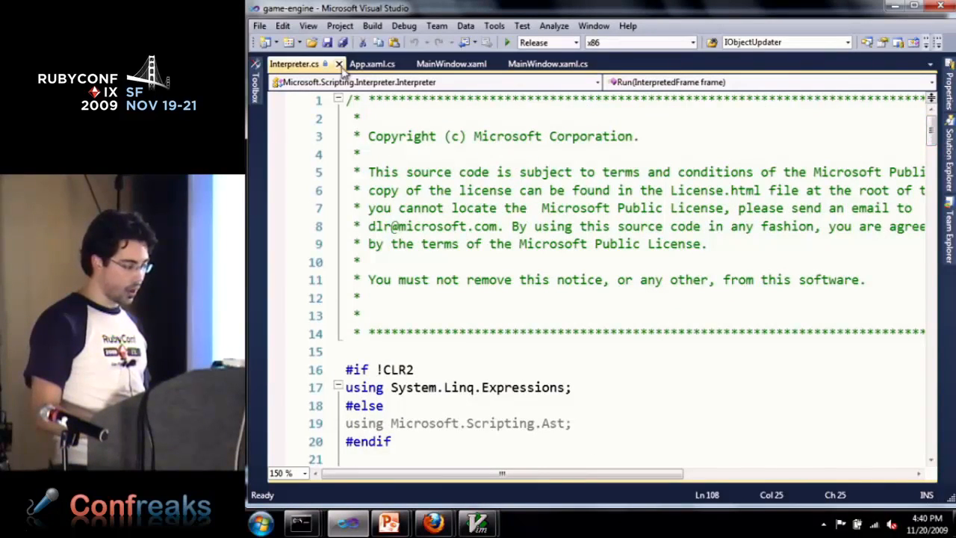
{"action": "left_click", "coordinate": [467, 62]}
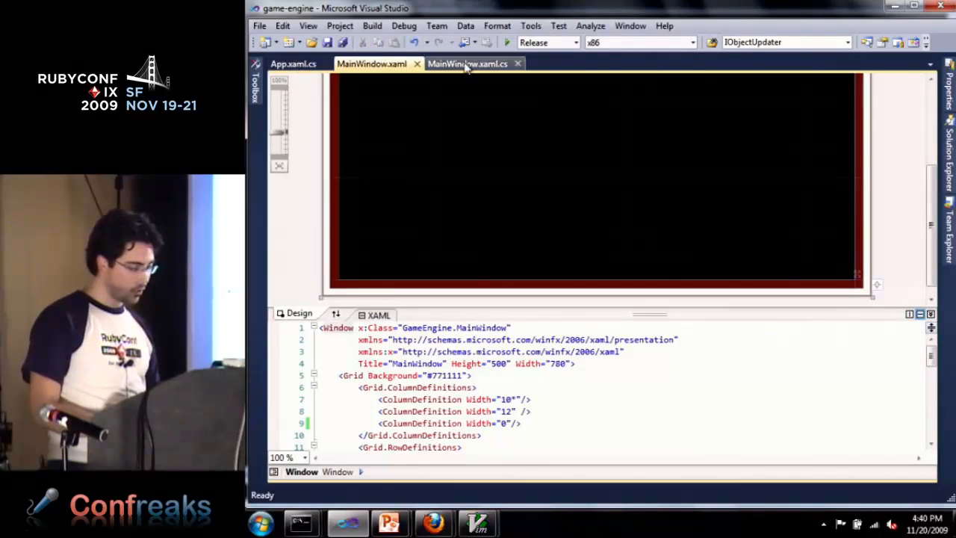
{"action": "left_click", "coordinate": [467, 62]}
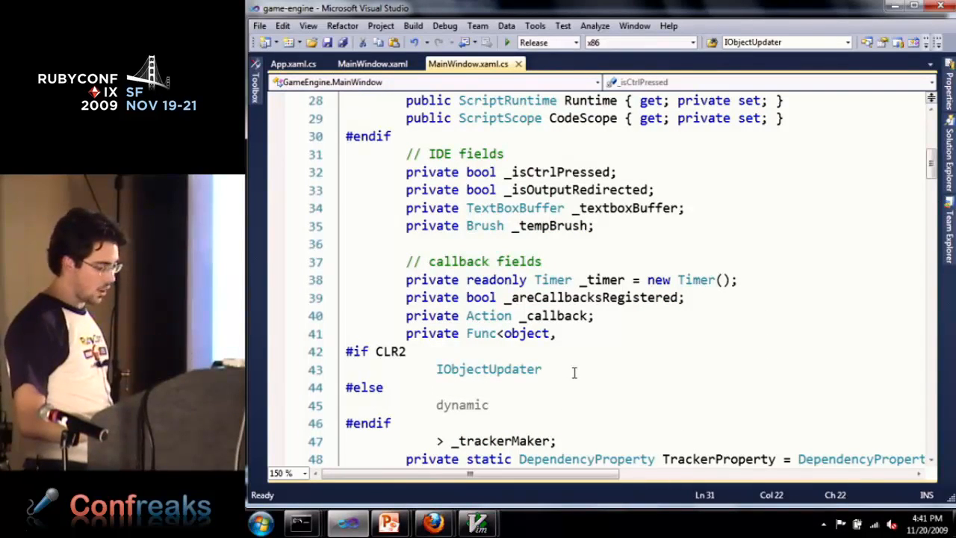
{"action": "scroll", "scroll_direction": "down", "scroll_amount": 3}
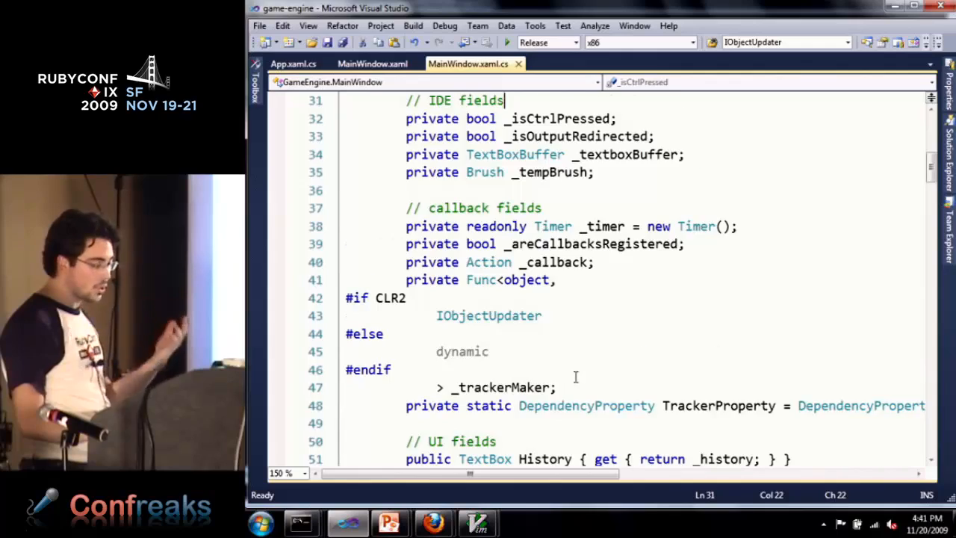
{"action": "scroll", "scroll_direction": "down", "scroll_amount": 3}
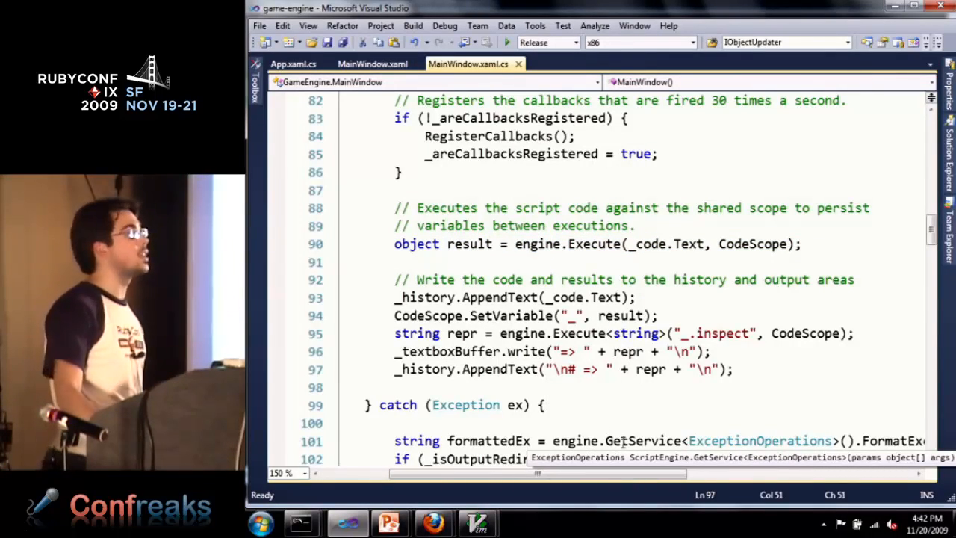
{"action": "scroll", "scroll_direction": "down", "scroll_amount": 3}
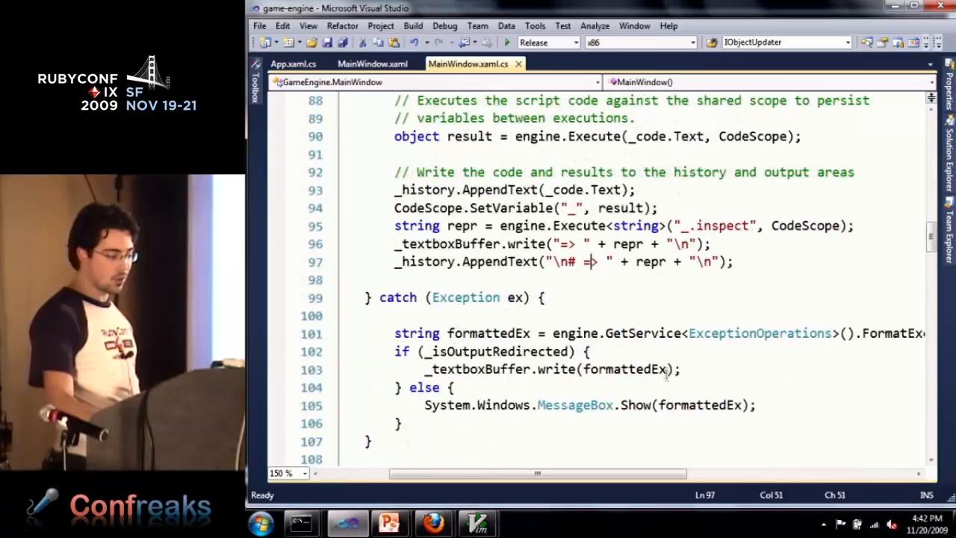
{"action": "left_click_drag", "start_coordinate": [538, 472], "coordinate": [672, 473]}
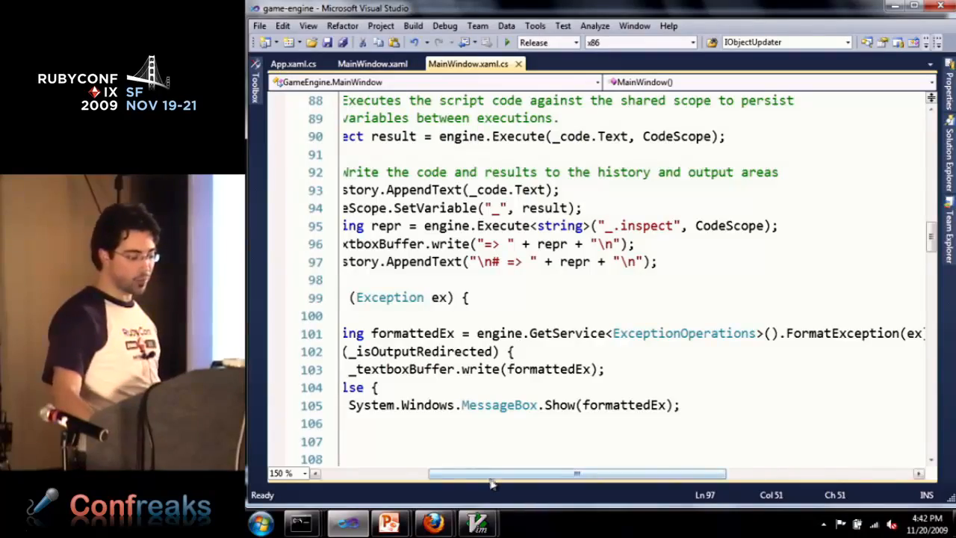
{"action": "scroll", "scroll_direction": "left", "scroll_amount": 3}
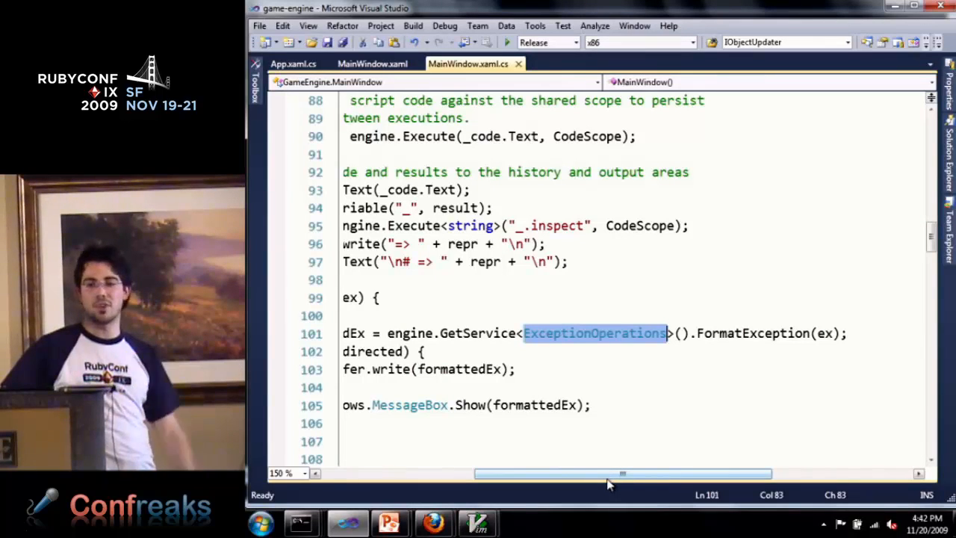
{"action": "left_click_drag", "start_coordinate": [621, 474], "coordinate": [635, 474]}
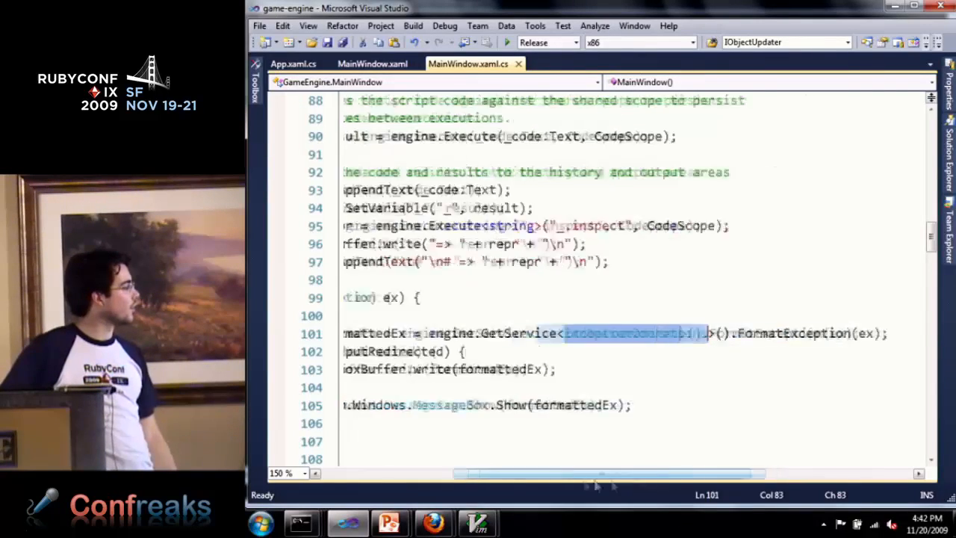
{"action": "scroll", "scroll_direction": "left", "scroll_amount": 3}
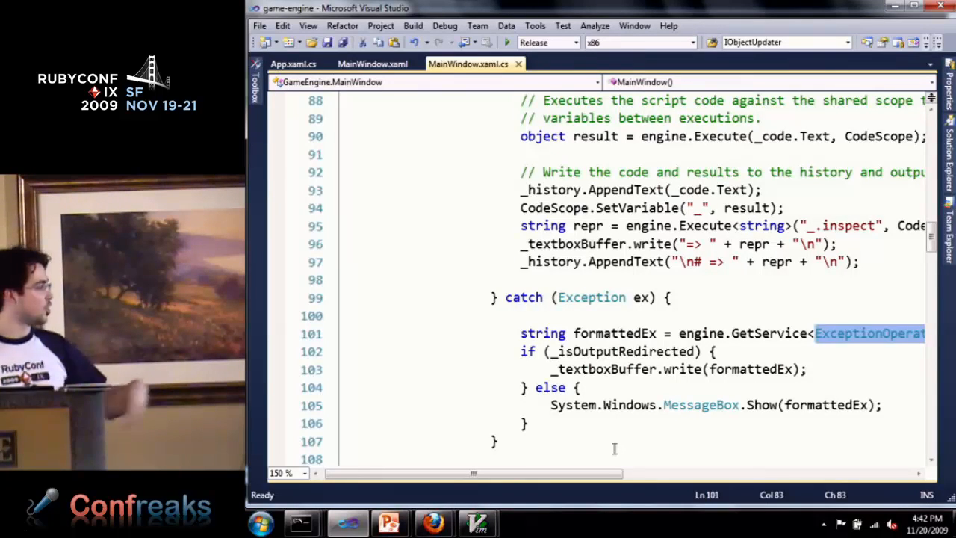
{"action": "mouse_move", "coordinate": [730, 430]}
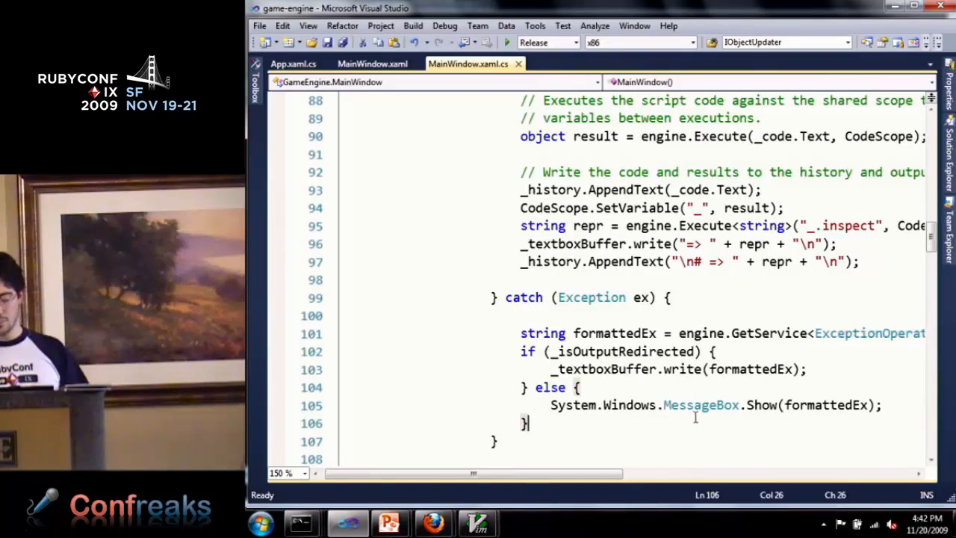
Step: Scroll MainWindow.xaml.cs down to the InitializeHosting method creating the script runtime and scope
{"action": "scroll", "scroll_direction": "down", "scroll_amount": 3}
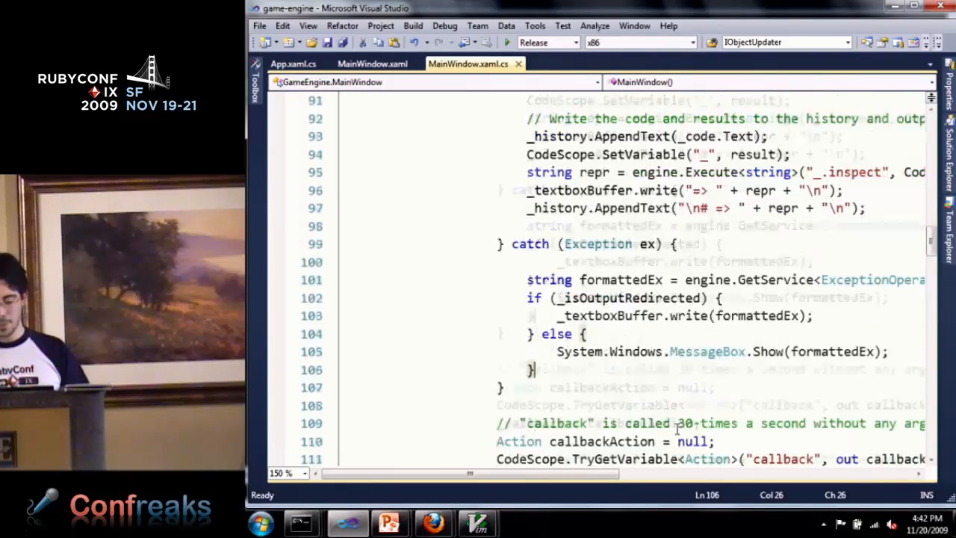
{"action": "scroll", "scroll_direction": "down", "scroll_amount": 3}
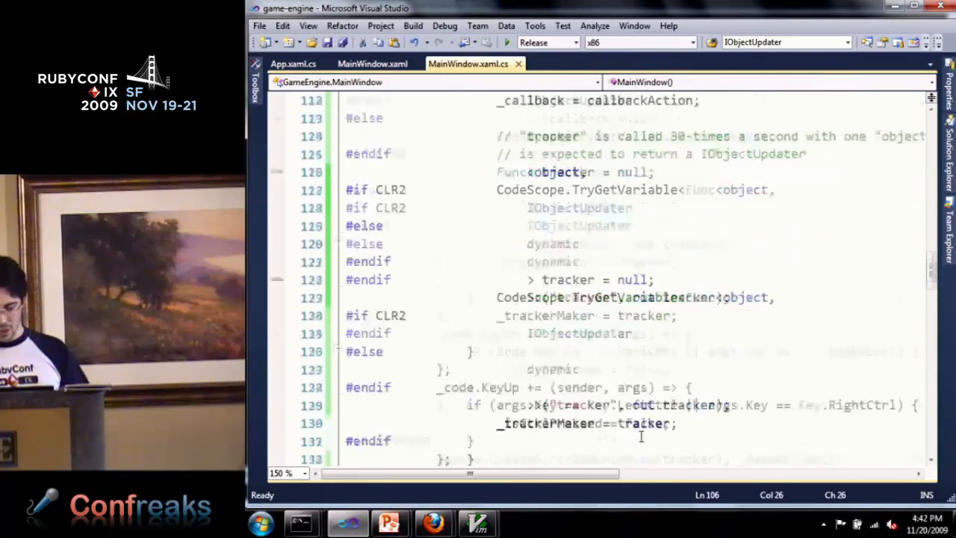
{"action": "scroll", "scroll_direction": "down", "scroll_amount": 3}
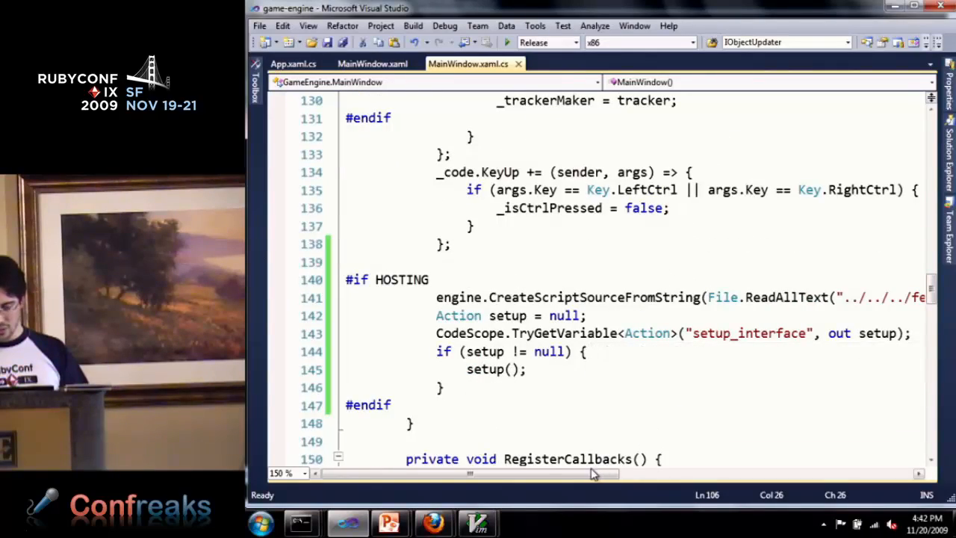
{"action": "scroll", "scroll_direction": "down", "scroll_amount": 3}
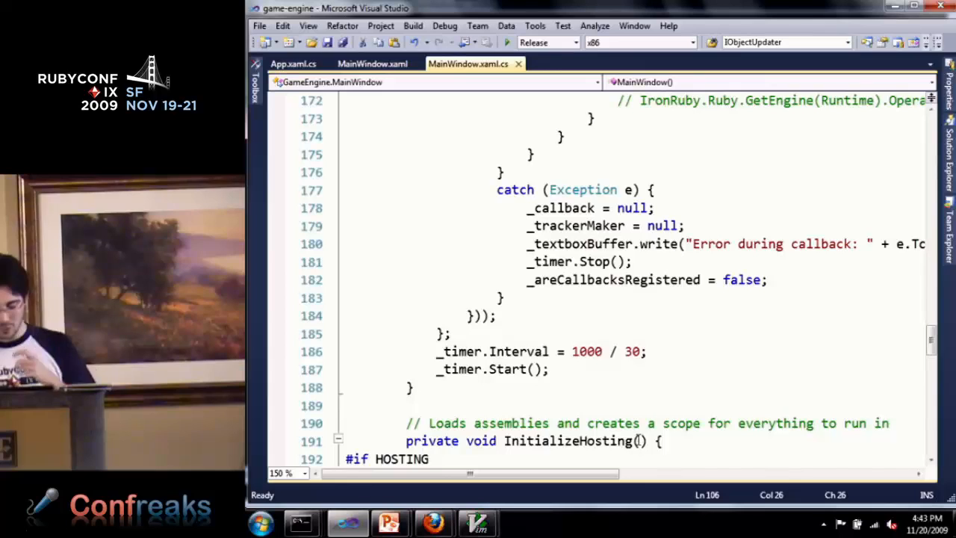
{"action": "scroll", "scroll_direction": "down", "scroll_amount": 3}
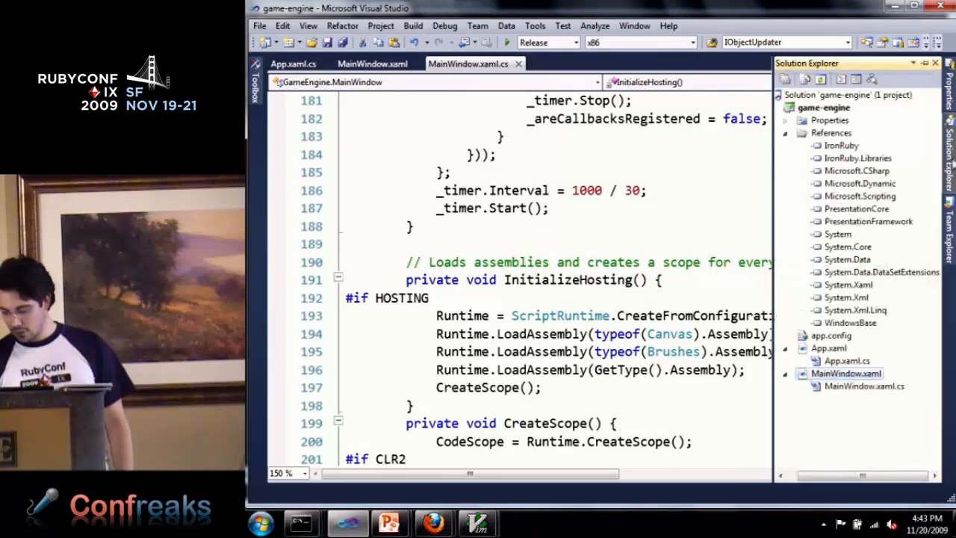
Step: Open app.config and highlight its IronRuby language entry and library search paths
{"action": "left_click", "coordinate": [831, 335]}
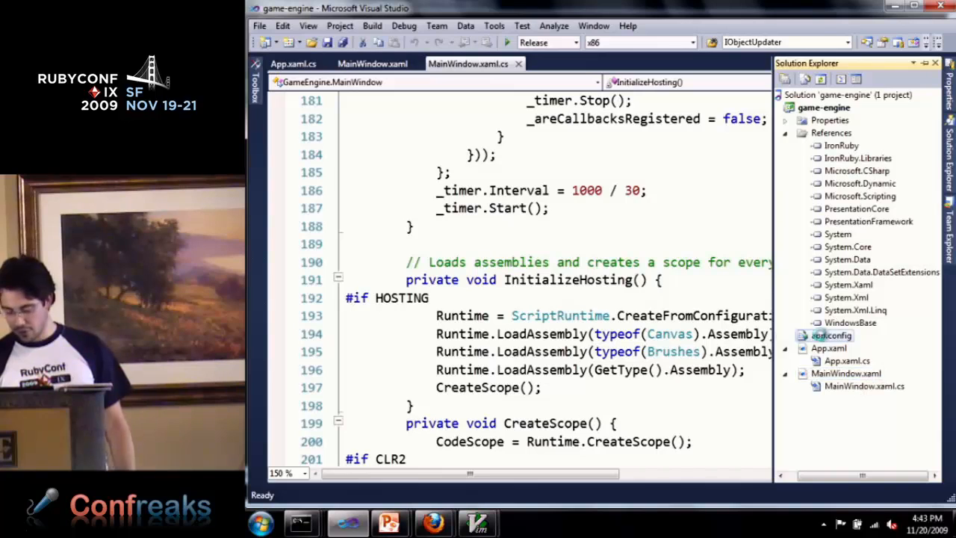
{"action": "double_click", "coordinate": [831, 335]}
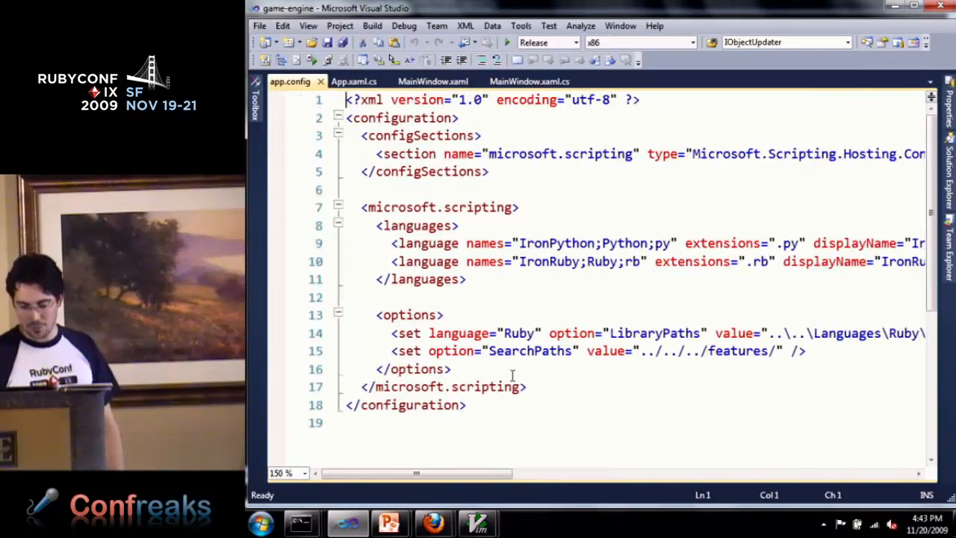
{"action": "left_click", "coordinate": [579, 261]}
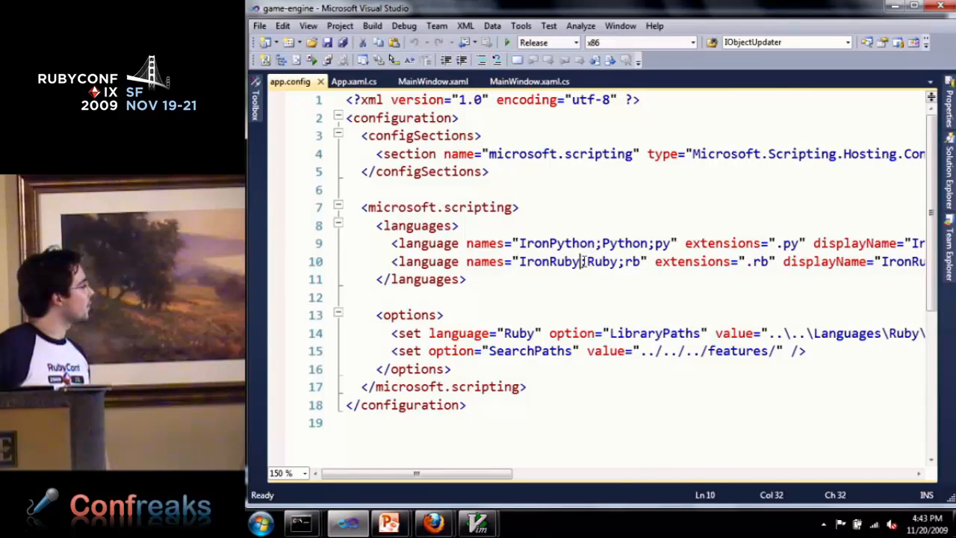
{"action": "left_click_drag", "start_coordinate": [416, 472], "coordinate": [511, 472]}
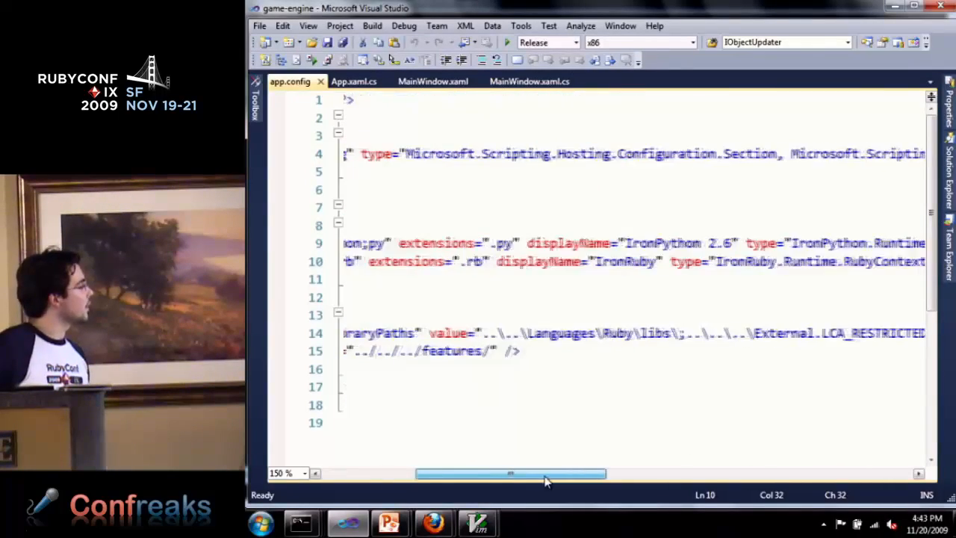
{"action": "left_click_drag", "start_coordinate": [511, 472], "coordinate": [415, 472]}
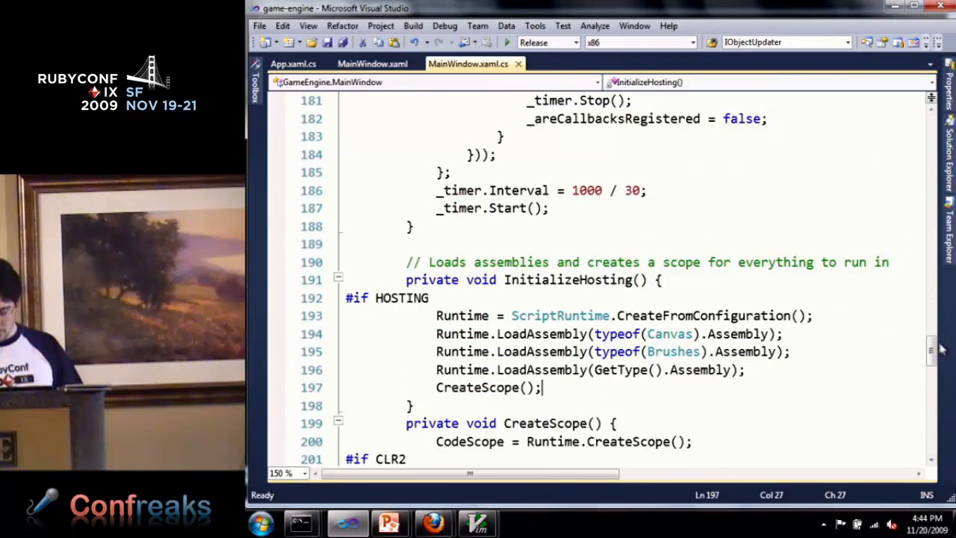
{"action": "scroll", "scroll_direction": "down", "scroll_amount": 3}
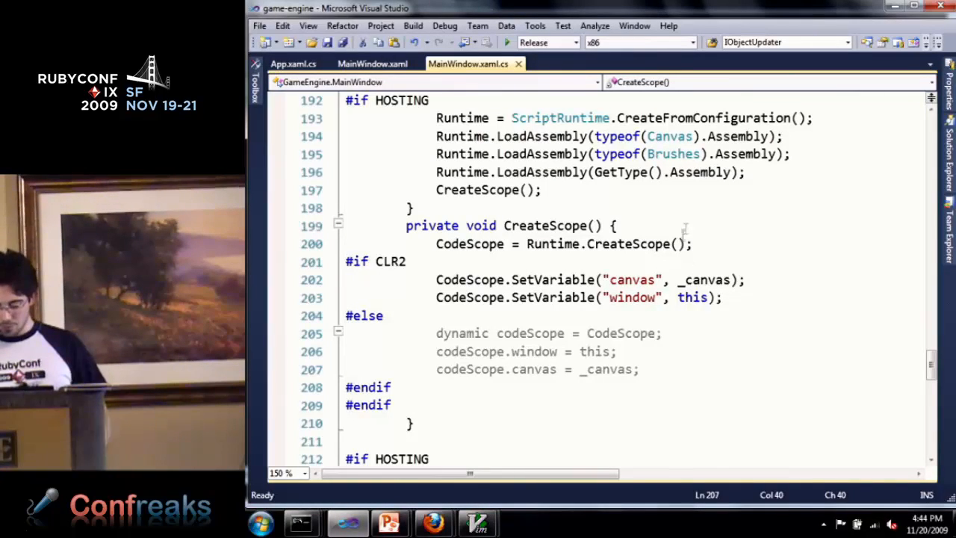
Step: Run the game engine, then yank the 15-line circle code from totype.rb in GVim
{"action": "key", "text": "alt+tab"}
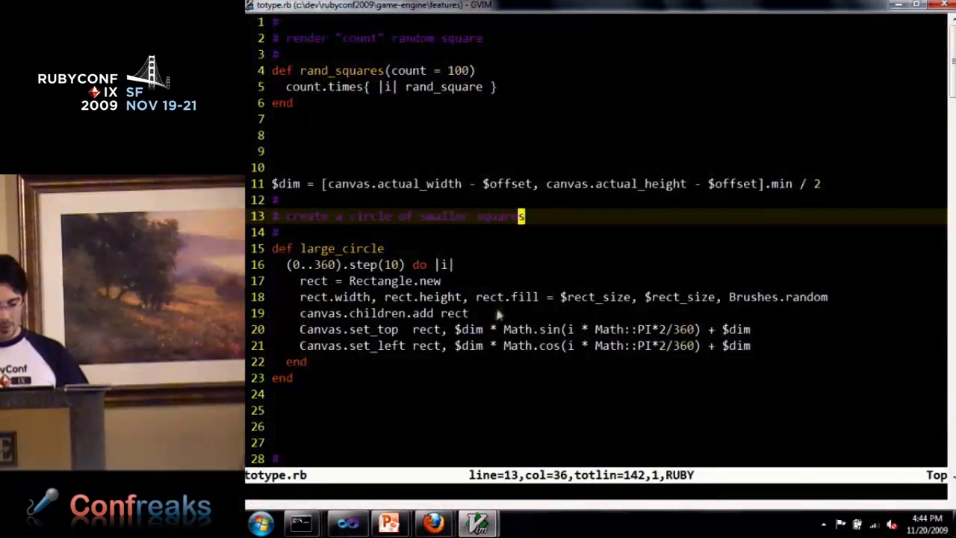
{"action": "key", "text": "alt+tab"}
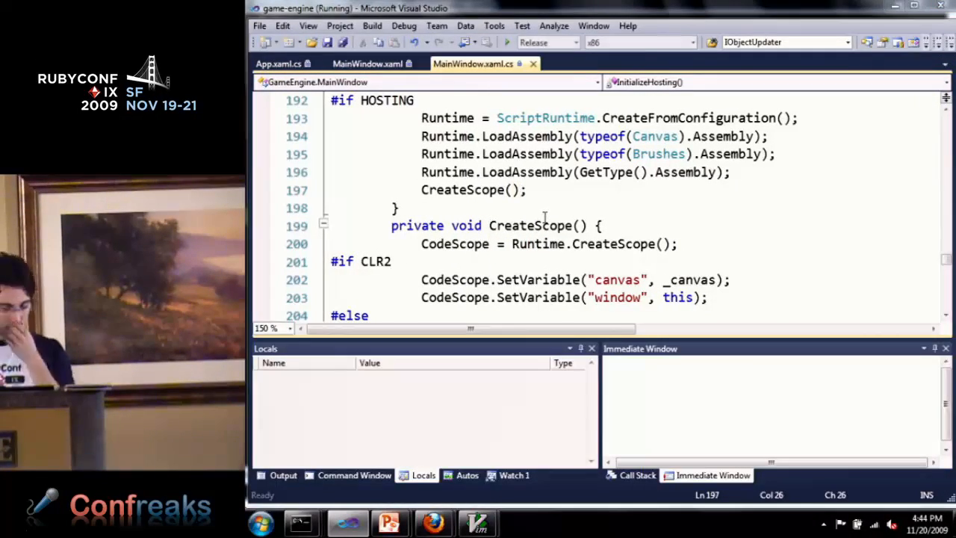
{"action": "left_click", "coordinate": [523, 523]}
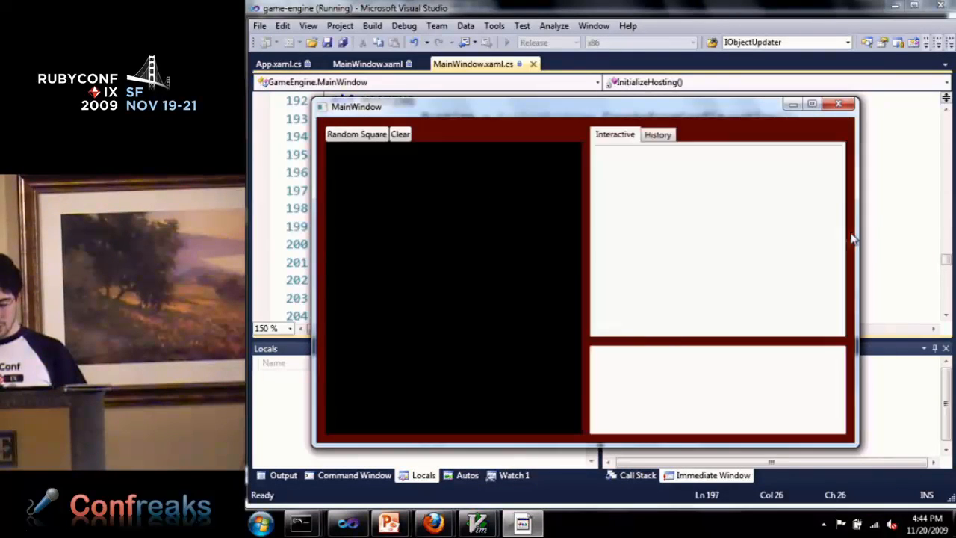
{"action": "key", "text": "alt+tab"}
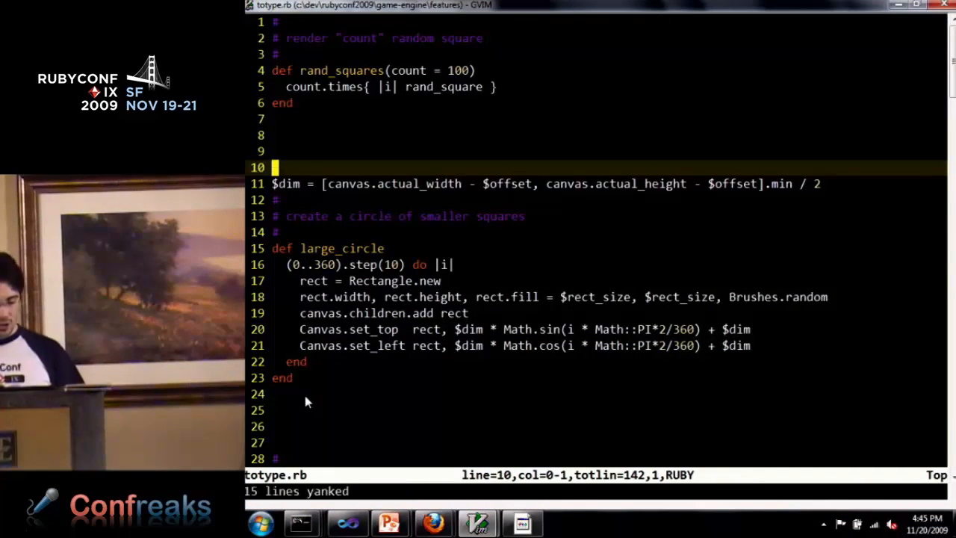
{"action": "mouse_move", "coordinate": [441, 391]}
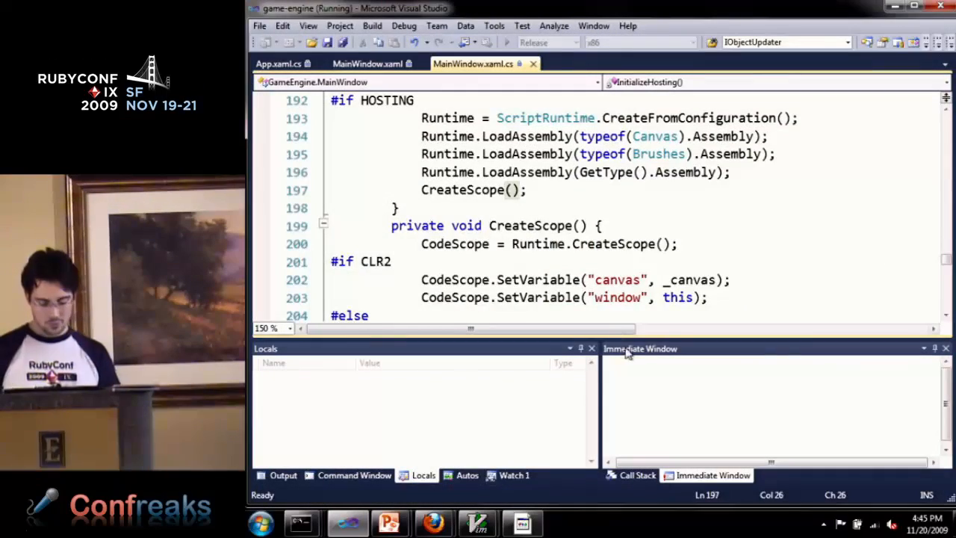
{"action": "key", "text": "Alt+Tab"}
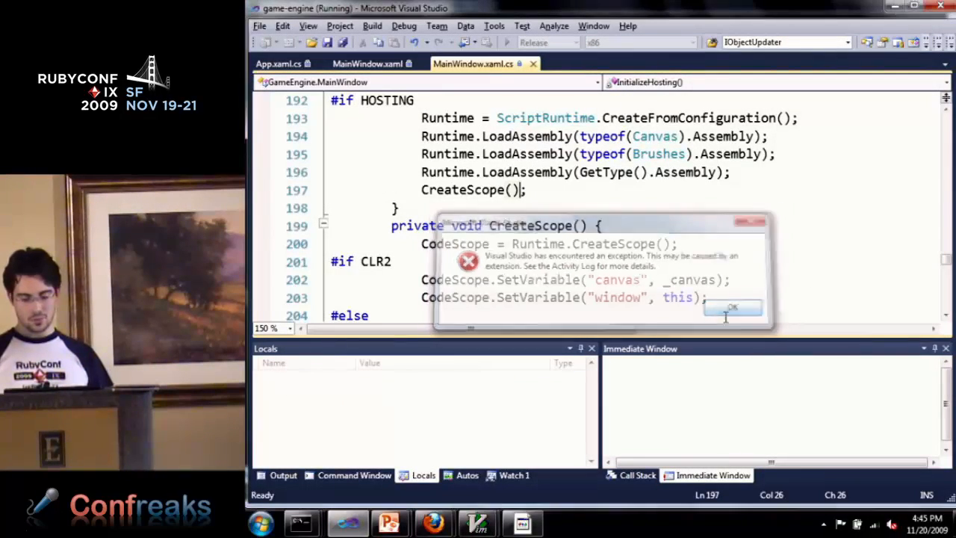
Step: Dismiss the Visual Studio exception dialog and relaunch the game-engine app with F5
{"action": "left_click", "coordinate": [732, 308]}
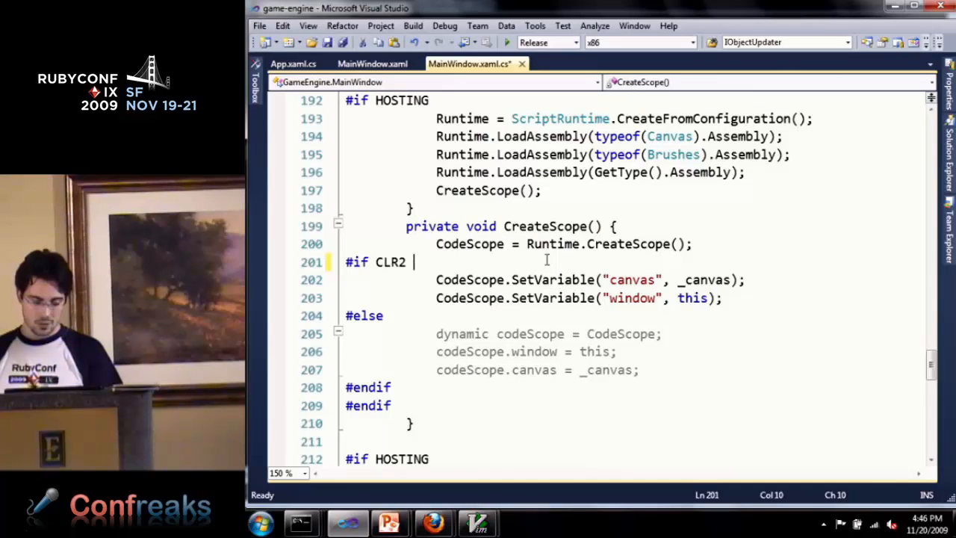
{"action": "key", "text": "F5"}
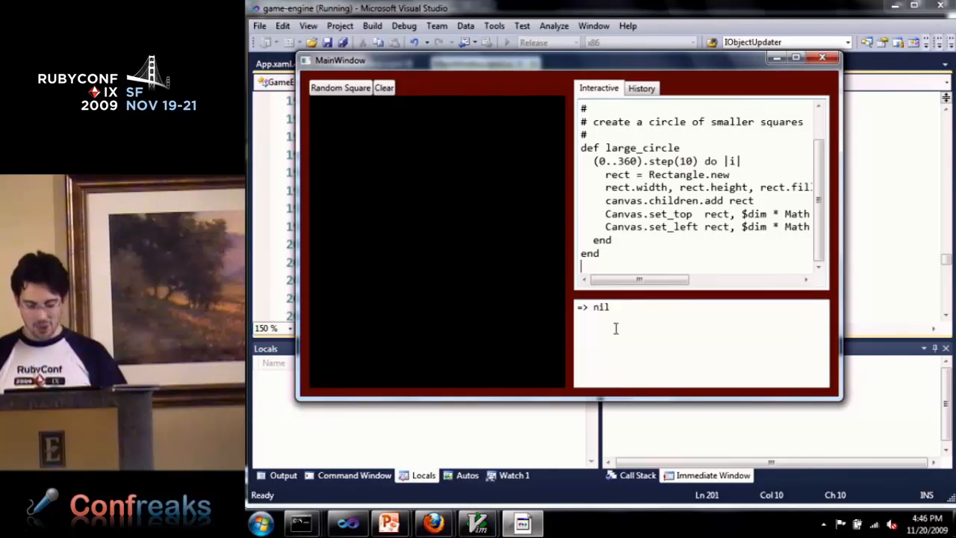
Step: Call large_circle in the Interactive pane, drawing a ring of coloured squares
{"action": "type", "text": "large_"}
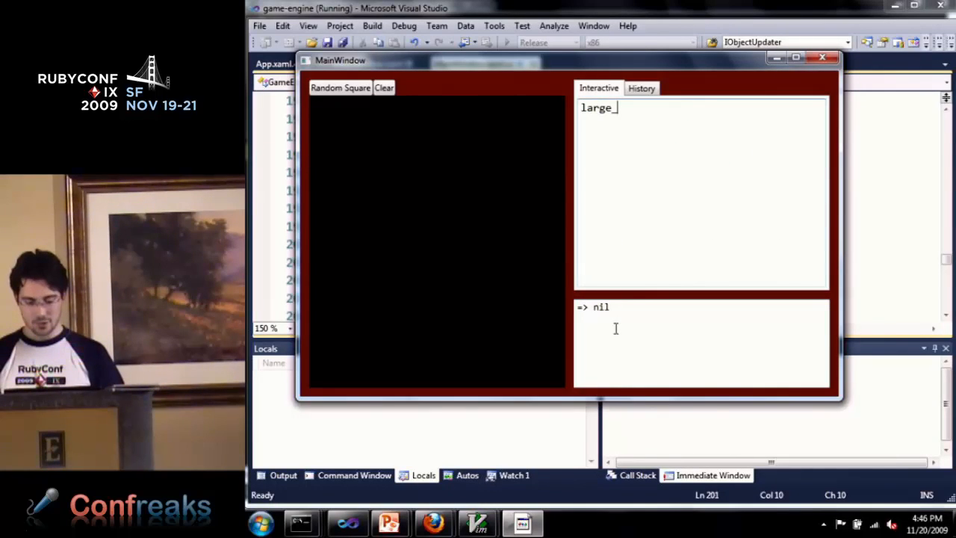
{"action": "type", "text": "circle"}
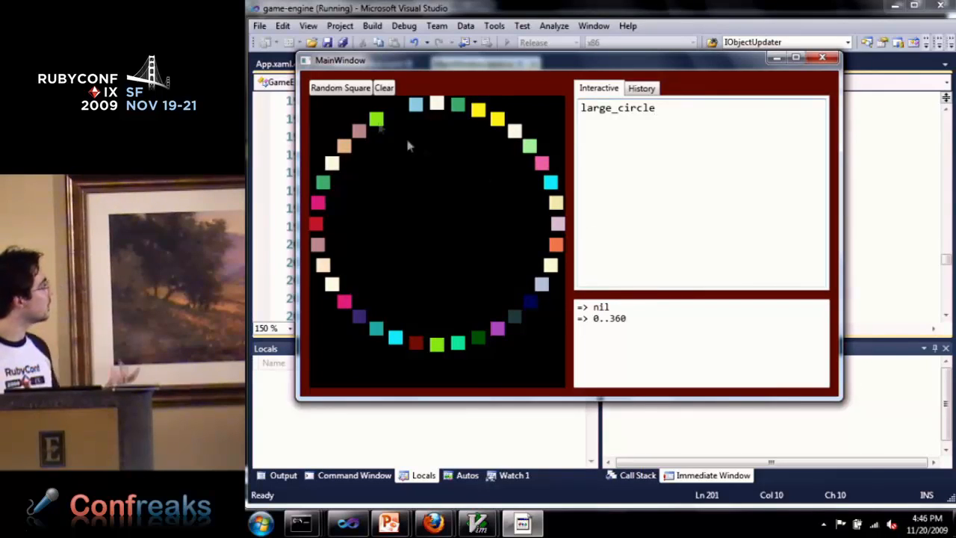
{"action": "mouse_move", "coordinate": [400, 123]}
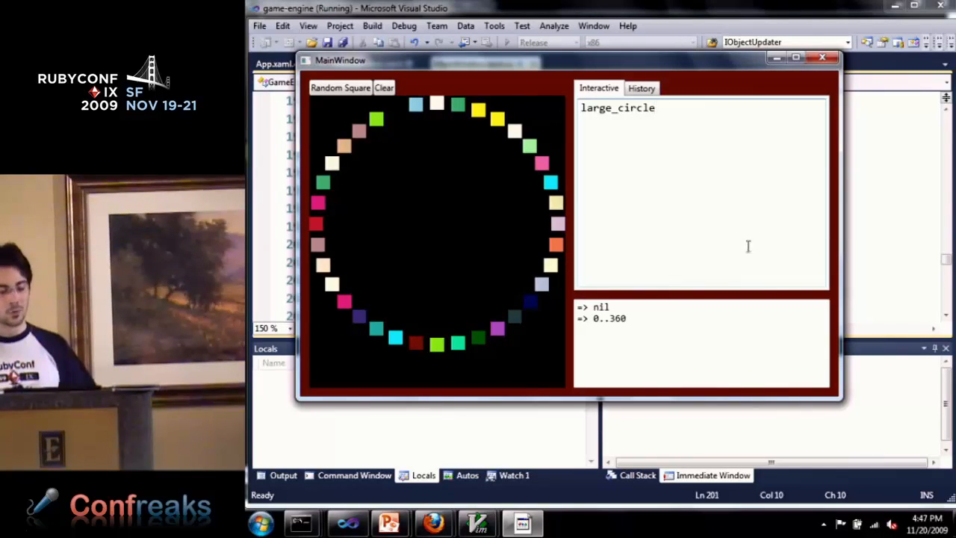
{"action": "double_click", "coordinate": [615, 108]}
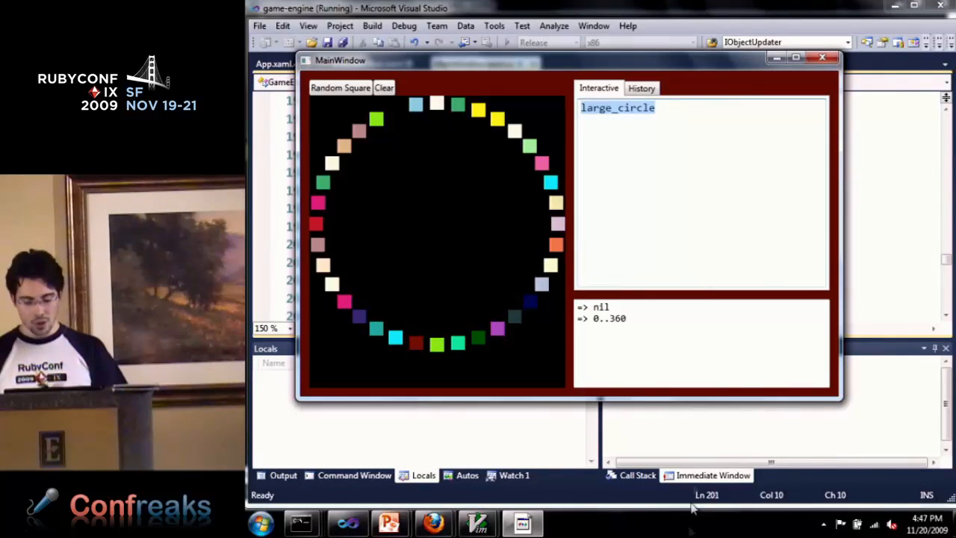
Step: View the rotating-circle callback method in totype.rb, then return to Visual Studio's MainWindow code
{"action": "key", "text": "alt+tab"}
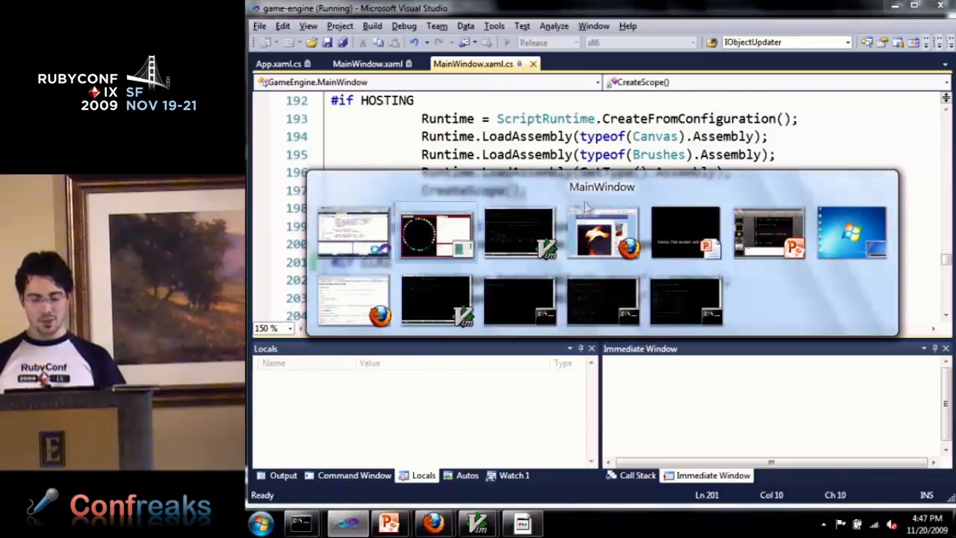
{"action": "key", "text": "alt+tab"}
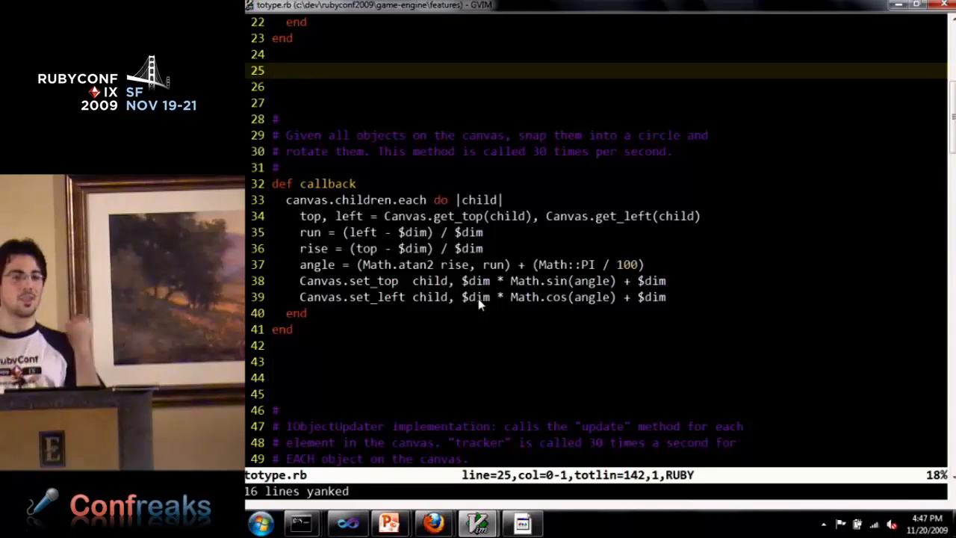
{"action": "mouse_move", "coordinate": [463, 463]}
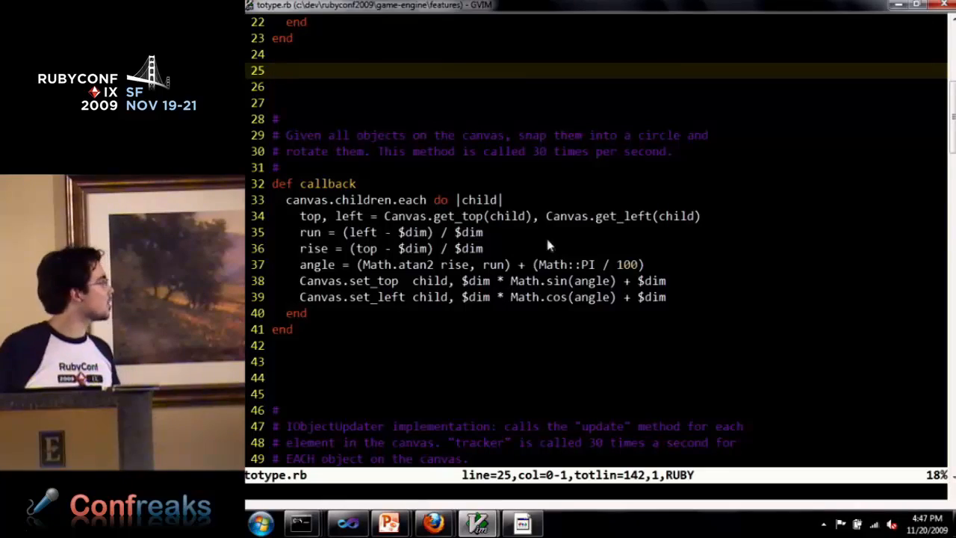
{"action": "key", "text": "alt+tab"}
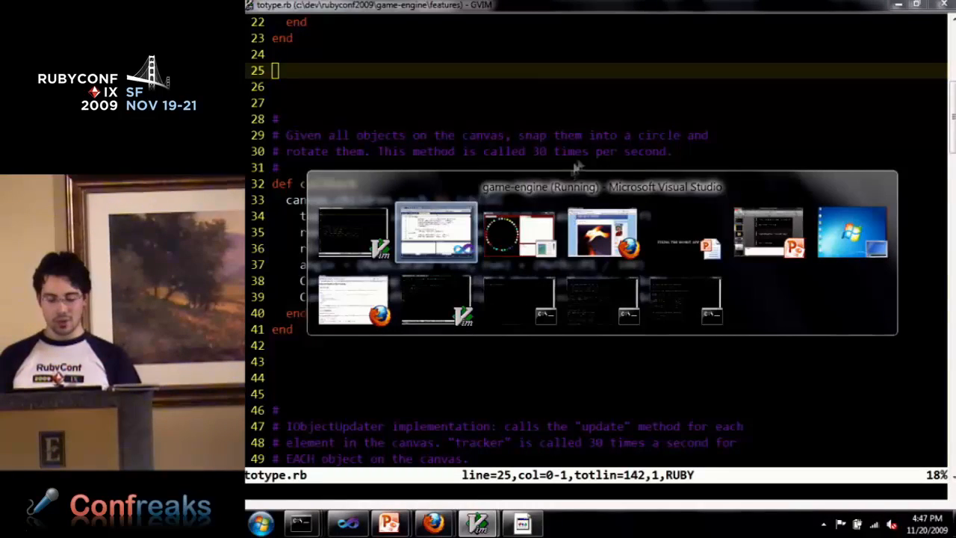
{"action": "left_click", "coordinate": [436, 231]}
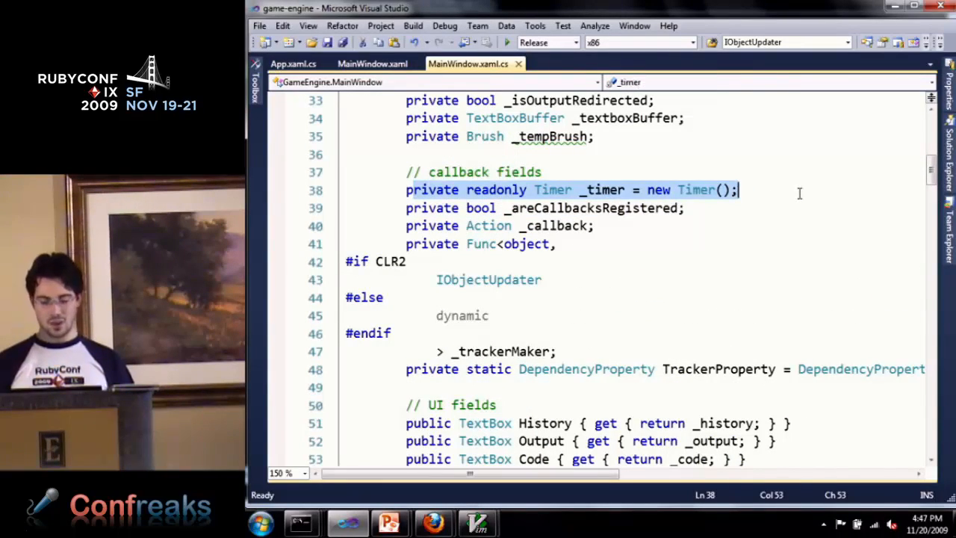
Step: Find all references of the _timer field and jump to its use in RegisterCallbacks
{"action": "right_click", "coordinate": [598, 190]}
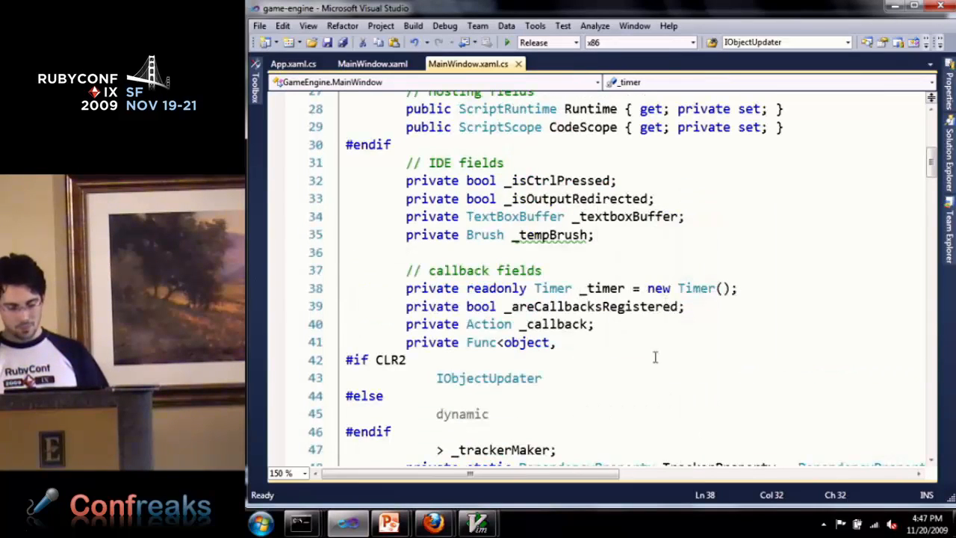
{"action": "right_click", "coordinate": [654, 357]}
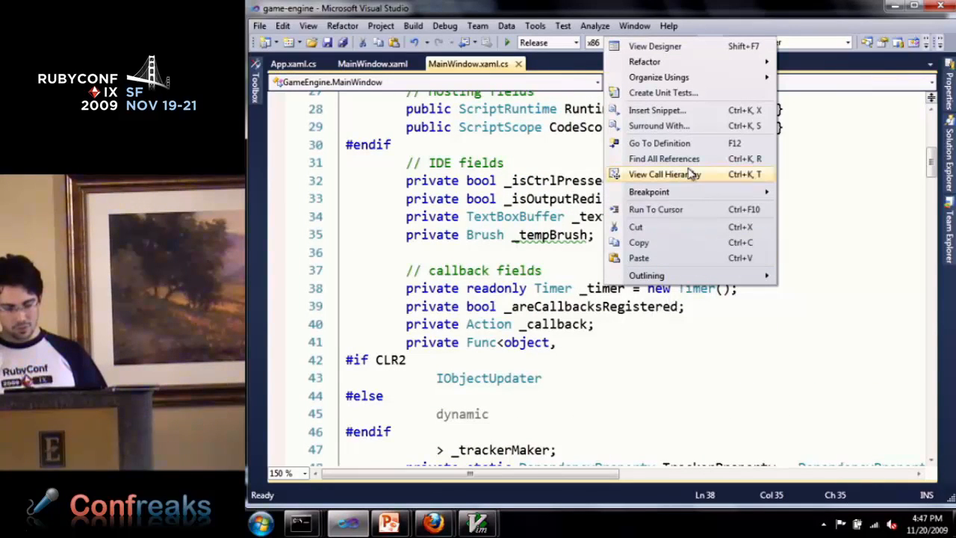
{"action": "left_click", "coordinate": [663, 159]}
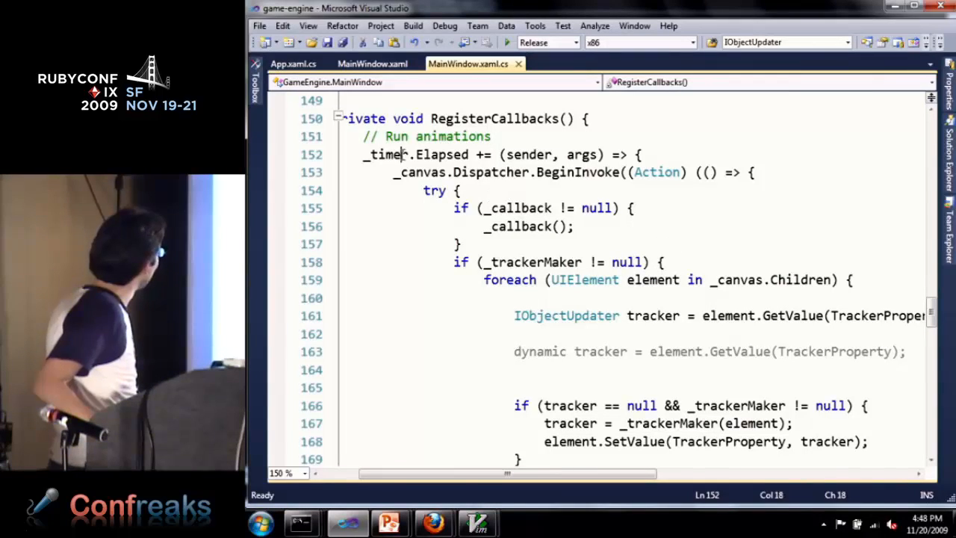
Step: Show the constructor's TryGetVariable calls for callback and tracker, then relaunch the app
{"action": "double_click", "coordinate": [385, 154]}
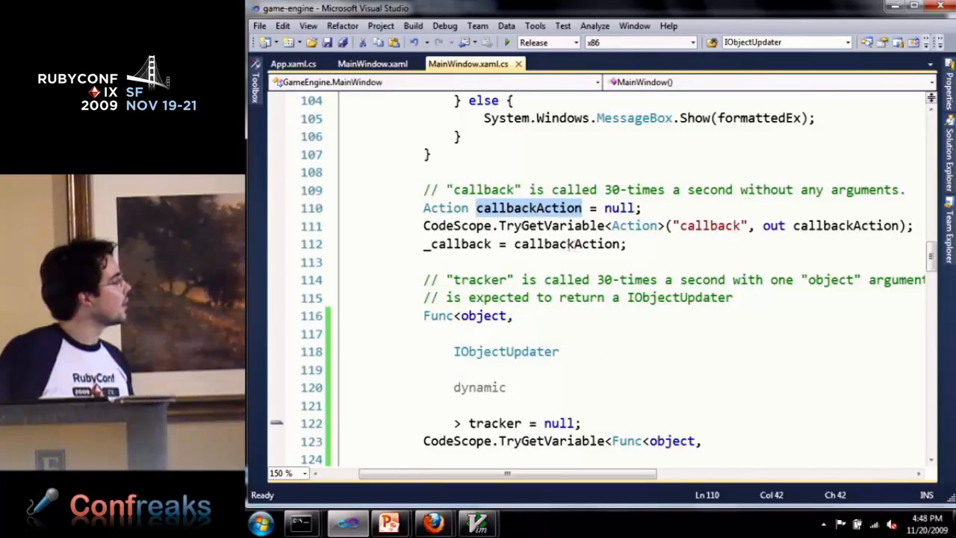
{"action": "mouse_move", "coordinate": [457, 225]}
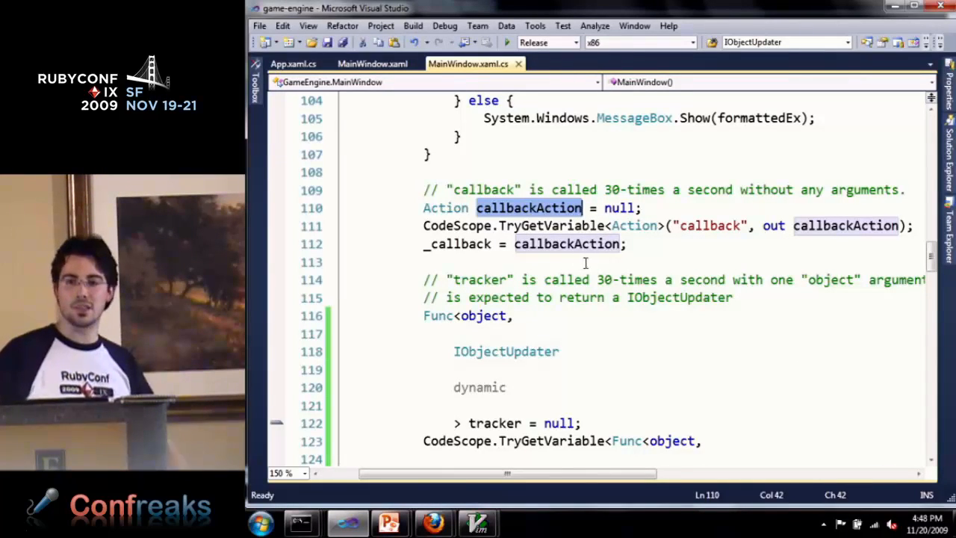
{"action": "mouse_move", "coordinate": [652, 269]}
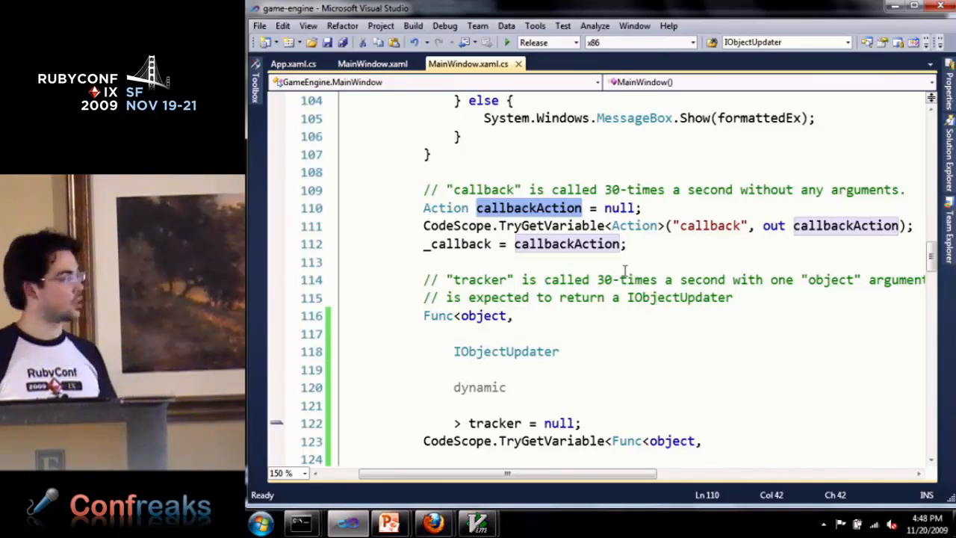
{"action": "key", "text": "alt+tab"}
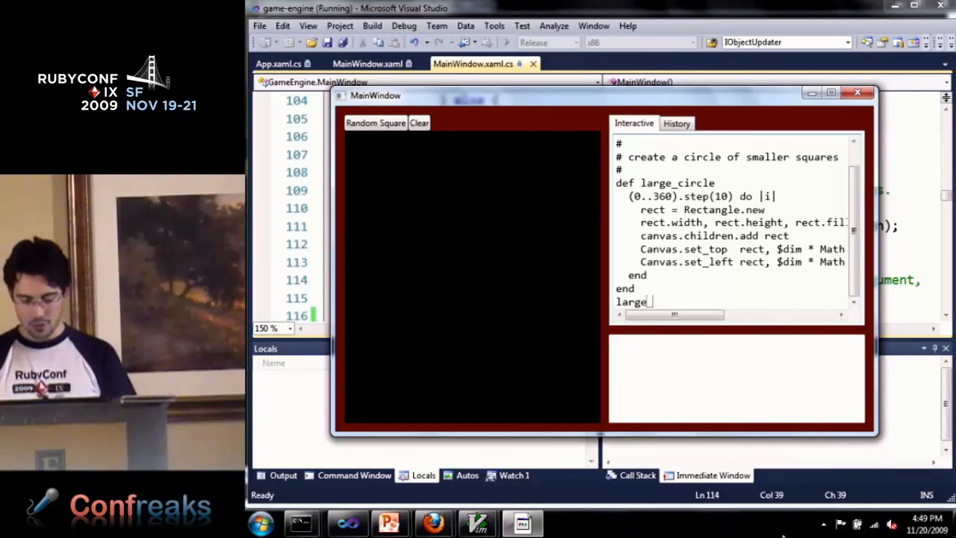
Step: Finish the large_circle call and run the whole script, redrawing the ring of squares
{"action": "type", "text": "_circle"}
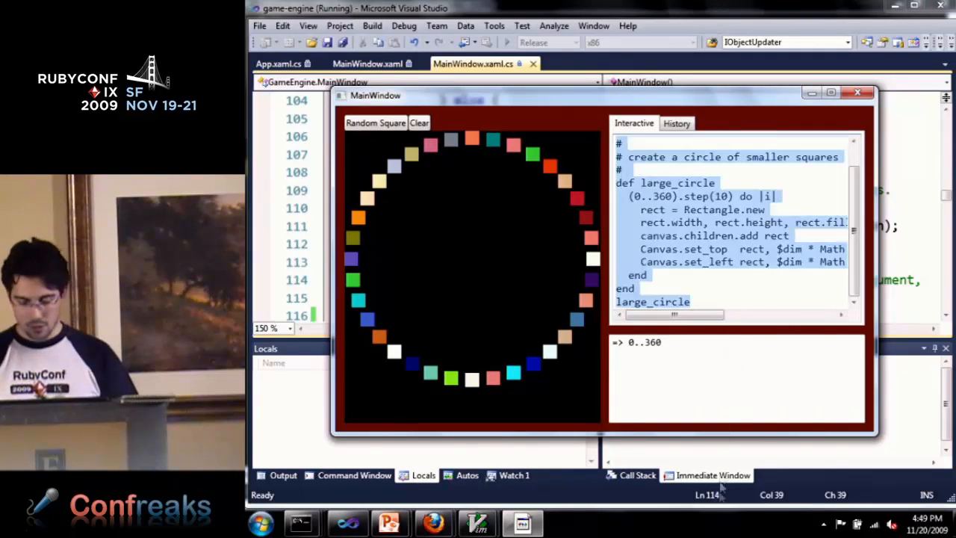
{"action": "key", "text": "alt+tab"}
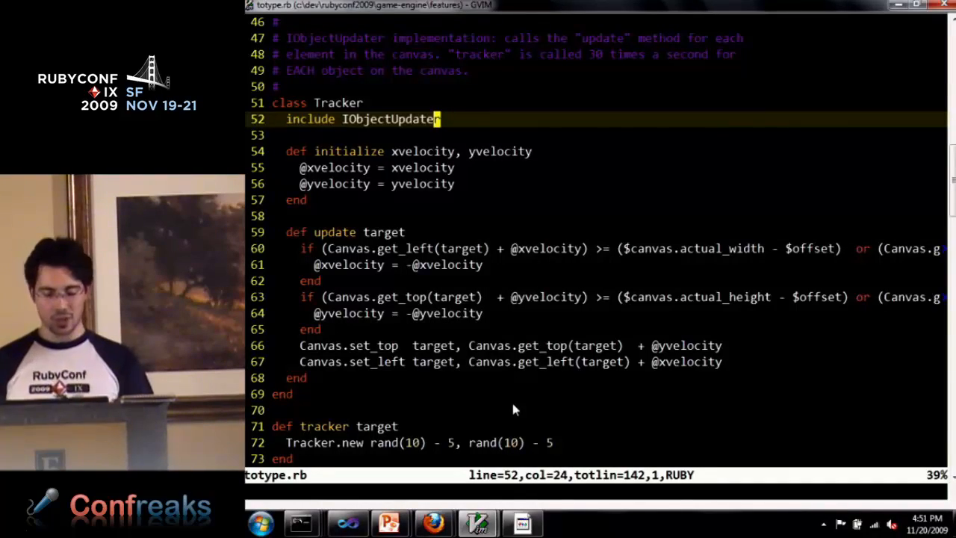
Step: Scroll RegisterCallbacks to the _trackerMaker foreach loop that updates each canvas element
{"action": "key", "text": "alt+tab"}
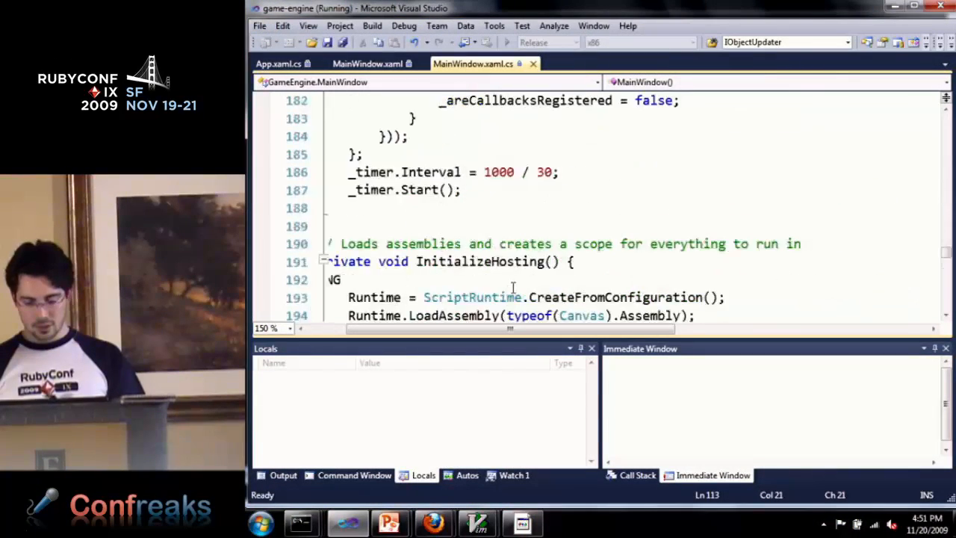
{"action": "scroll", "scroll_direction": "down", "scroll_amount": 3}
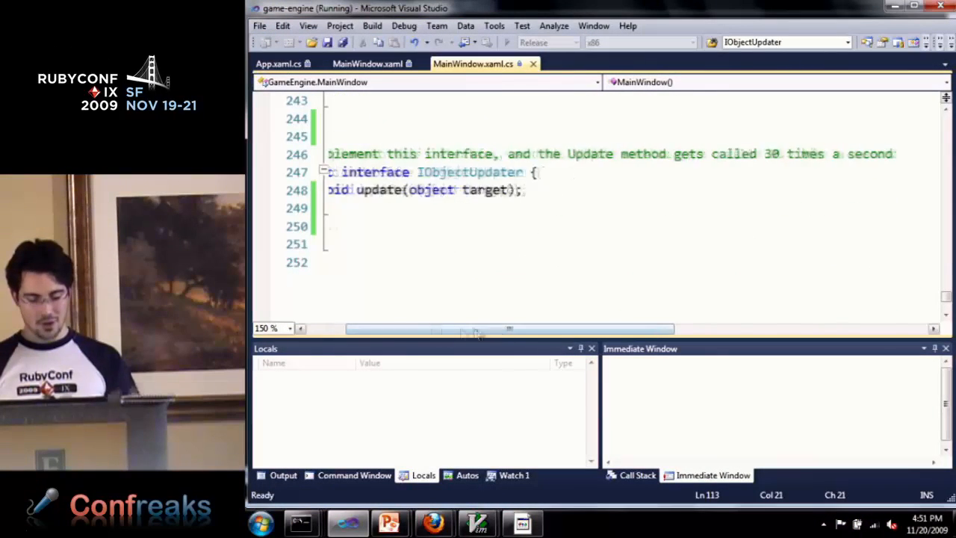
{"action": "scroll", "scroll_direction": "left", "scroll_amount": 3}
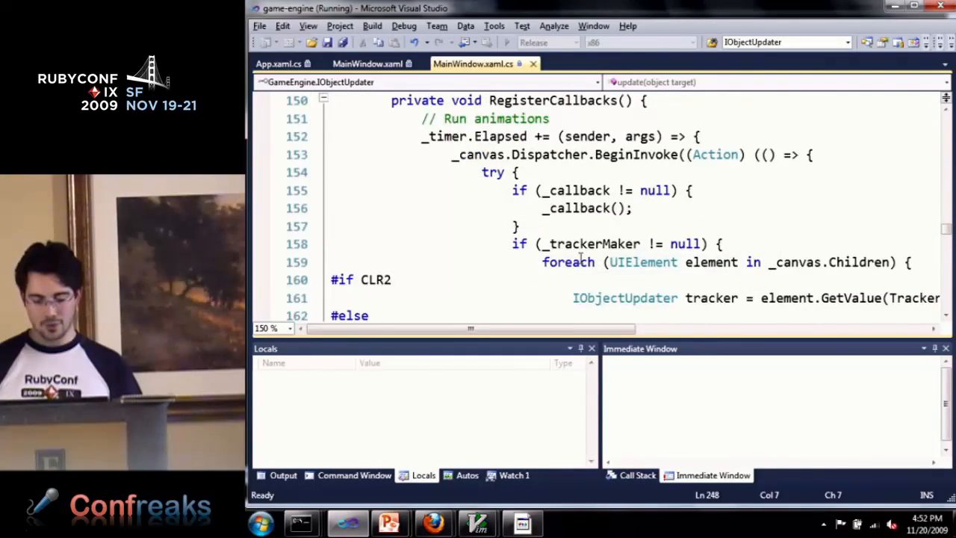
{"action": "left_click", "coordinate": [648, 278]}
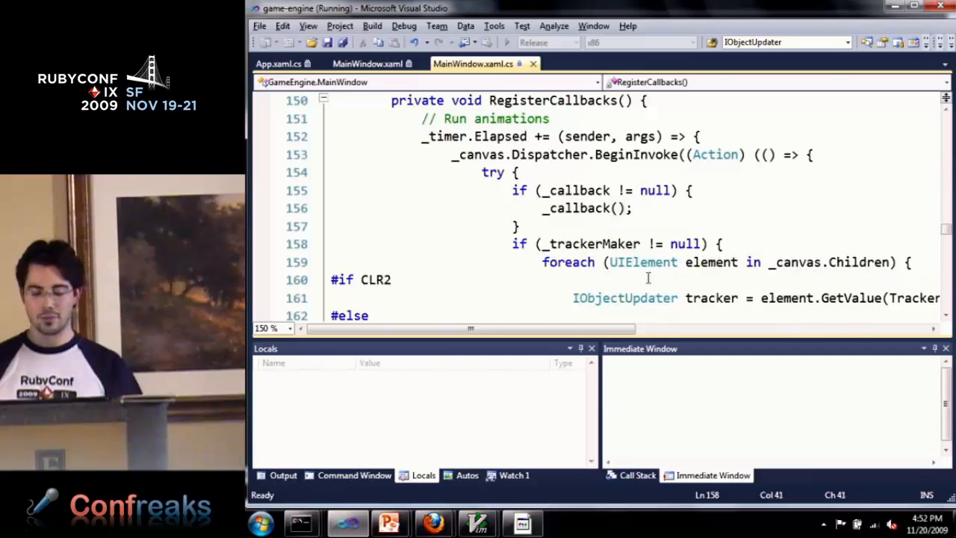
{"action": "mouse_move", "coordinate": [626, 299]}
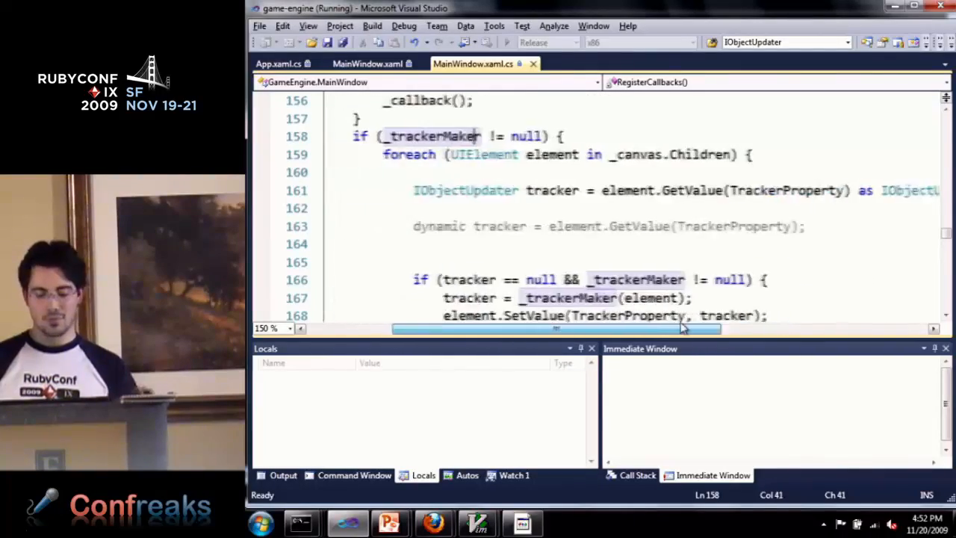
{"action": "scroll", "scroll_direction": "down", "scroll_amount": 3}
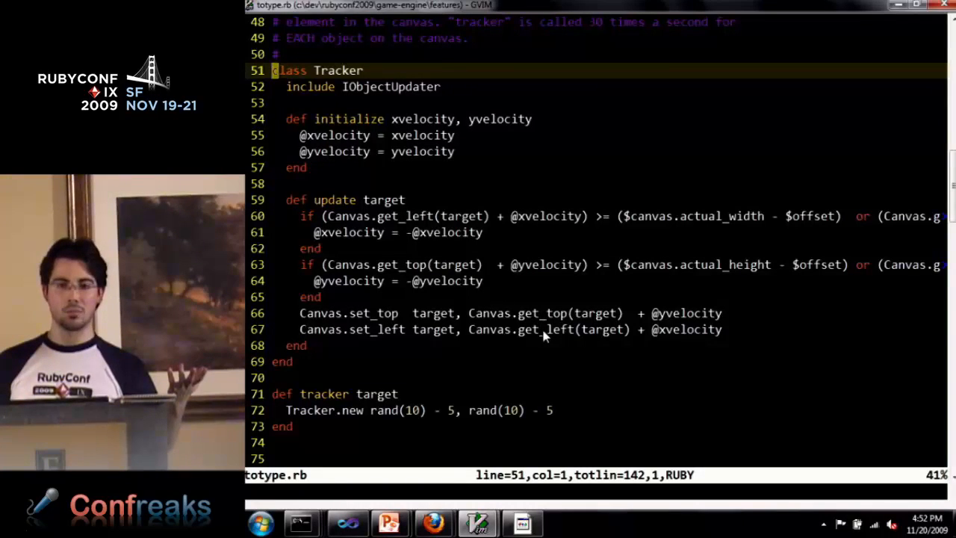
{"action": "mouse_move", "coordinate": [600, 272]}
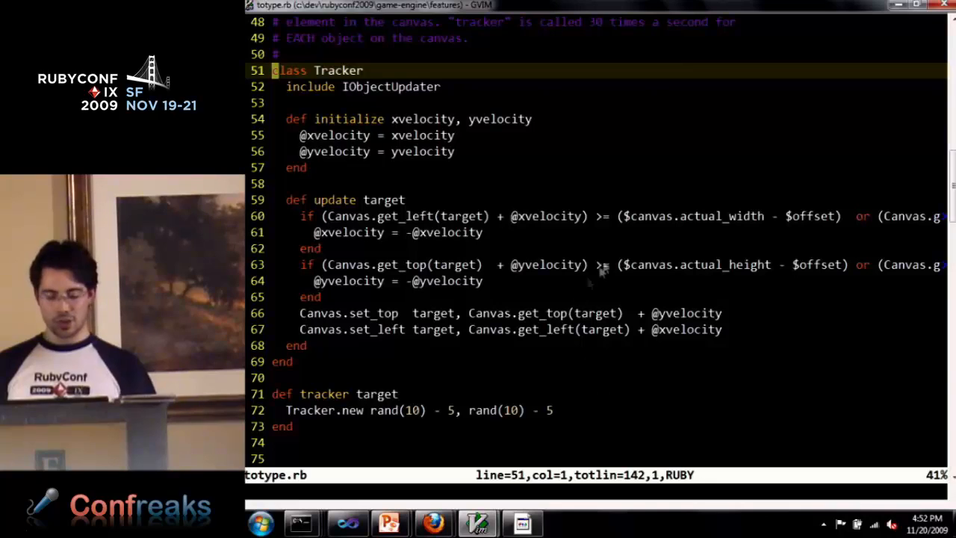
{"action": "mouse_move", "coordinate": [747, 245]}
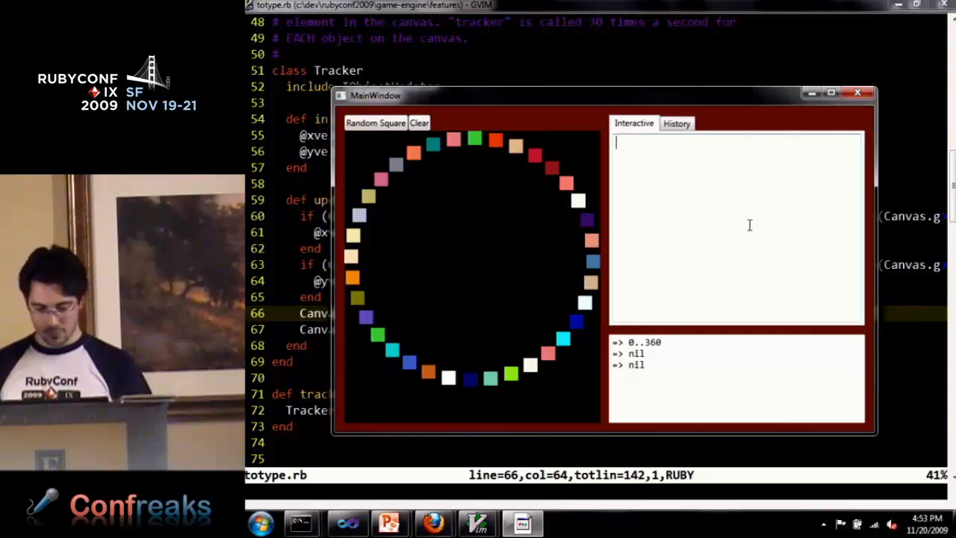
Step: Clear the canvas and run 100.times{rand_square} to fill it with random squares
{"action": "left_click", "coordinate": [418, 123]}
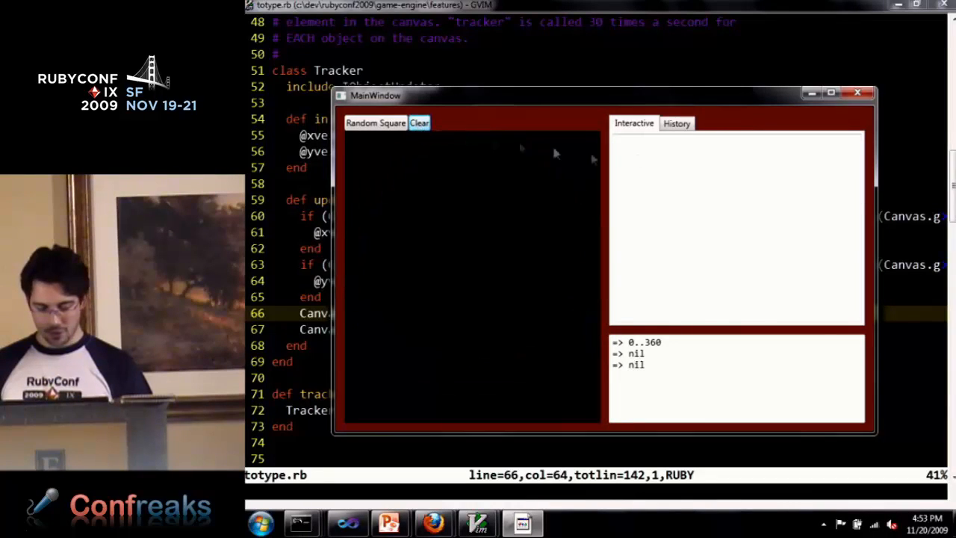
{"action": "type", "text": "100"}
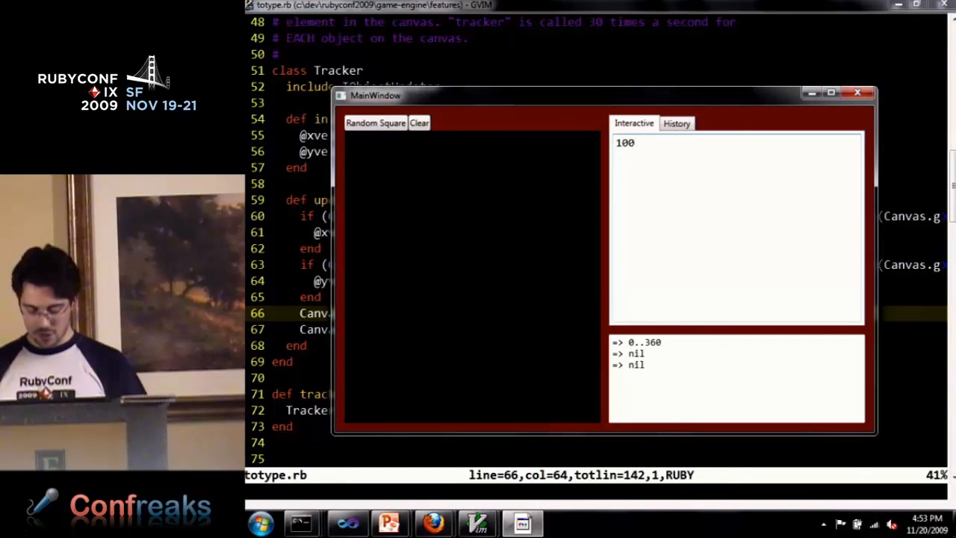
{"action": "type", "text": ".times{rand"}
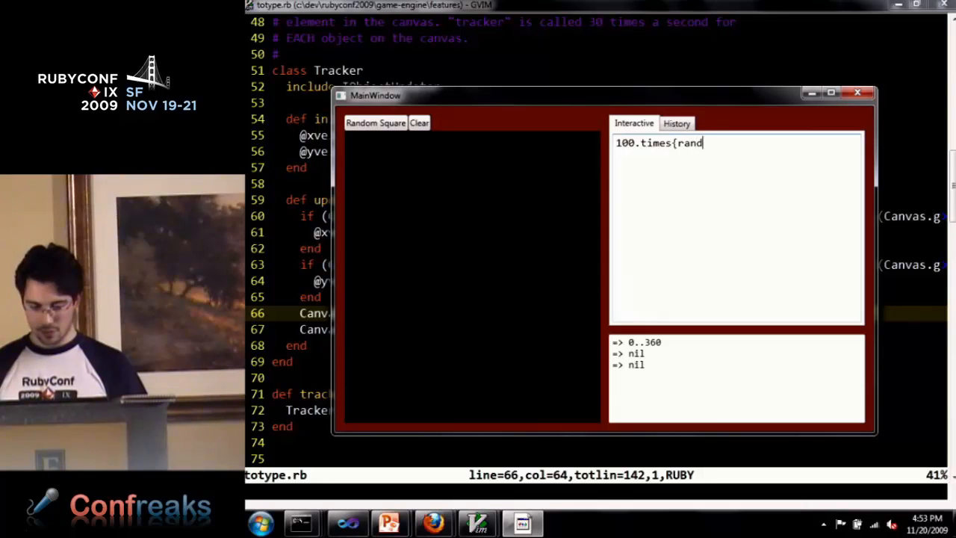
{"action": "type", "text": "_square}"}
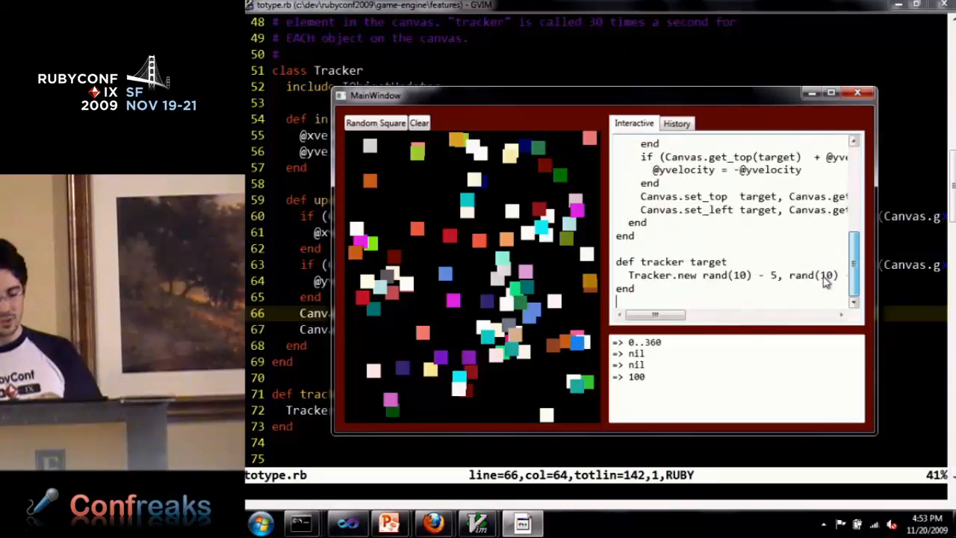
Step: Run the Tracker code with rand(10) velocity to set the squares bouncing, then clear the canvas
{"action": "double_click", "coordinate": [662, 261]}
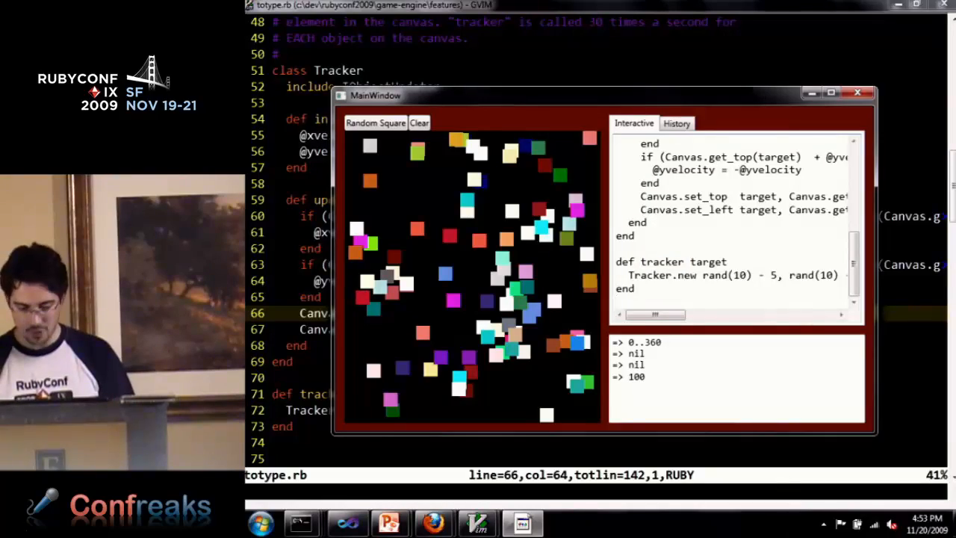
{"action": "left_click", "coordinate": [375, 122]}
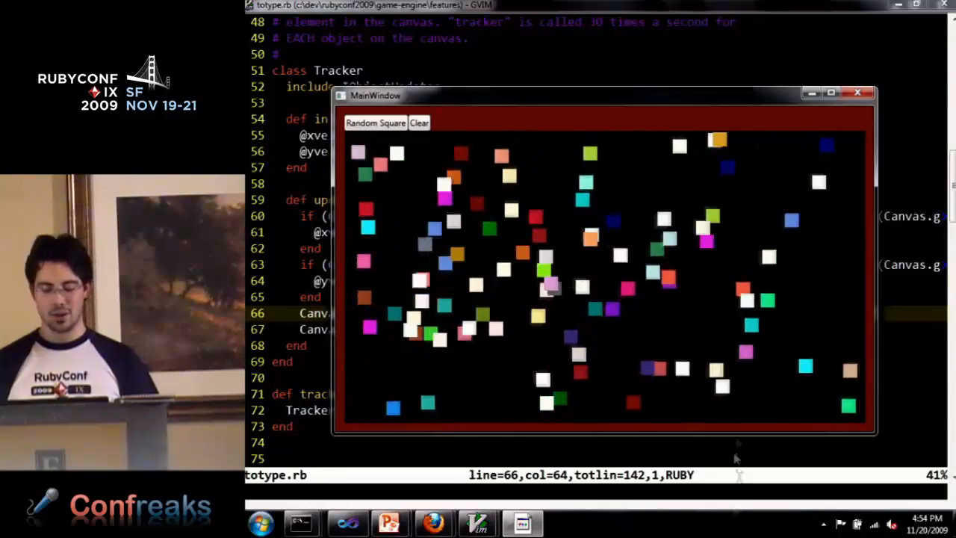
{"action": "left_click", "coordinate": [418, 123]}
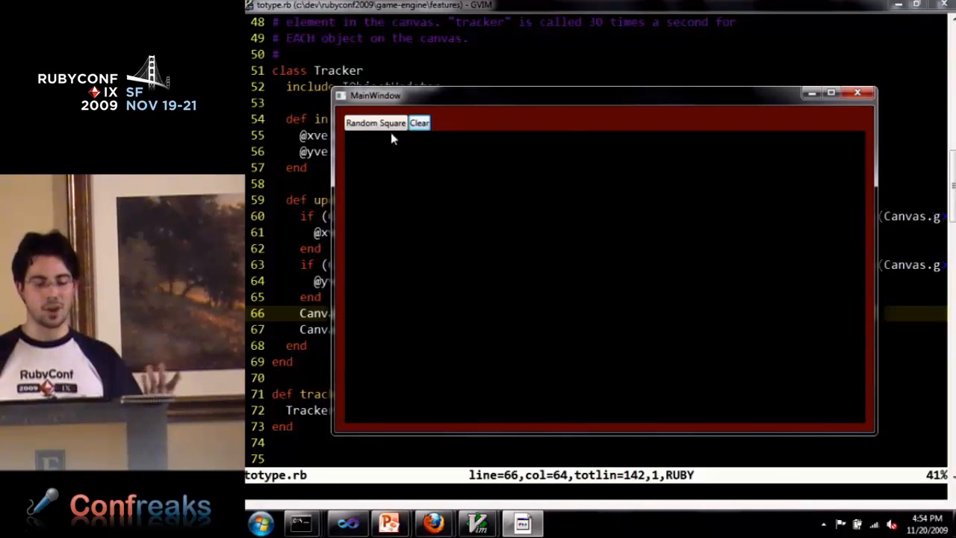
Step: Add three random squares to the empty canvas with the Random Square button
{"action": "left_click", "coordinate": [375, 122]}
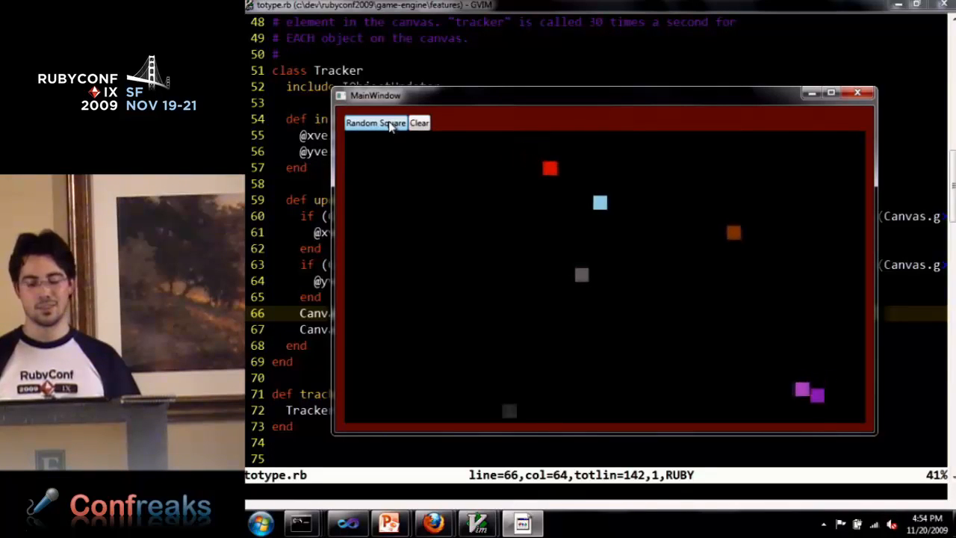
{"action": "left_click", "coordinate": [375, 123]}
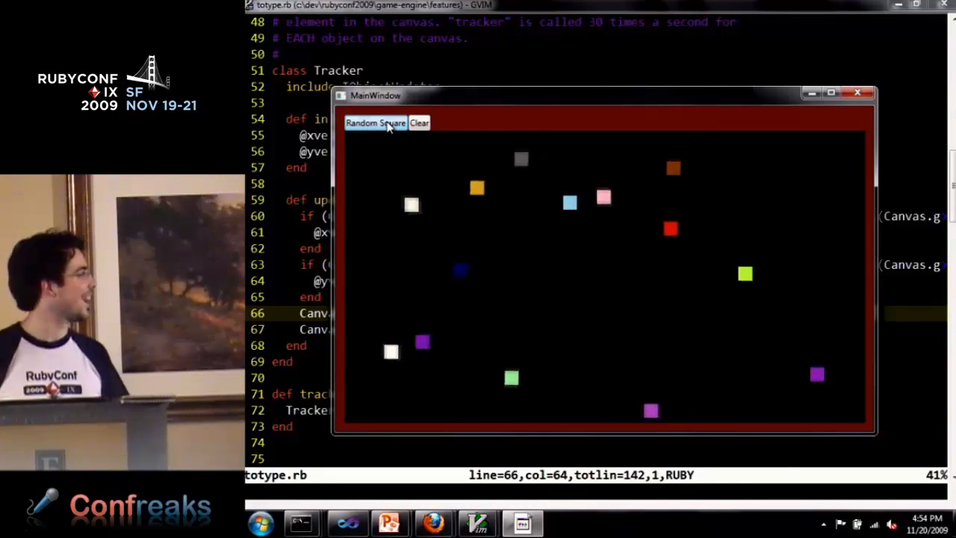
{"action": "left_click", "coordinate": [375, 123]}
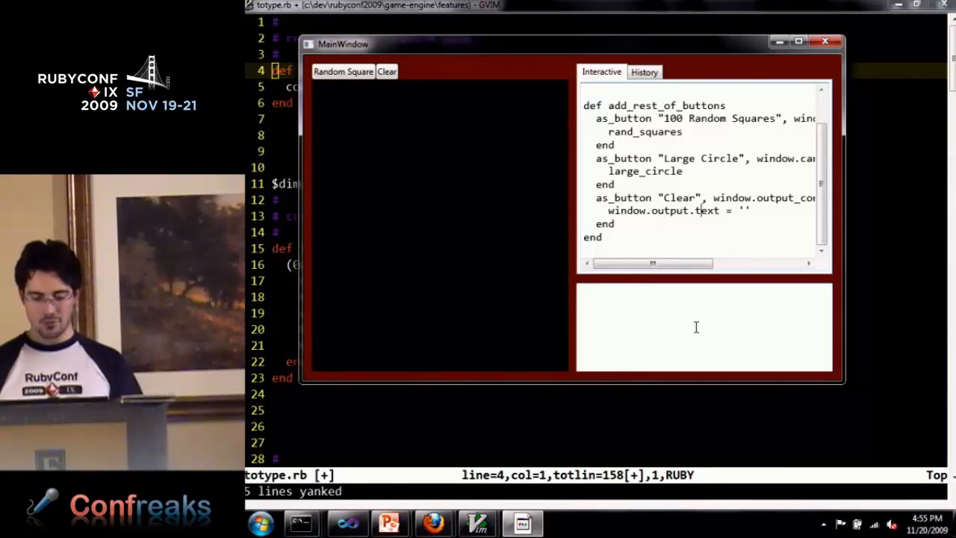
Step: Run the pasted add_rest_of_buttons definition, then call add_rest_of_buttons in the Interactive pane
{"action": "key", "text": "Return"}
{"action": "type", "text": "a"}
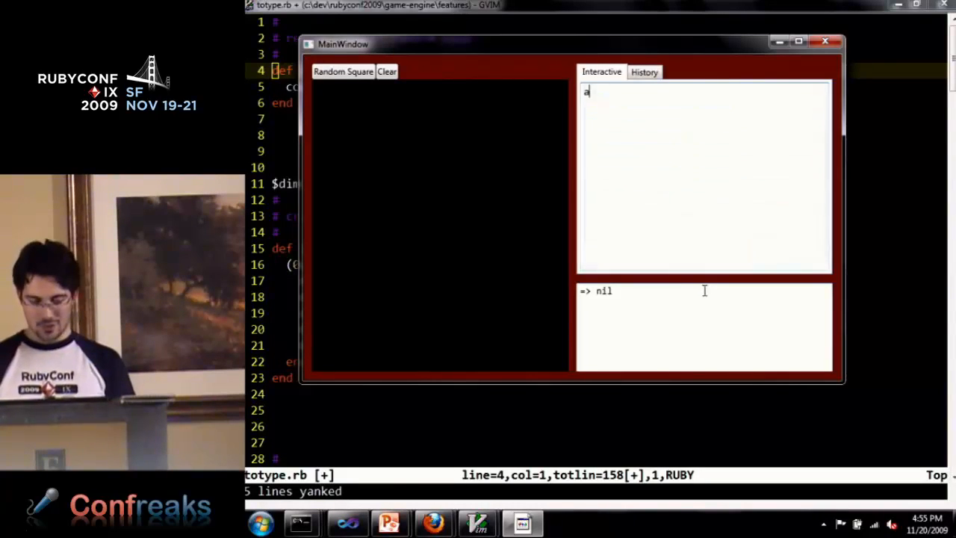
{"action": "type", "text": "dd_rest_of_buttons"}
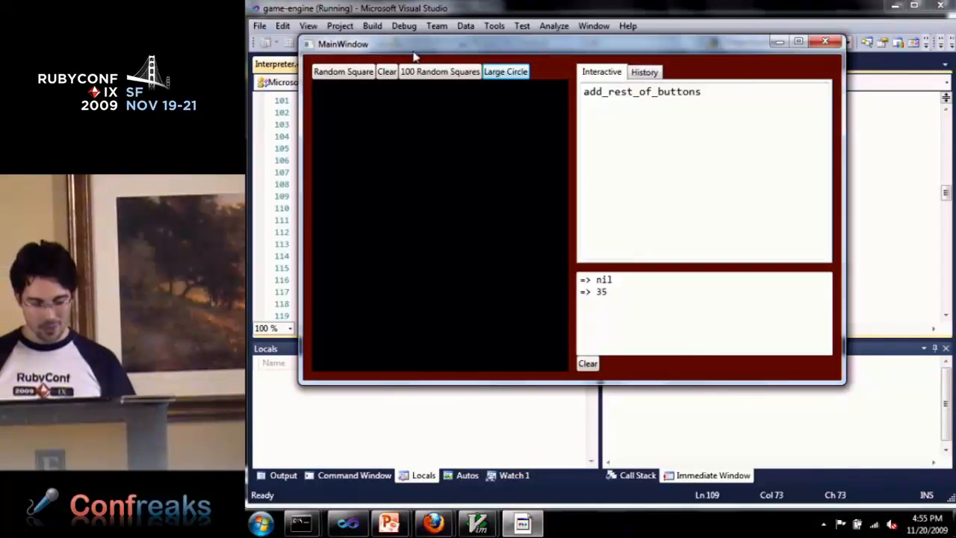
Step: Exercise the 100 Random Squares, Large Circle and Clear buttons to fill and ring the canvas
{"action": "left_click", "coordinate": [439, 72]}
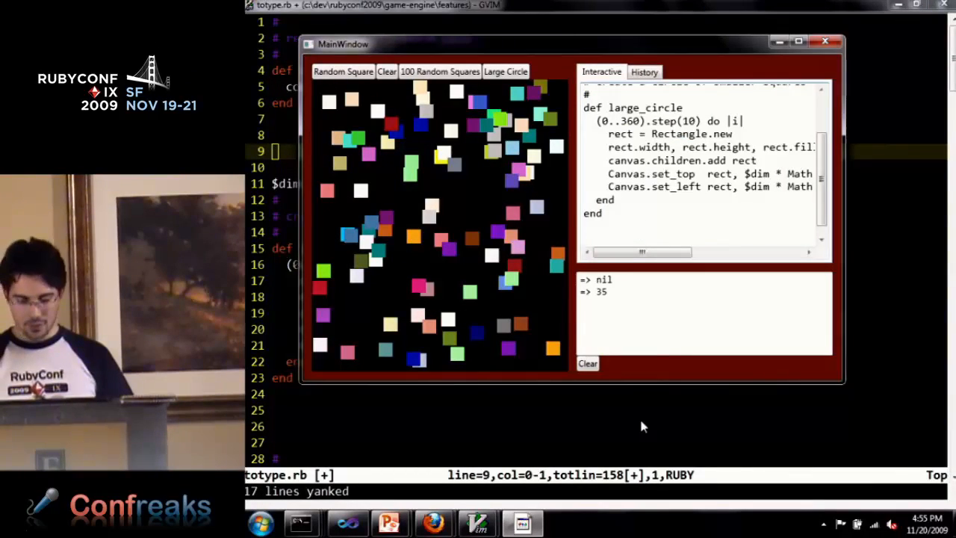
{"action": "left_click", "coordinate": [505, 72]}
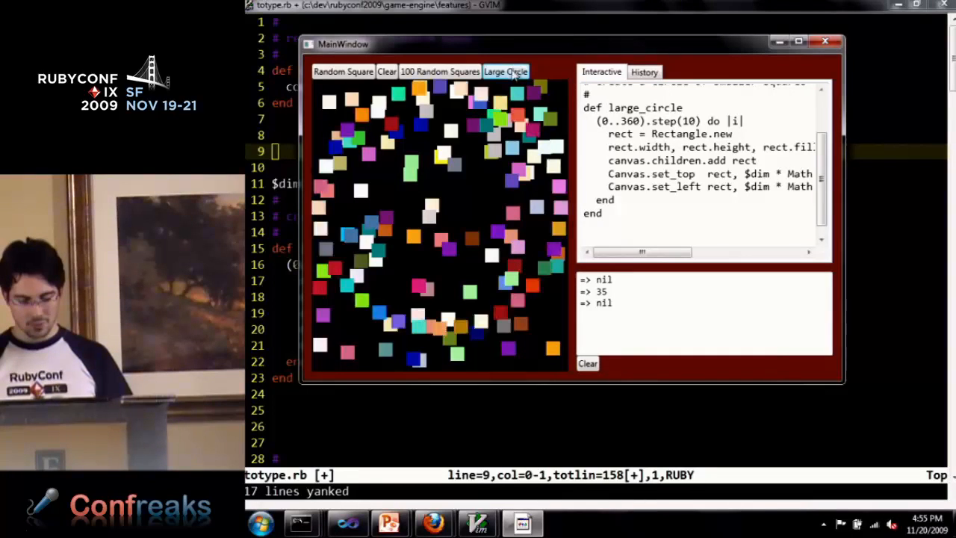
{"action": "left_click", "coordinate": [505, 72]}
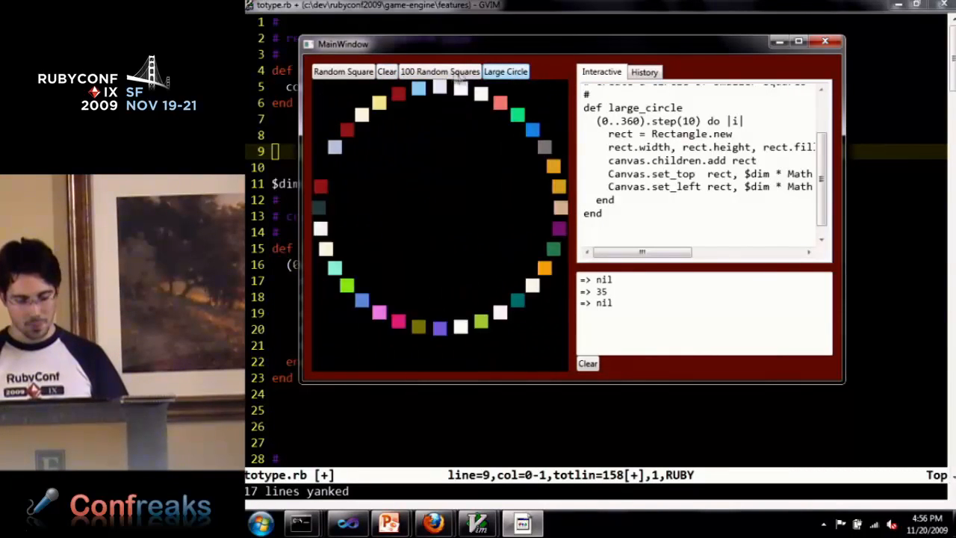
{"action": "left_click", "coordinate": [439, 72]}
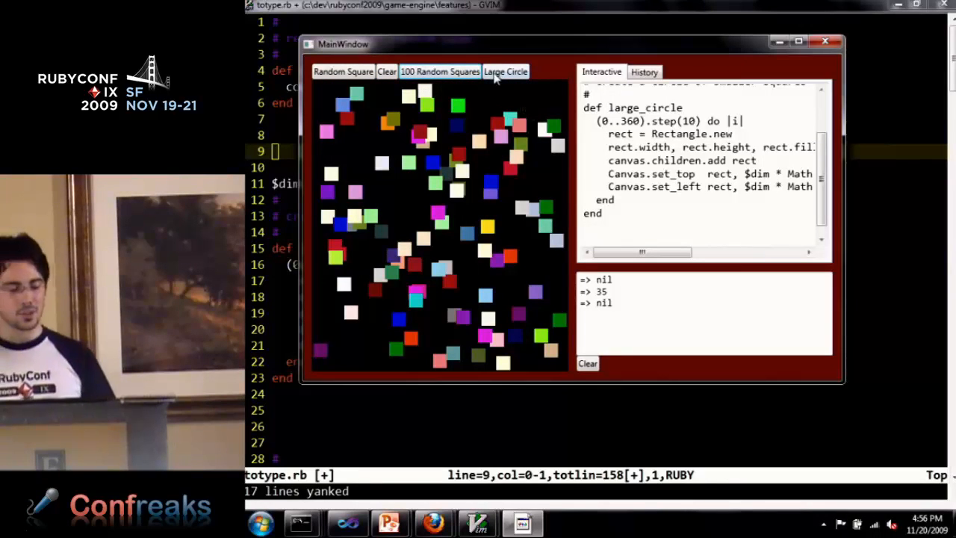
{"action": "left_click", "coordinate": [386, 71]}
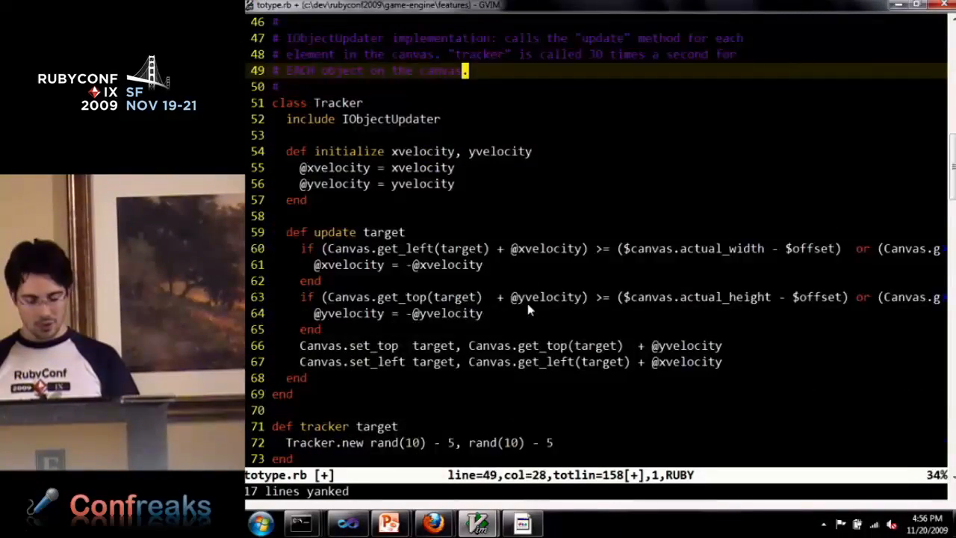
Step: Scroll prototype.rb down to the Processor class and its callback definition
{"action": "scroll", "scroll_direction": "down", "scroll_amount": 3}
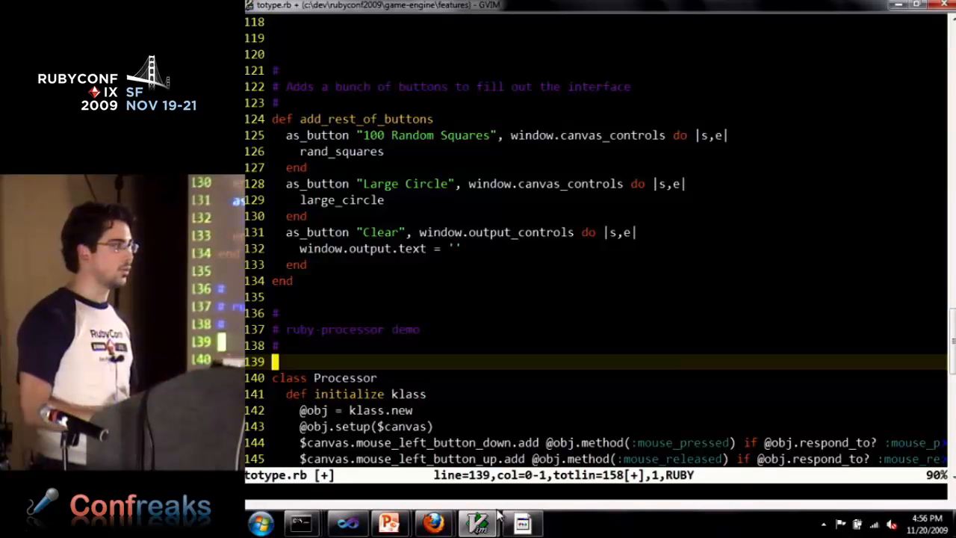
{"action": "scroll", "scroll_direction": "down", "scroll_amount": 3}
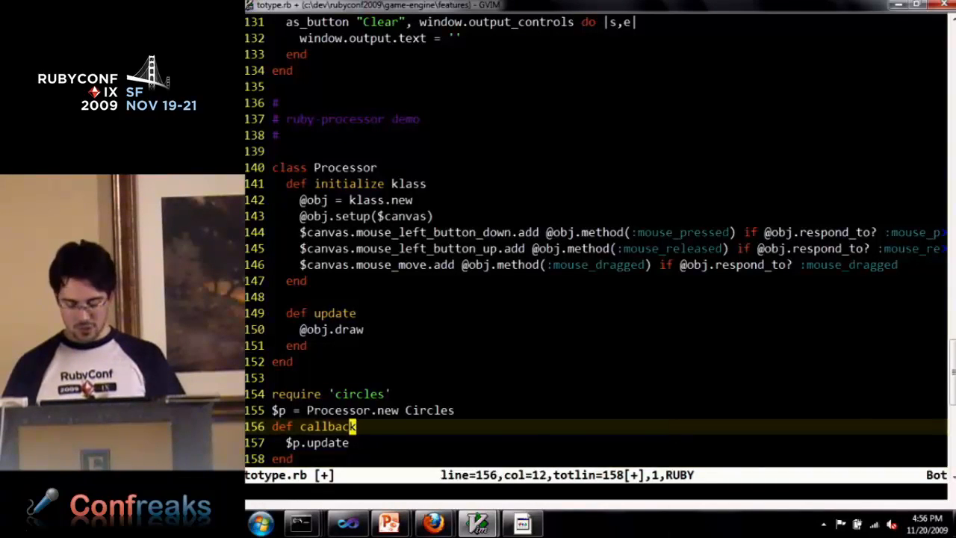
Step: Open circles.rb in a vertical split beside prototype.rb and scroll through the Circles class
{"action": "type", "text": ":vsplit"}
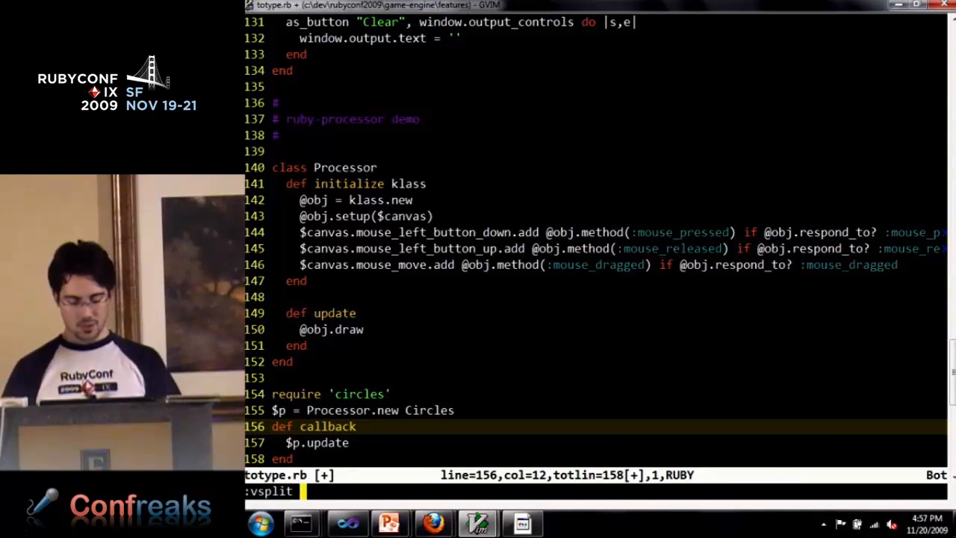
{"action": "type", "text": "c"}
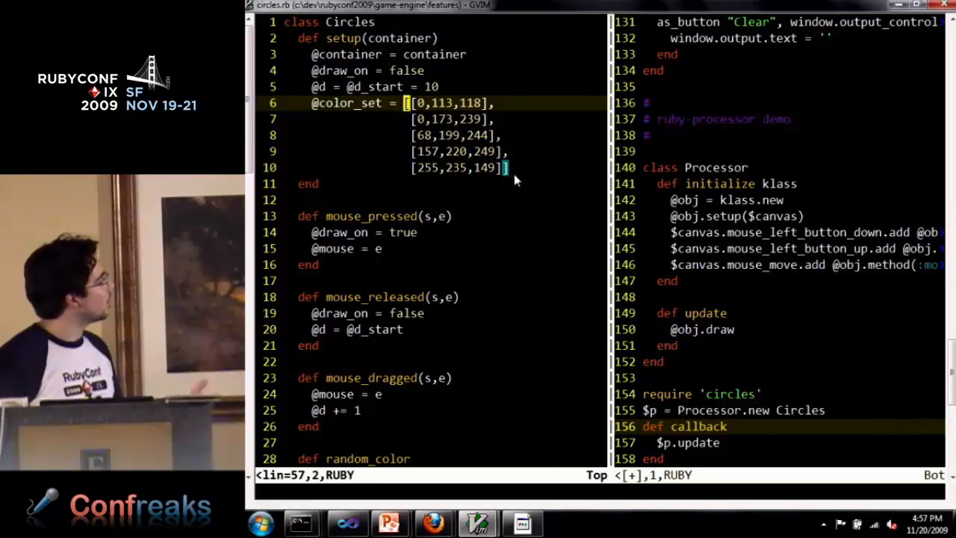
{"action": "scroll", "scroll_direction": "down", "scroll_amount": 3}
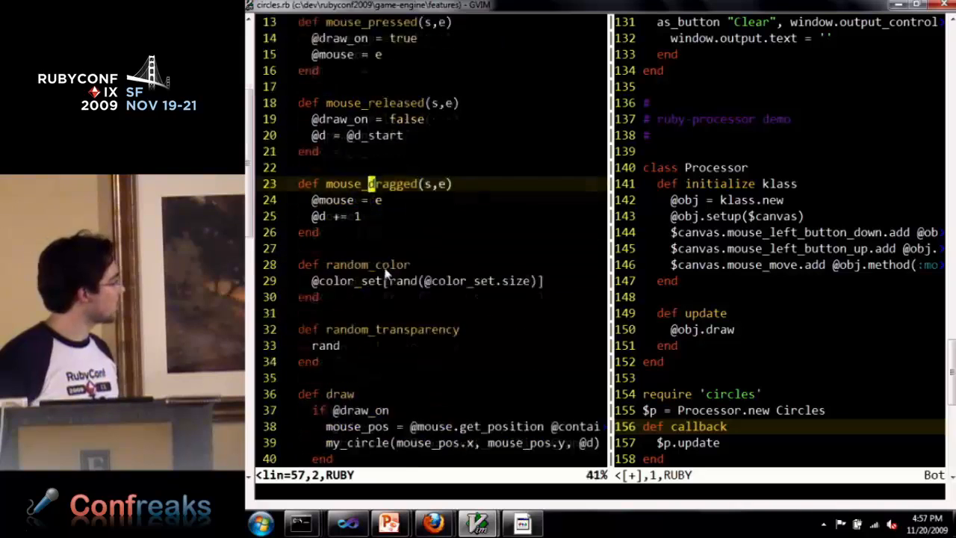
{"action": "scroll", "scroll_direction": "down", "scroll_amount": 3}
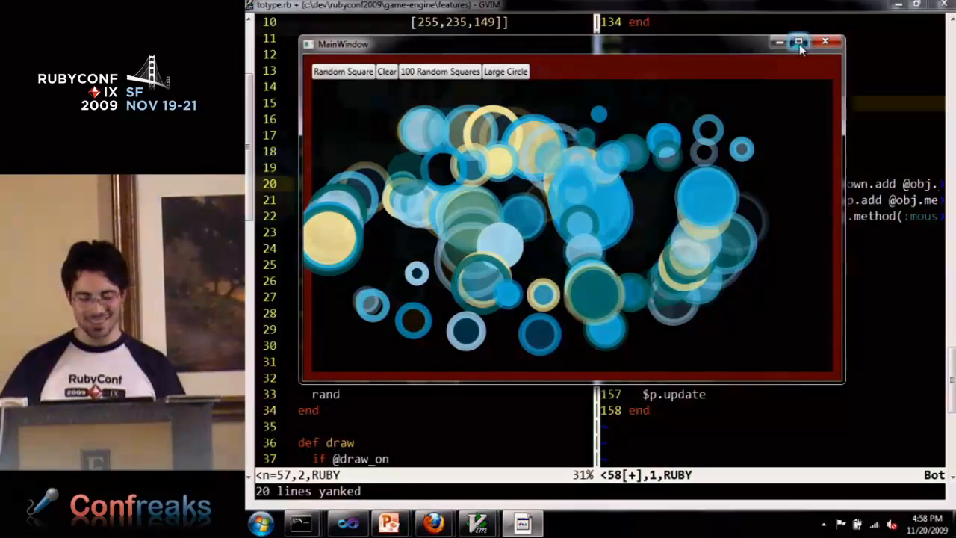
Step: Maximize the game window and paint translucent blue and yellow circles across the canvas
{"action": "left_click", "coordinate": [798, 41]}
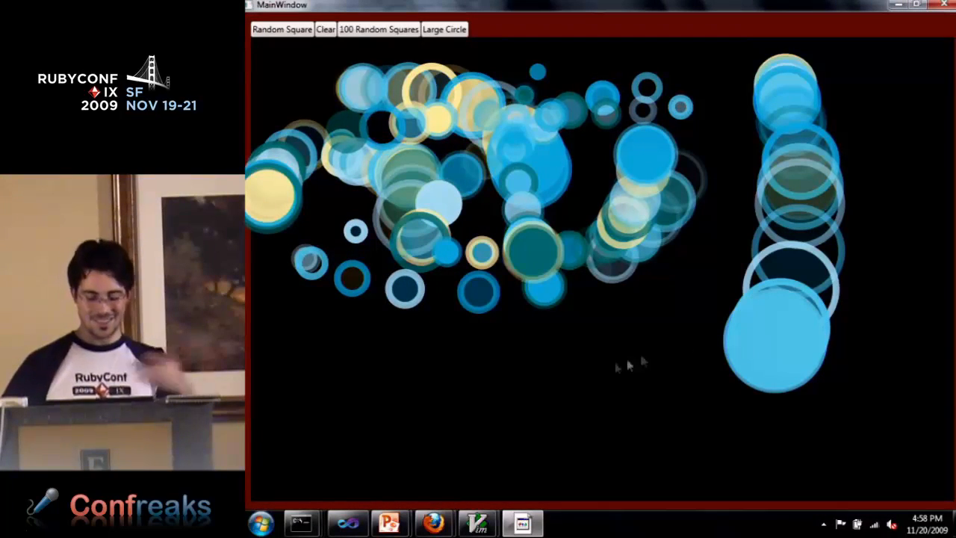
{"action": "mouse_move", "coordinate": [373, 381]}
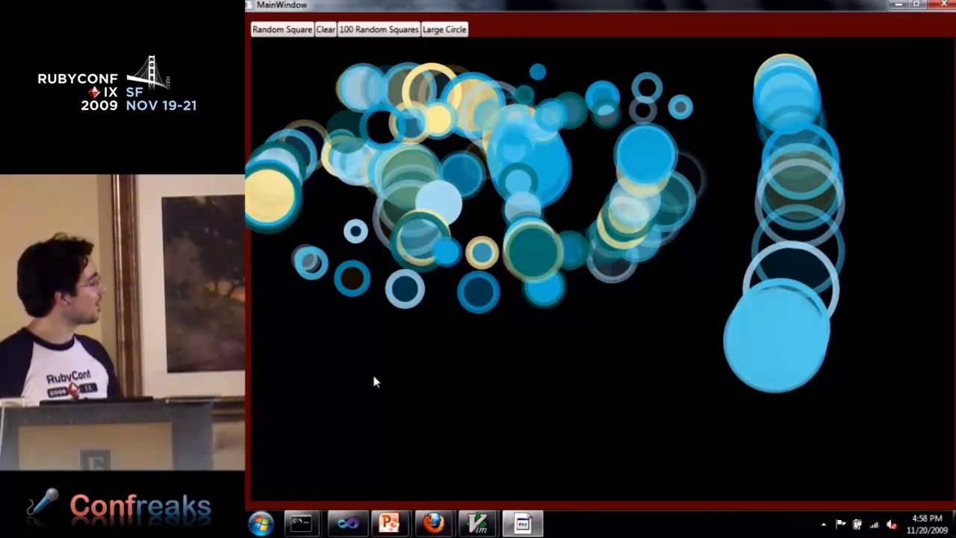
{"action": "left_click", "coordinate": [445, 30]}
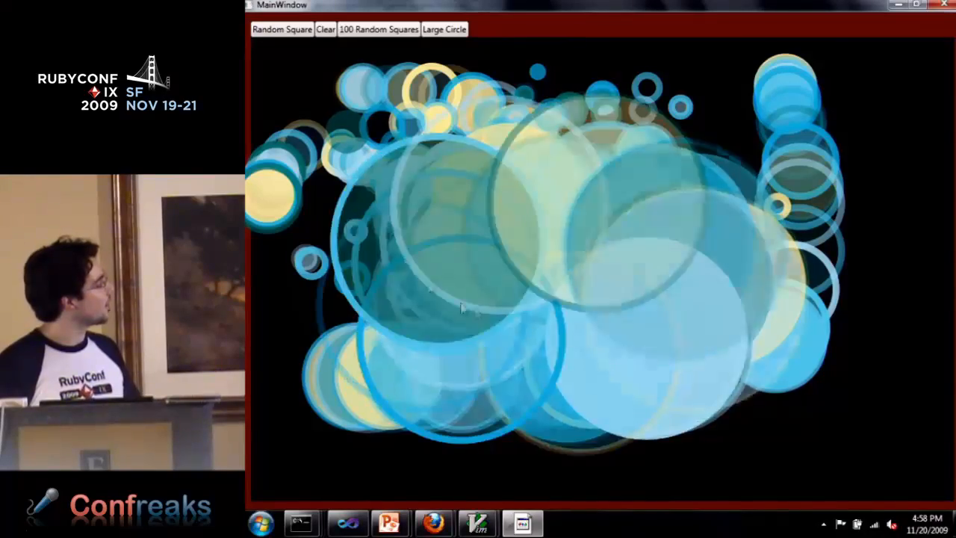
{"action": "left_click", "coordinate": [446, 30]}
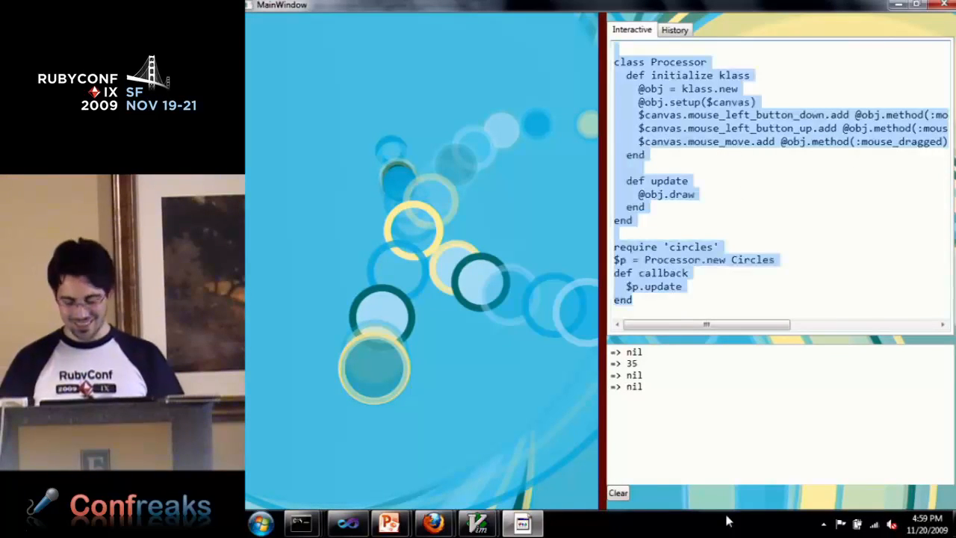
Step: Execute the pasted Circles Processor code in the interactive console
{"action": "type", "text": "callback"}
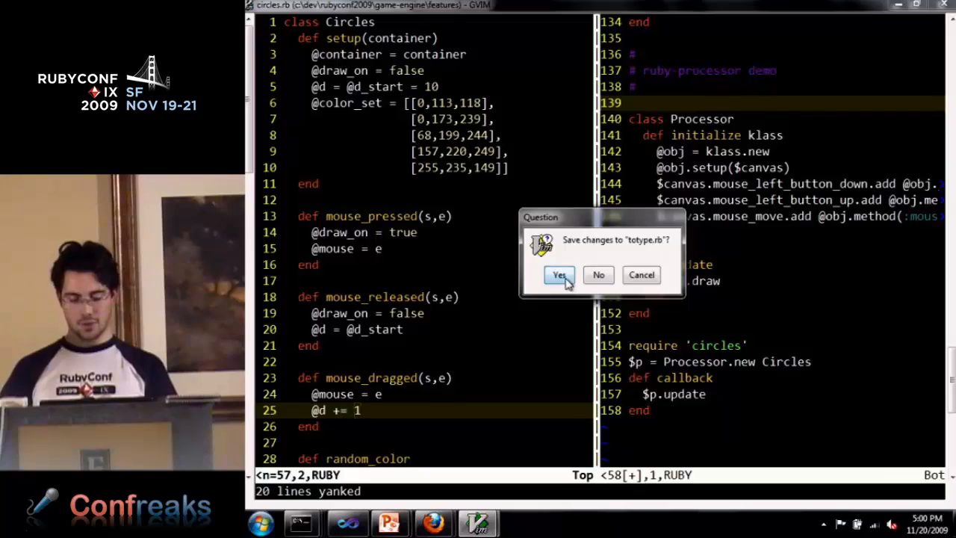
Step: Save prototype.rb on closing GVim and show MainWindow.xaml.cs in Visual Studio
{"action": "left_click", "coordinate": [558, 275]}
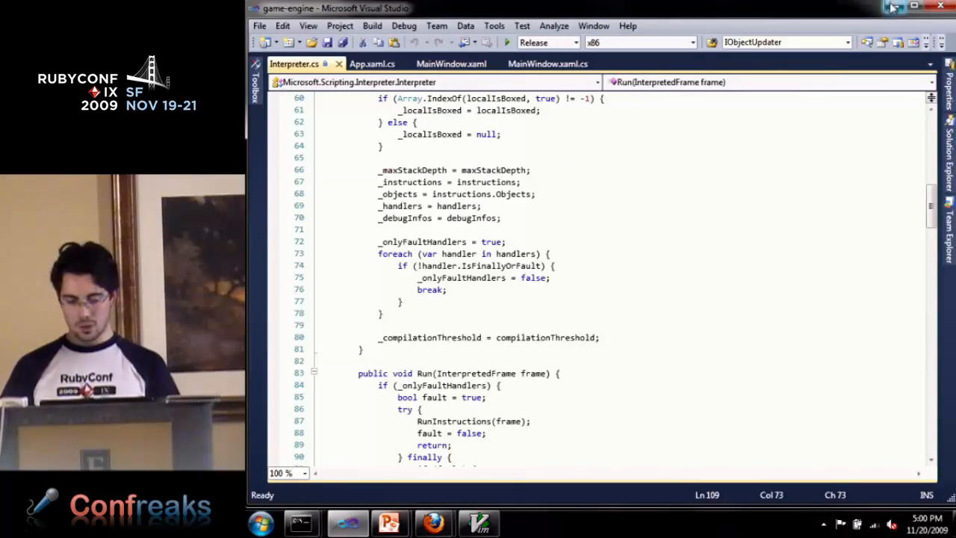
{"action": "left_click", "coordinate": [550, 63]}
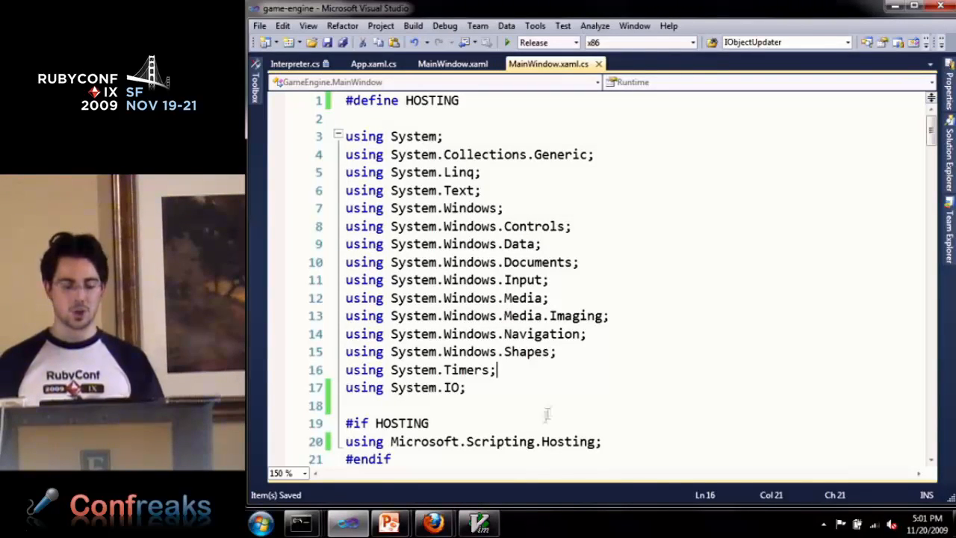
Step: Scroll MainWindow.xaml.cs to CreateScope, highlighting the dynamic tracker declaration and the #if CLR2 SetVariable block
{"action": "scroll", "scroll_direction": "down", "scroll_amount": 3}
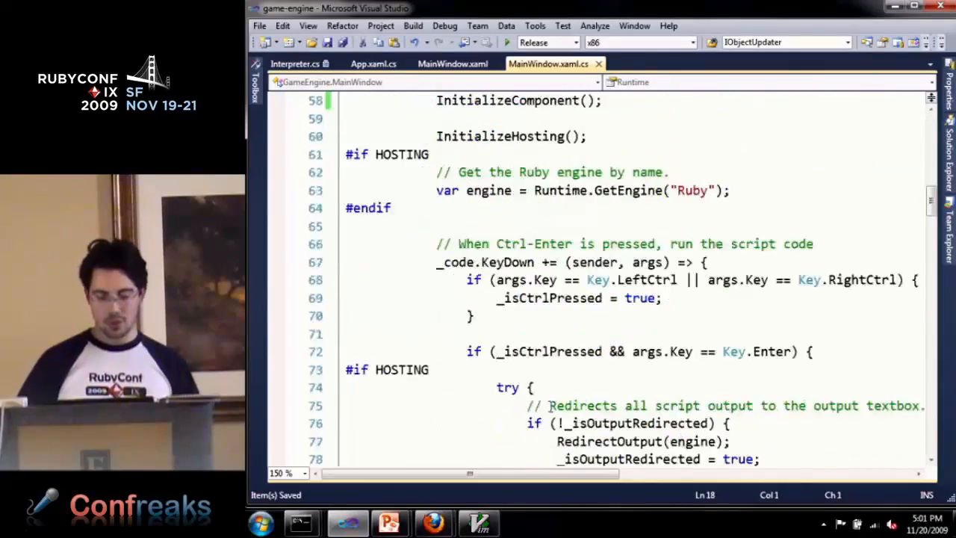
{"action": "scroll", "scroll_direction": "down", "scroll_amount": 3}
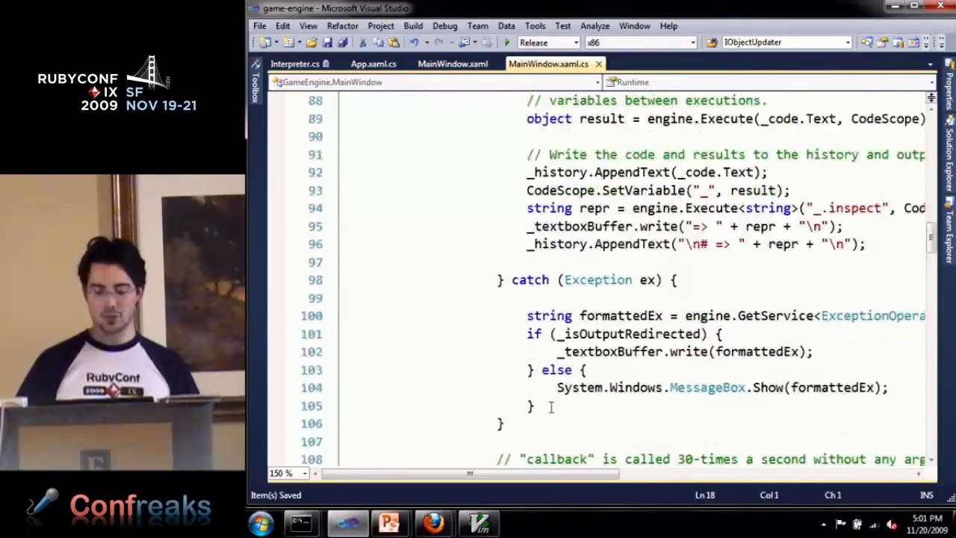
{"action": "scroll", "scroll_direction": "down", "scroll_amount": 3}
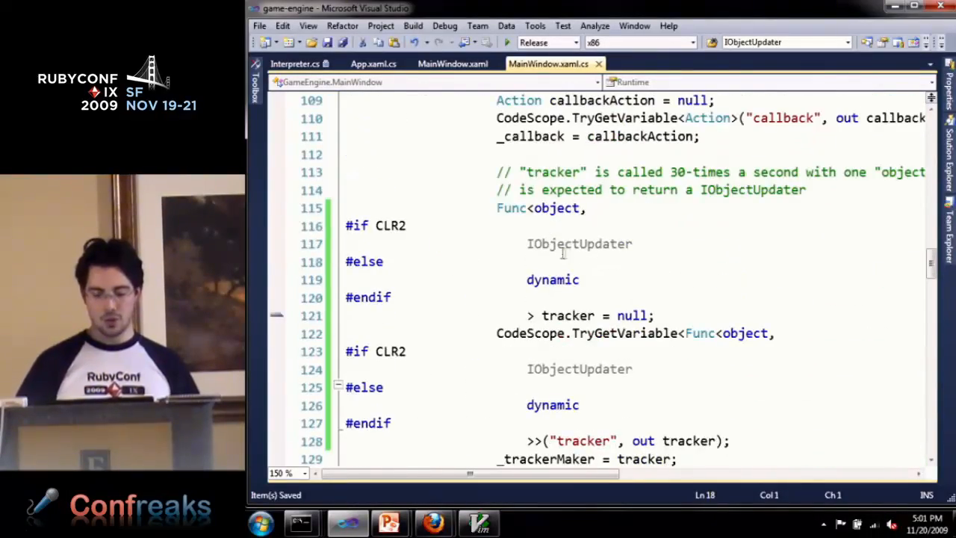
{"action": "double_click", "coordinate": [580, 243]}
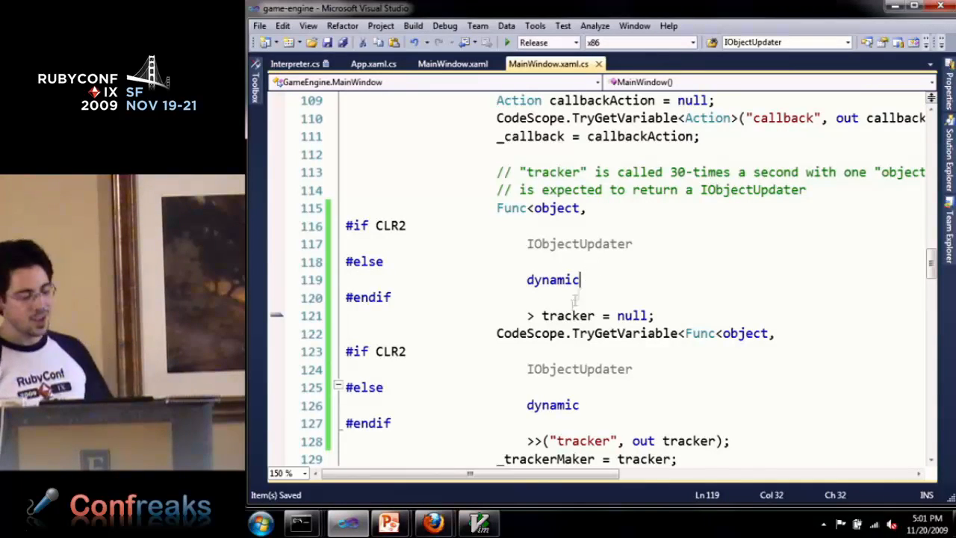
{"action": "left_click", "coordinate": [600, 403]}
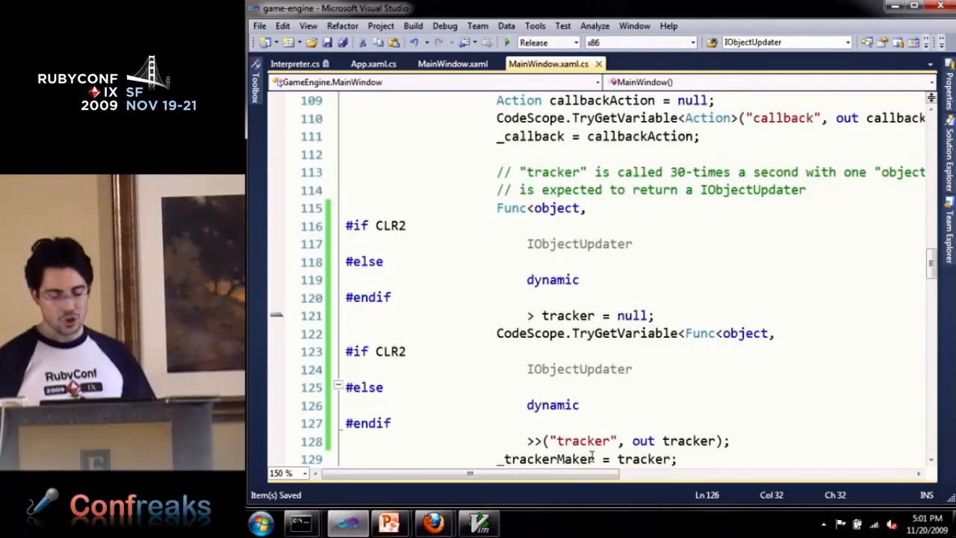
{"action": "scroll", "scroll_direction": "down", "scroll_amount": 3}
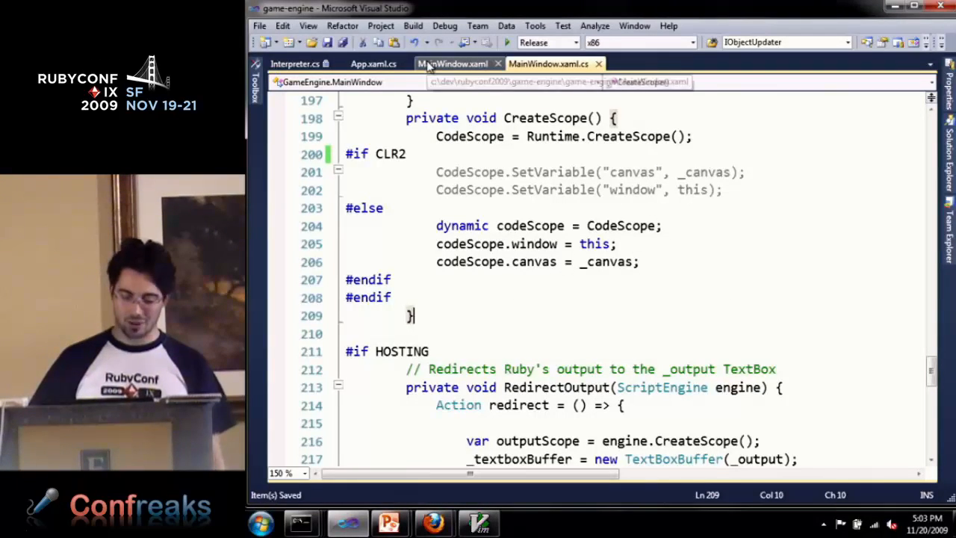
{"action": "left_click", "coordinate": [550, 63]}
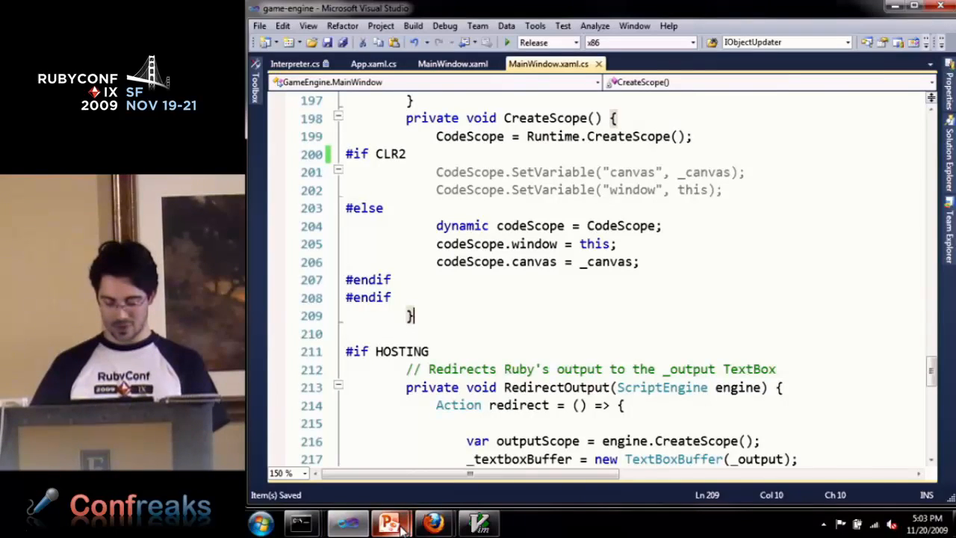
Step: Switch to PowerPoint's running slide show and present the IronRuby 1.0 RC1 download slide
{"action": "left_click", "coordinate": [389, 523]}
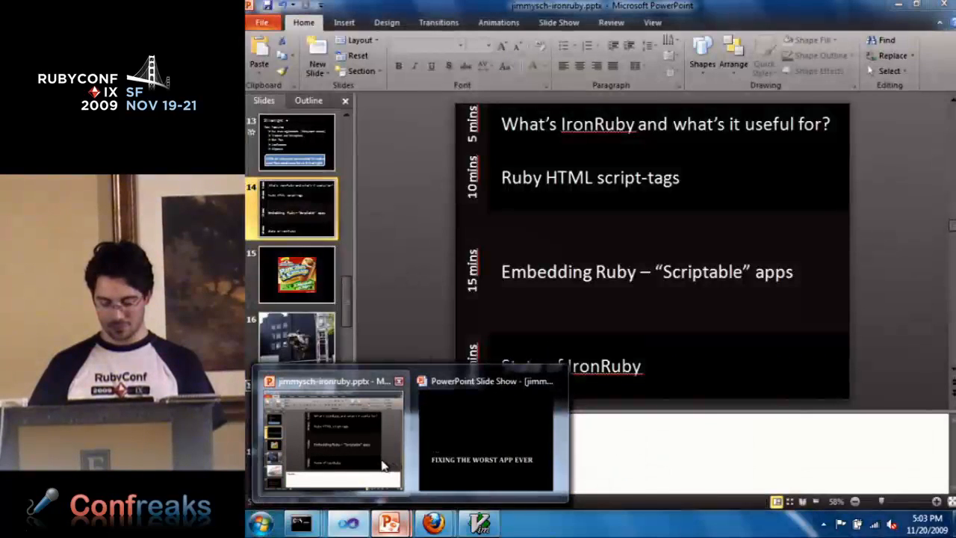
{"action": "left_click", "coordinate": [486, 430]}
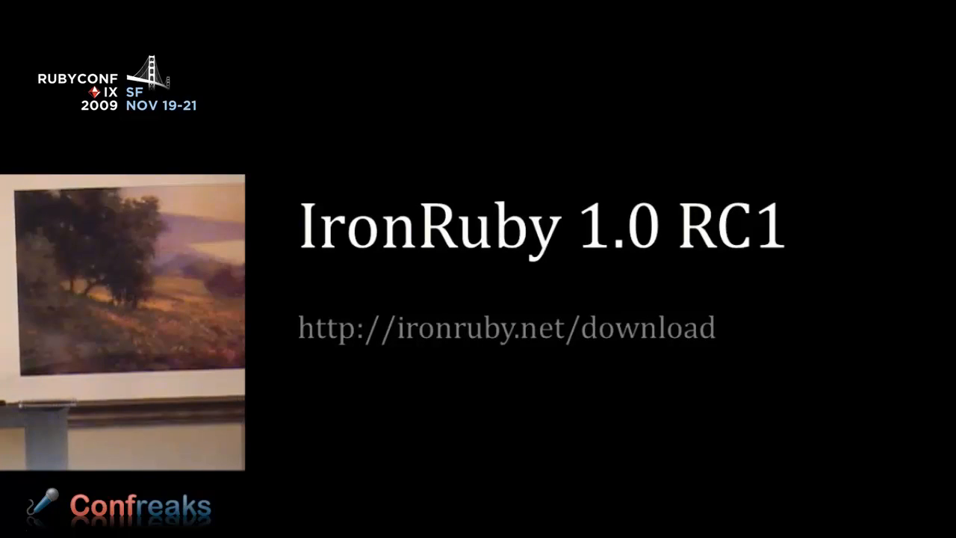